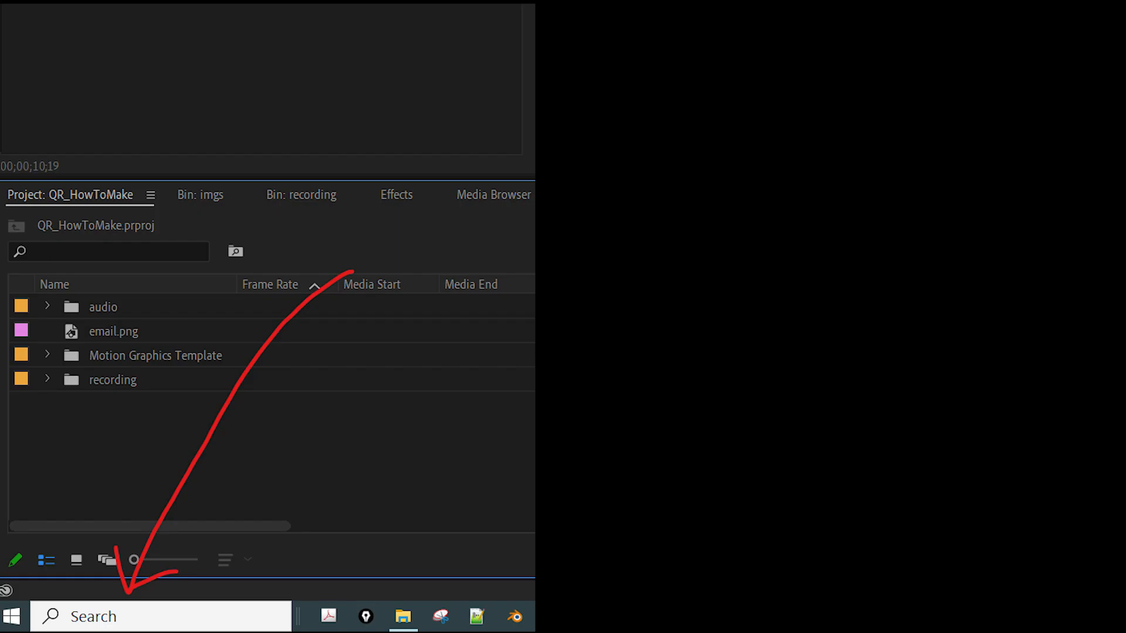
- Launch VS Code via cmd with the empty QR_TUTORIAL folder as the workspace
type("cmd")
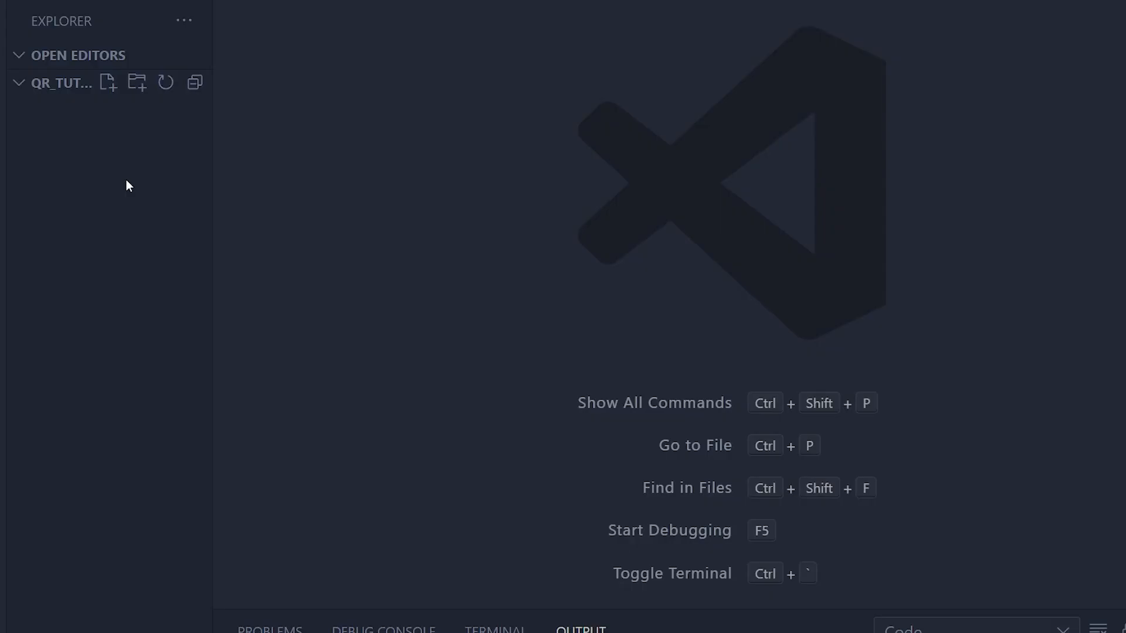
- Create a new file 01_link.py in the QR_TUTORIAL folder from the Explorer context menu
right_click(62, 82)
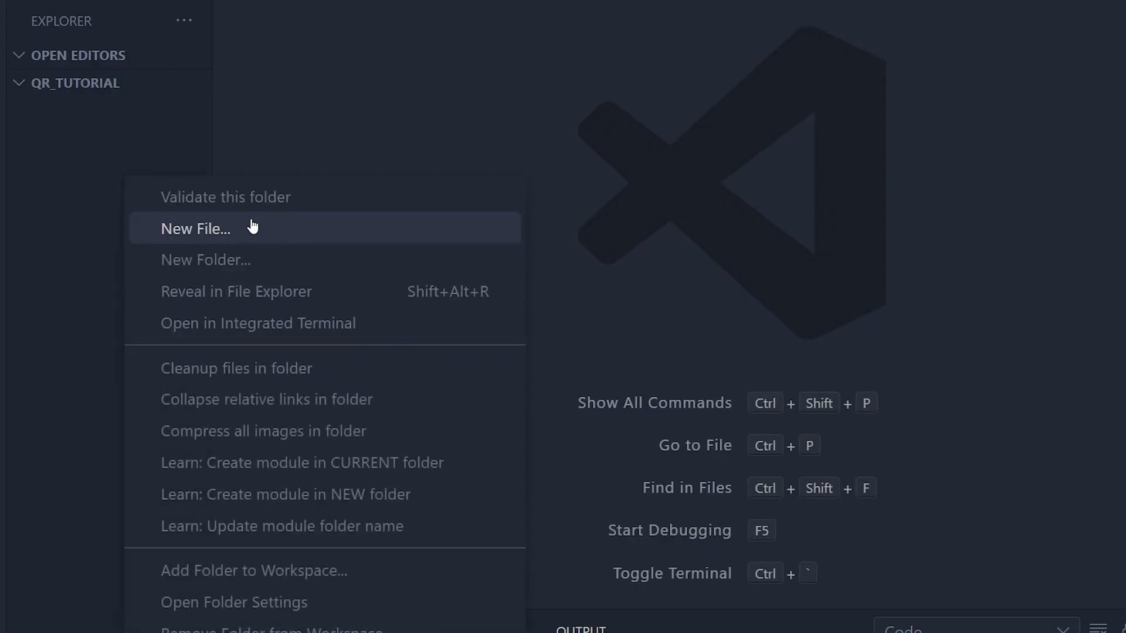
left_click(196, 228)
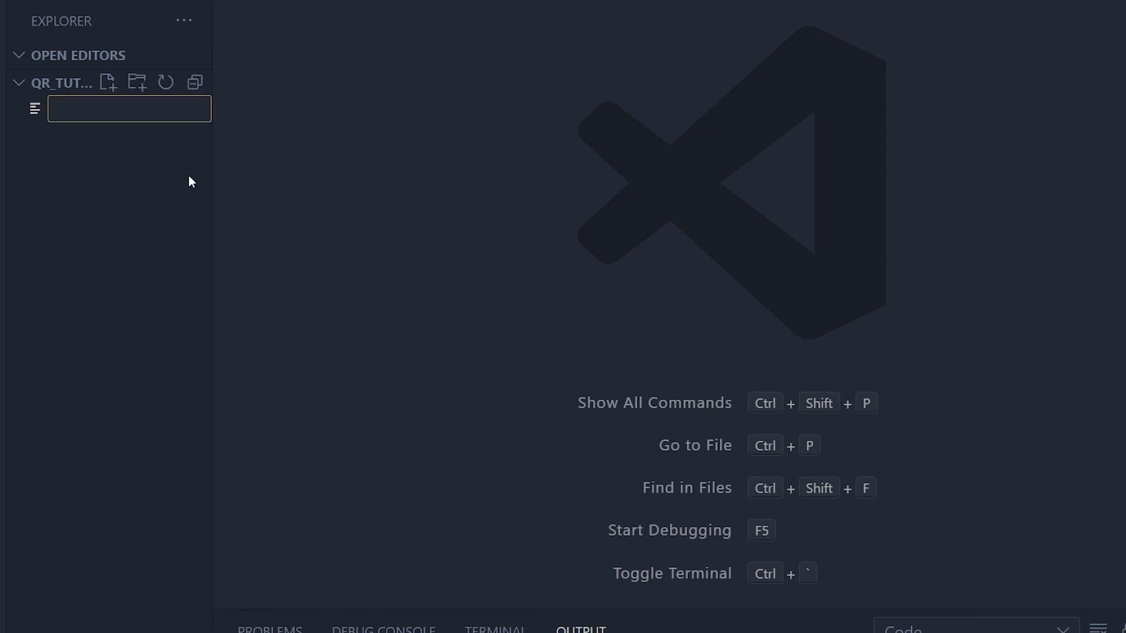
type("01")
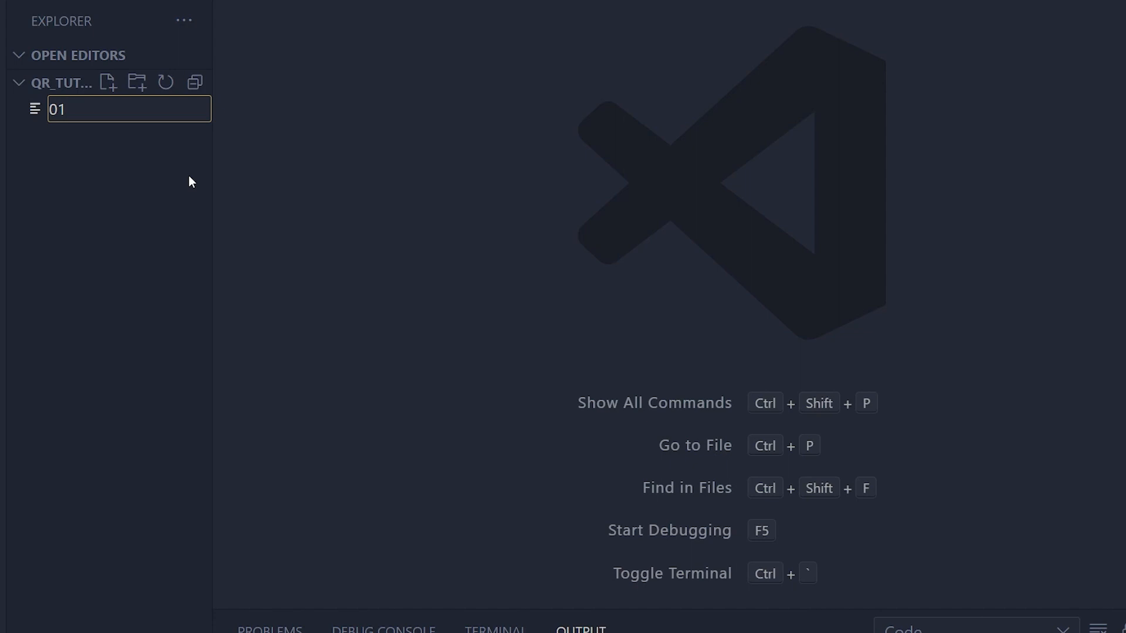
type("_link.py")
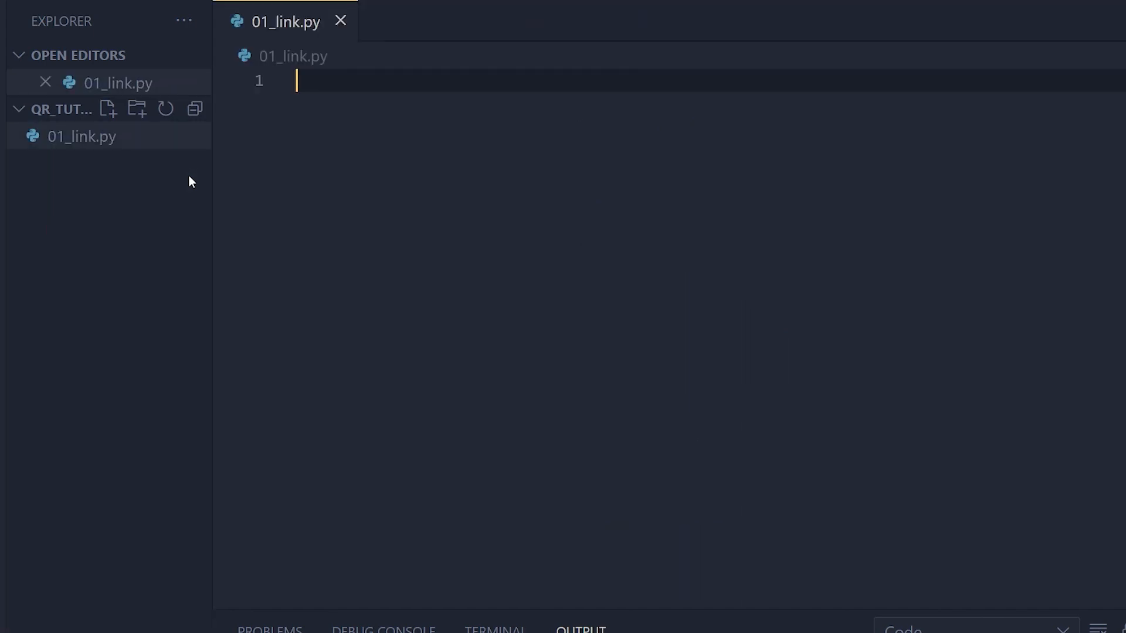
mouse_move(271, 179)
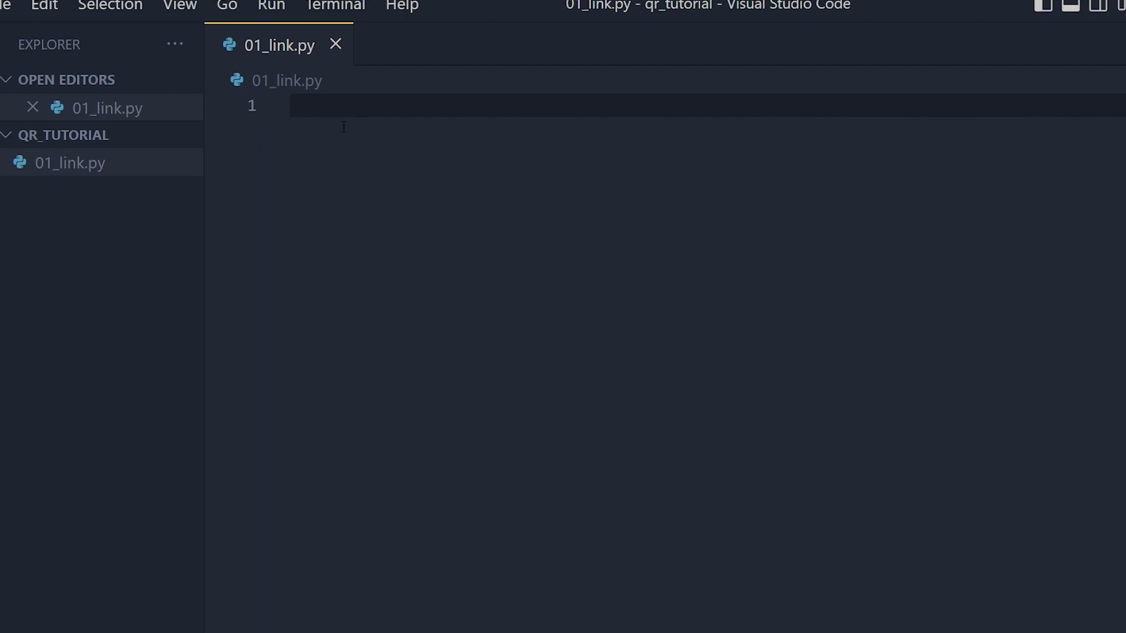
type("import segno")
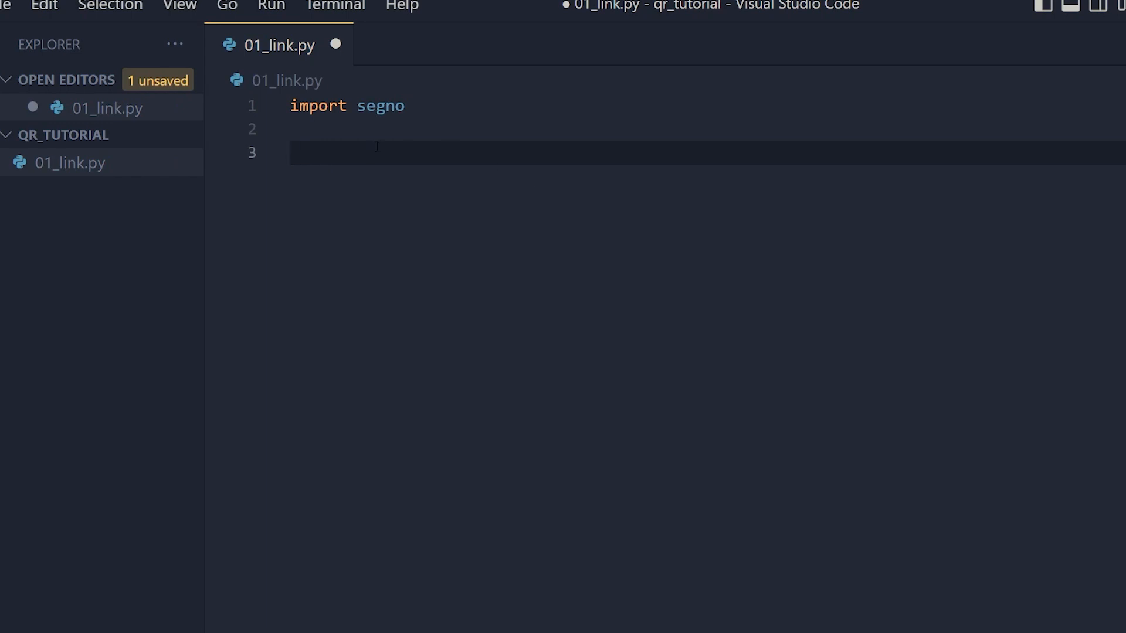
type("sta")
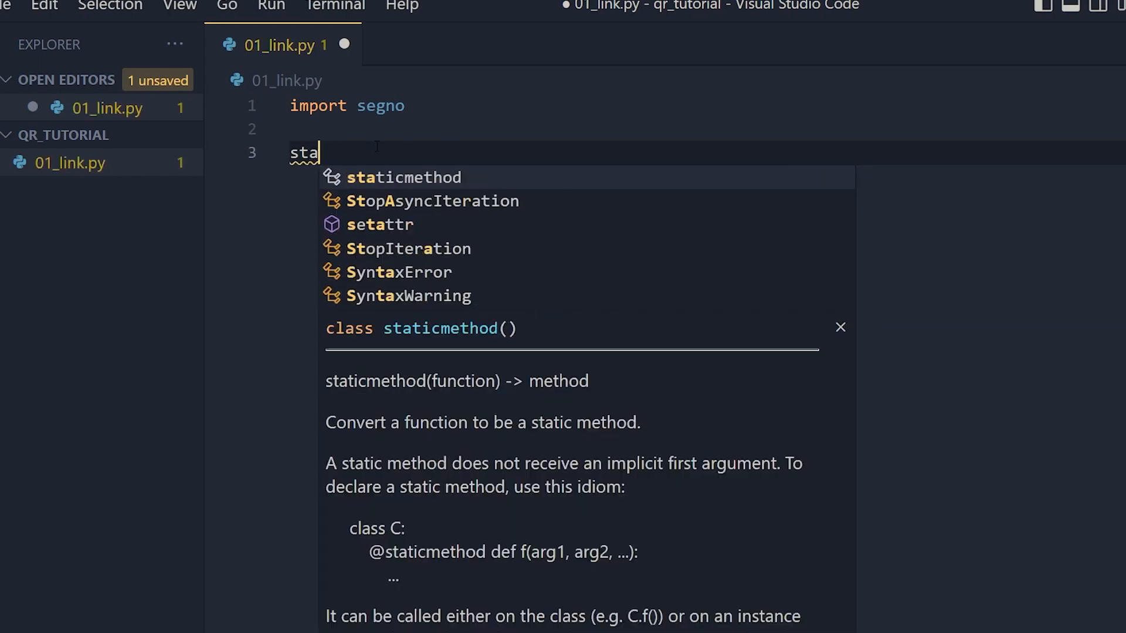
type("rawman_video")
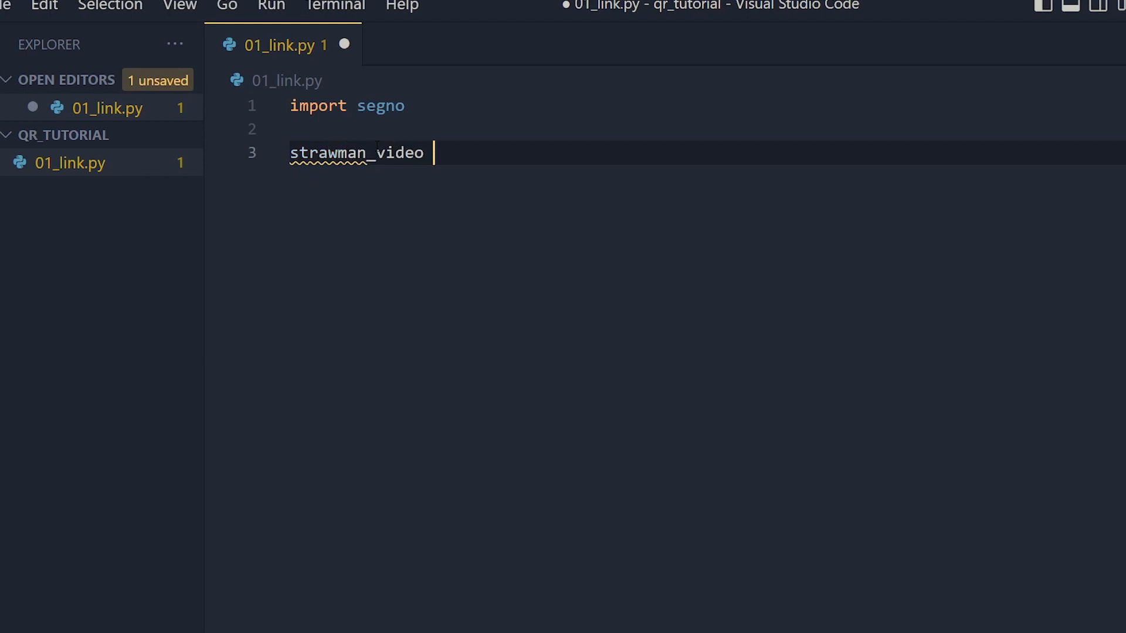
type("=")
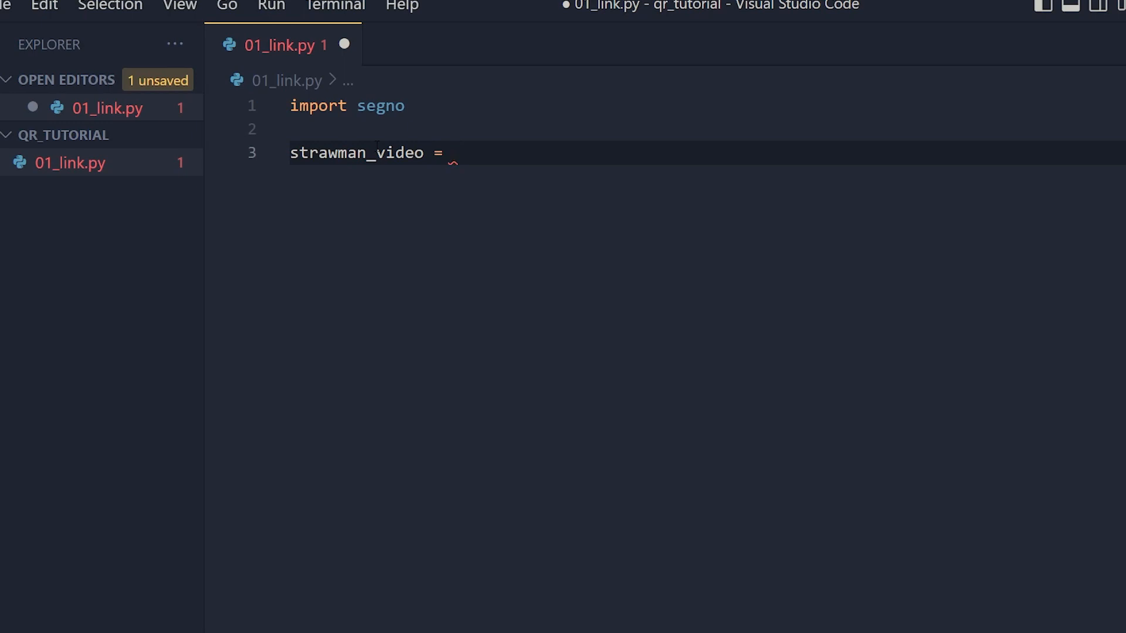
type("segno.")
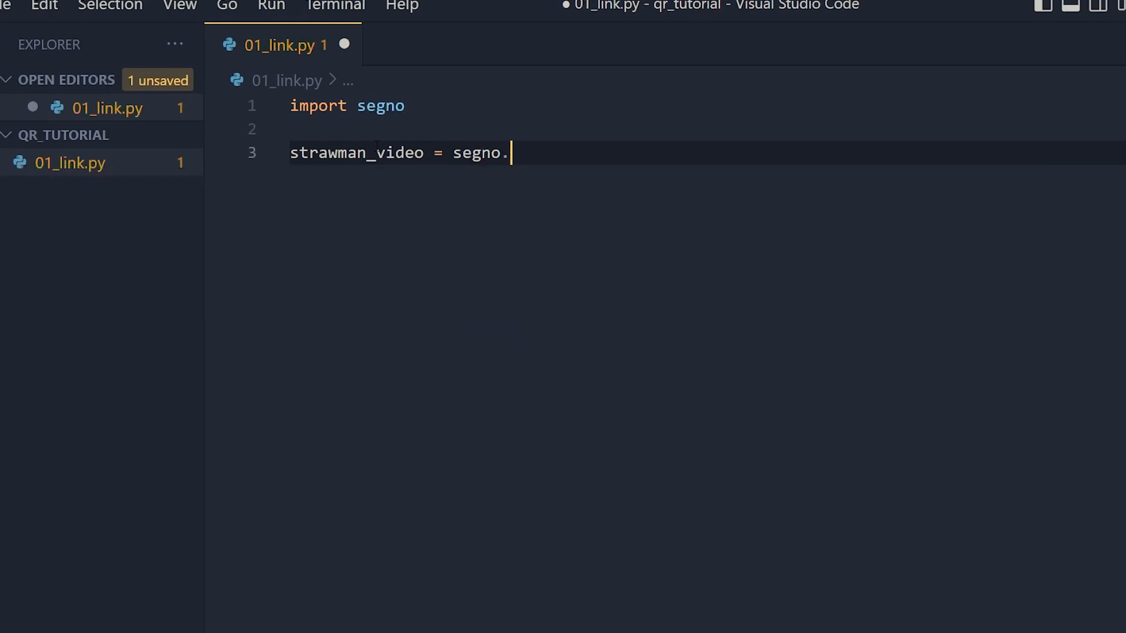
type("make(")
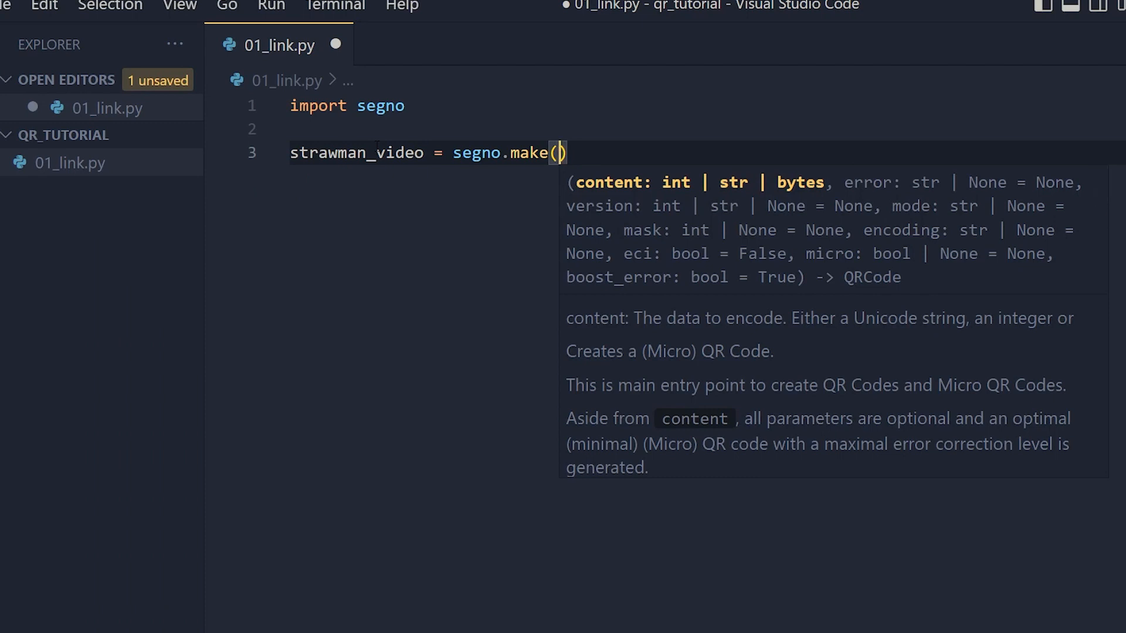
type("\"\"")
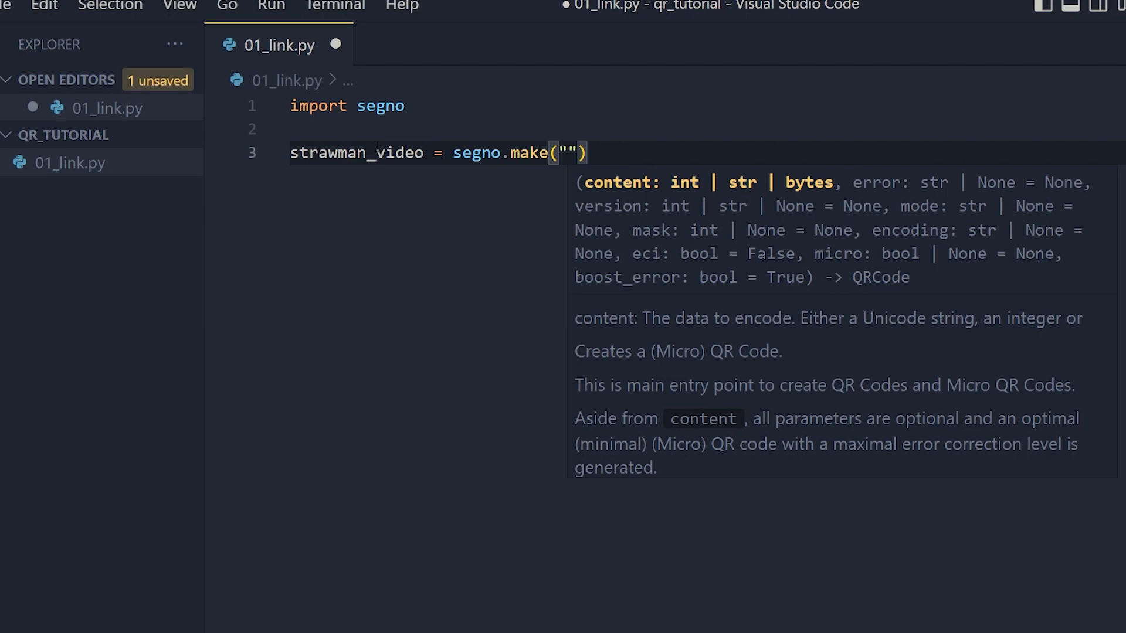
type("https://youtu.be/dqlQgk89xKc")
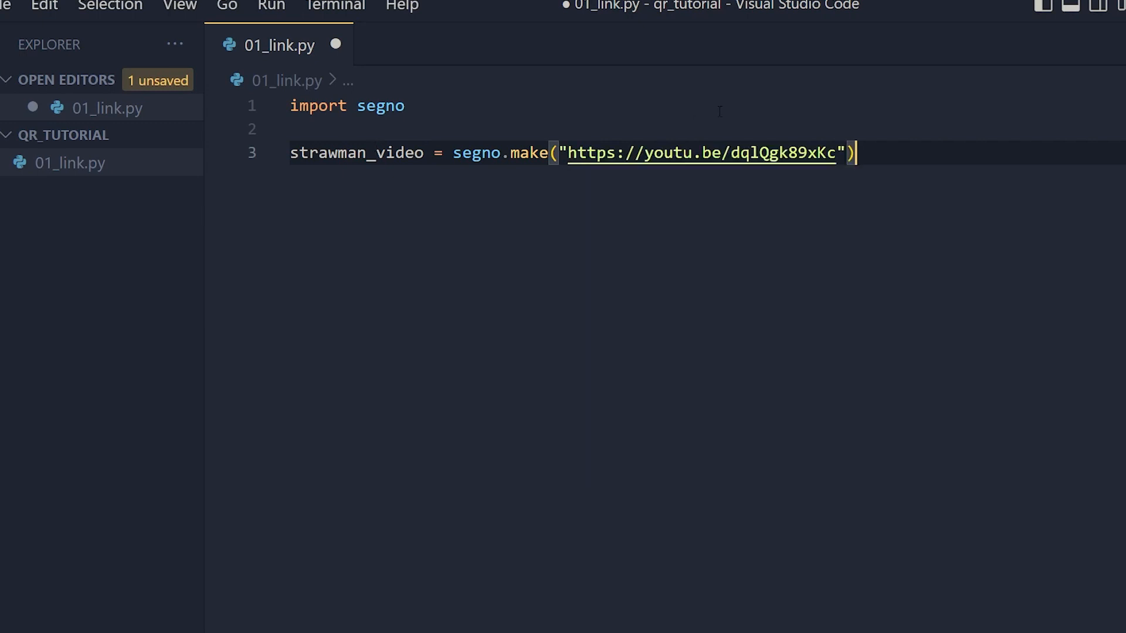
key("Return")
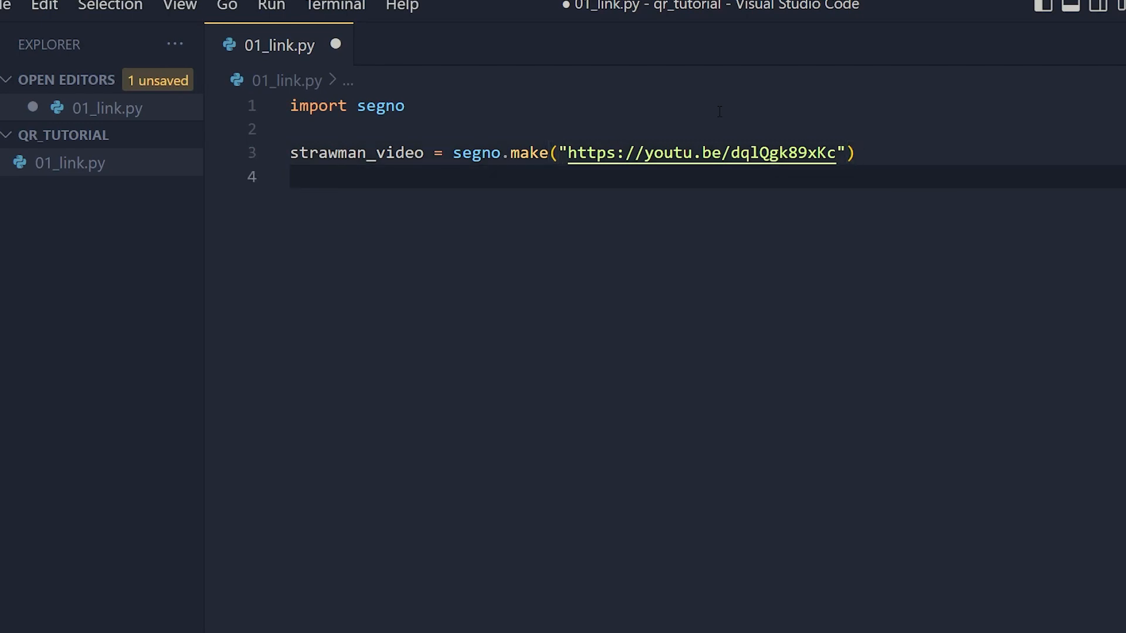
- Add strawman_video.save("strawman_video.png", scale=7) on line 4 and save the script
left_click(290, 177)
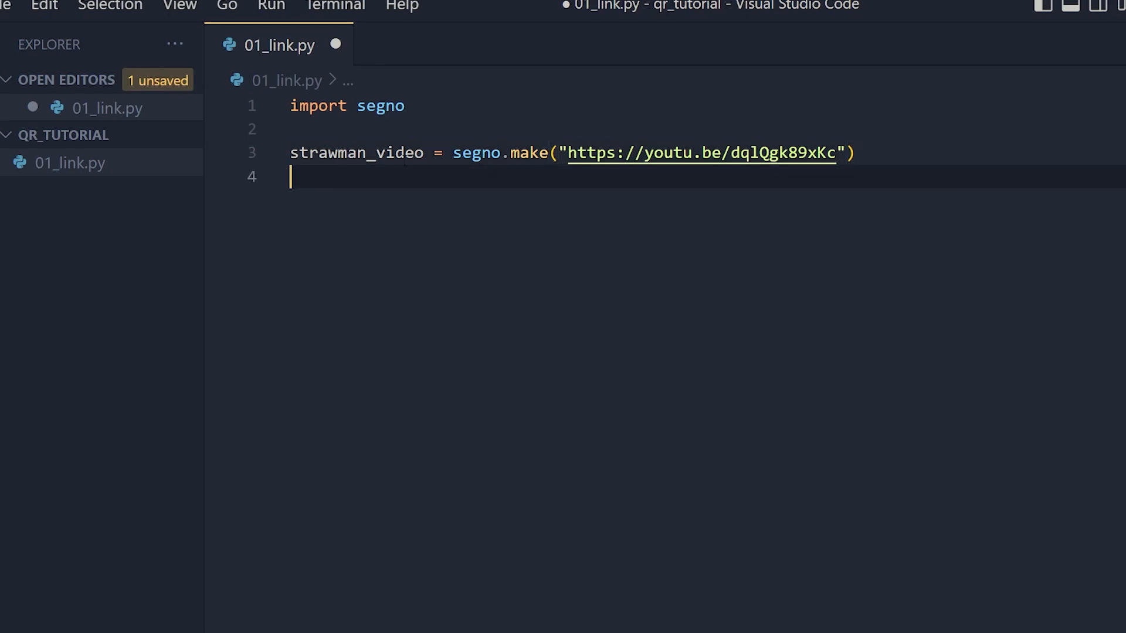
type("straw")
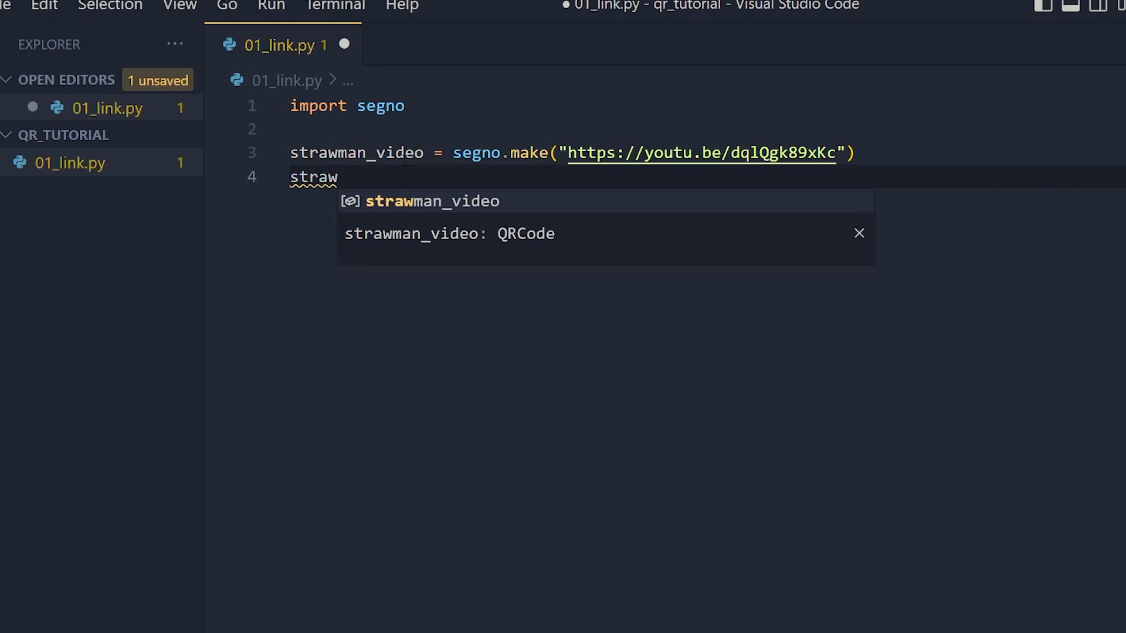
type("man_video.save")
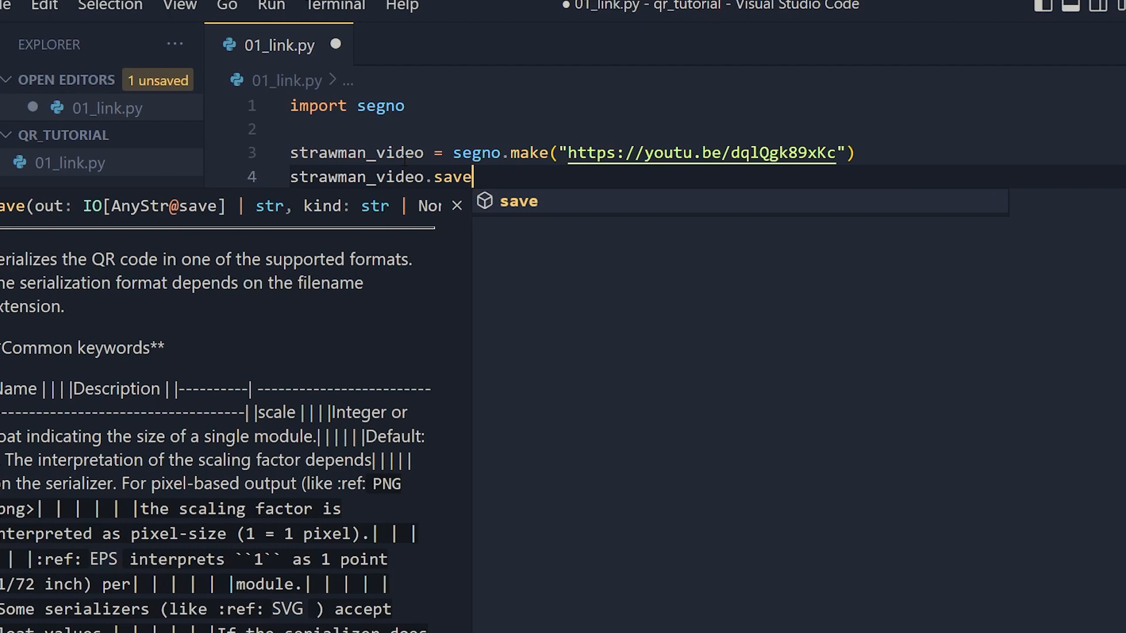
type("(")
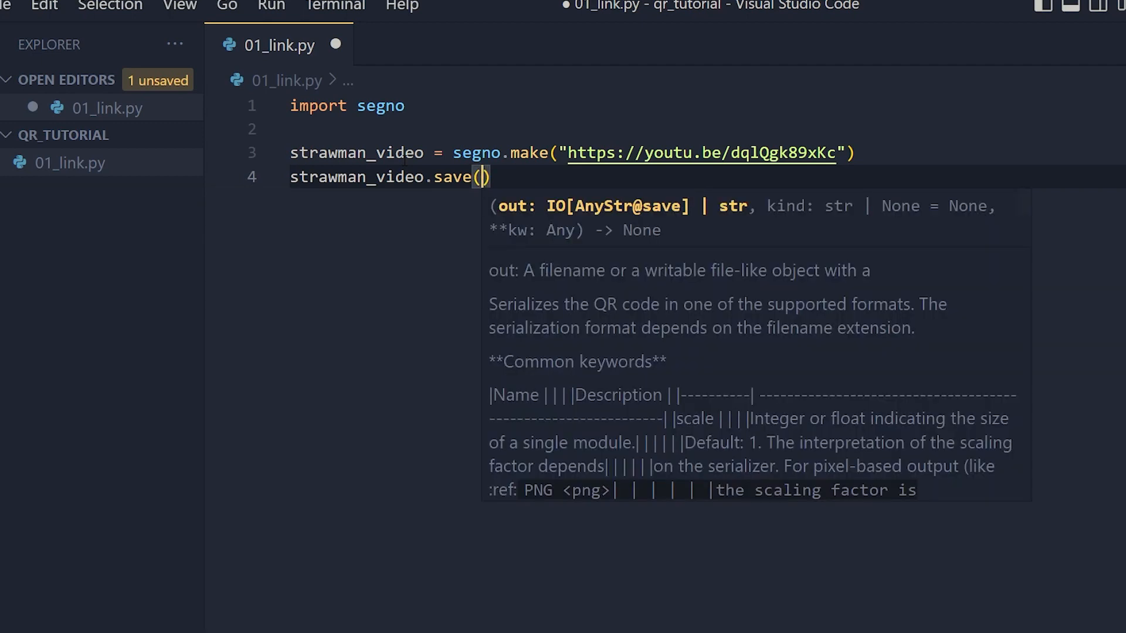
type("\"\"")
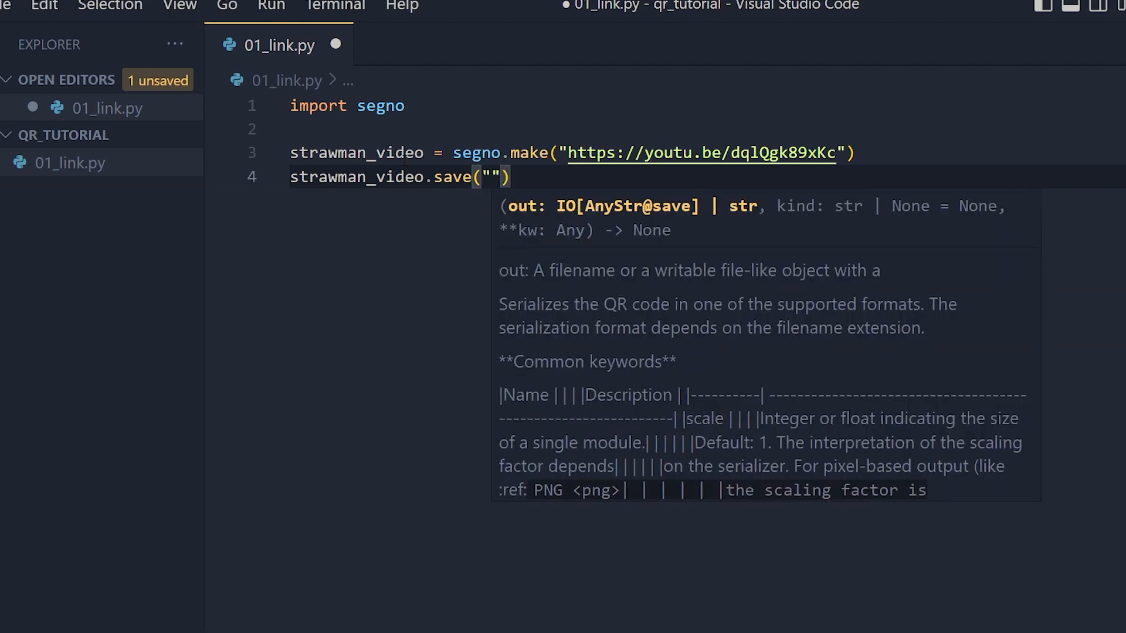
type("straw")
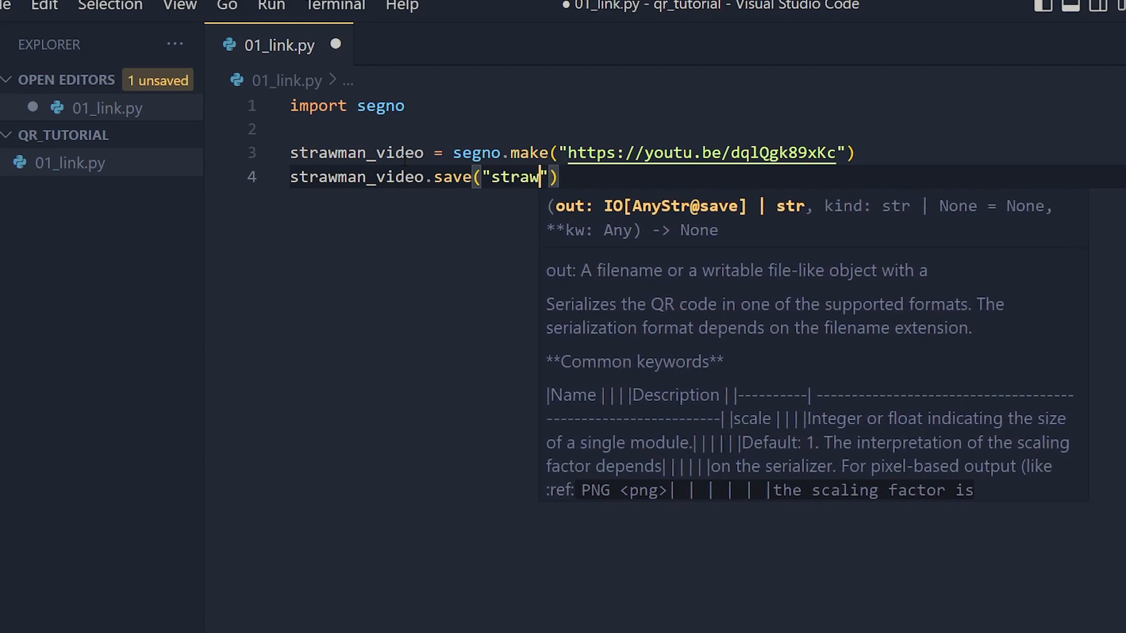
type("man_video.")
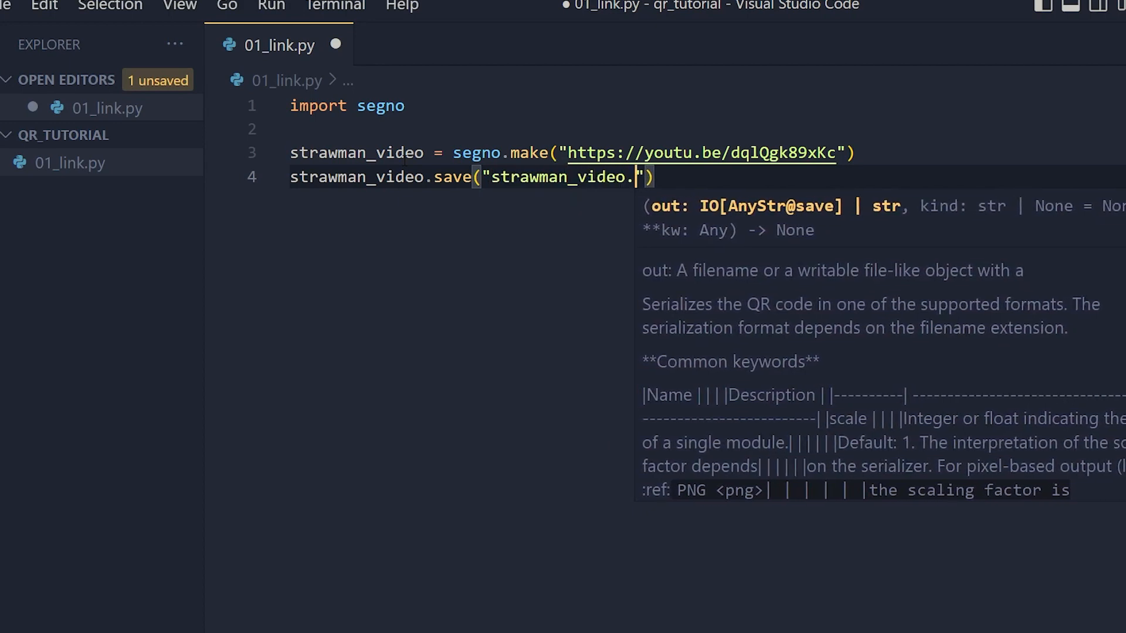
type("png\", scal")
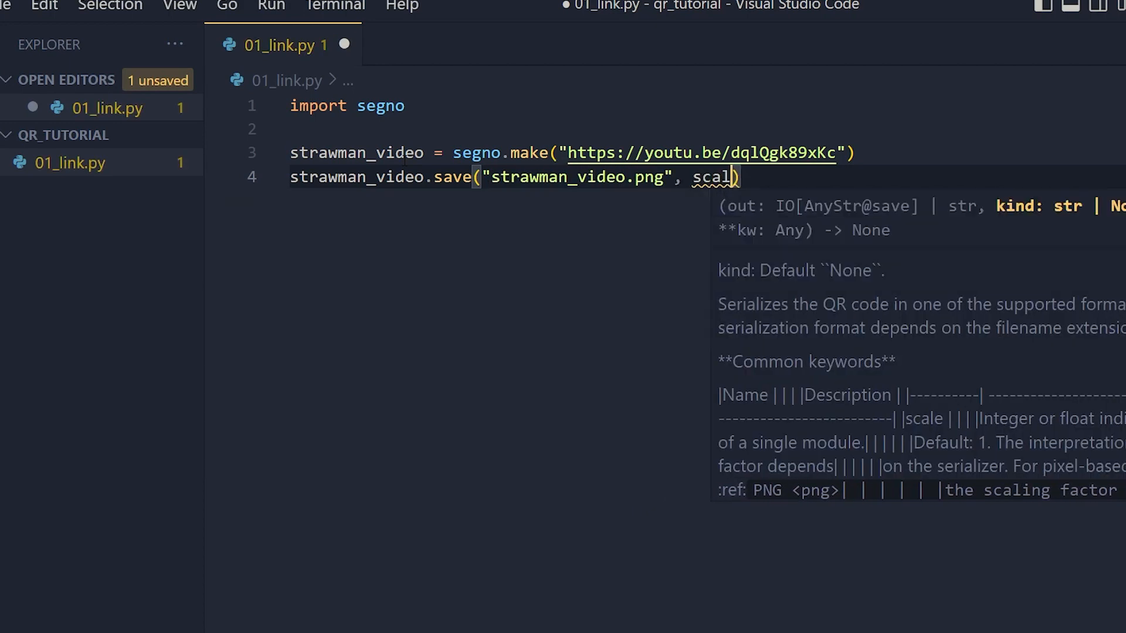
type("e=7")
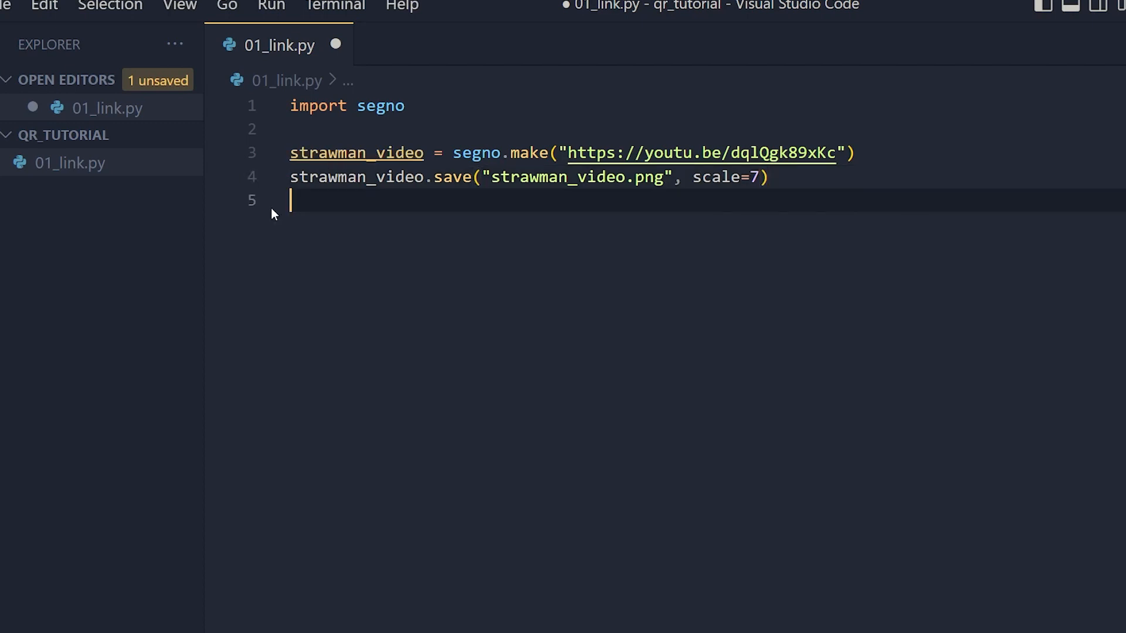
key("ctrl+s")
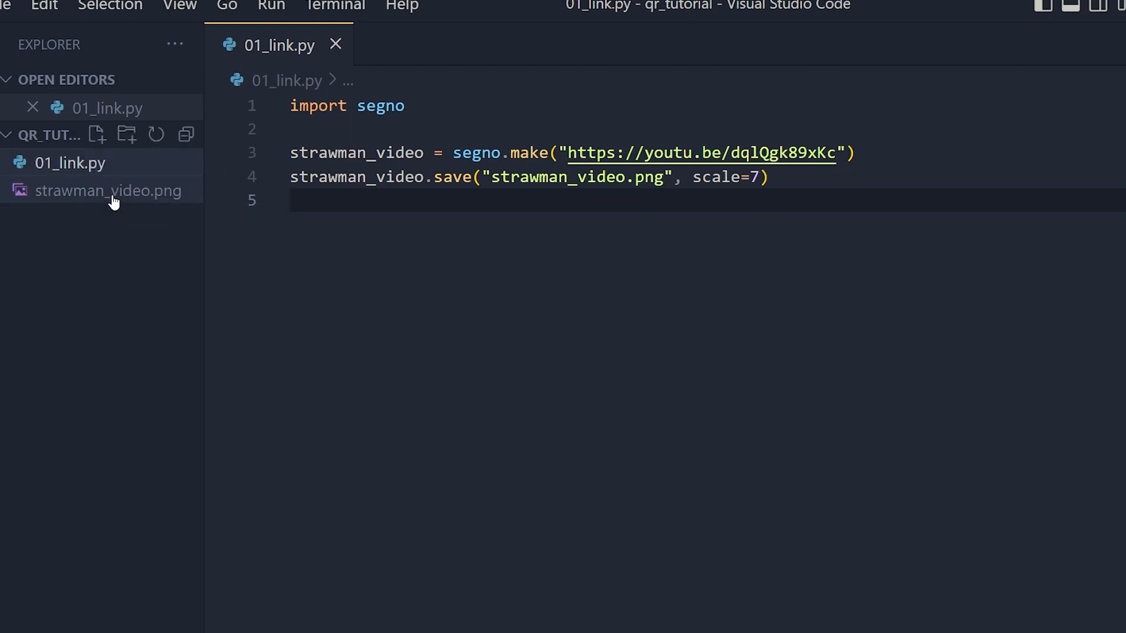
- Preview strawman_video.png from the Explorer to see the QR code
left_click(109, 190)
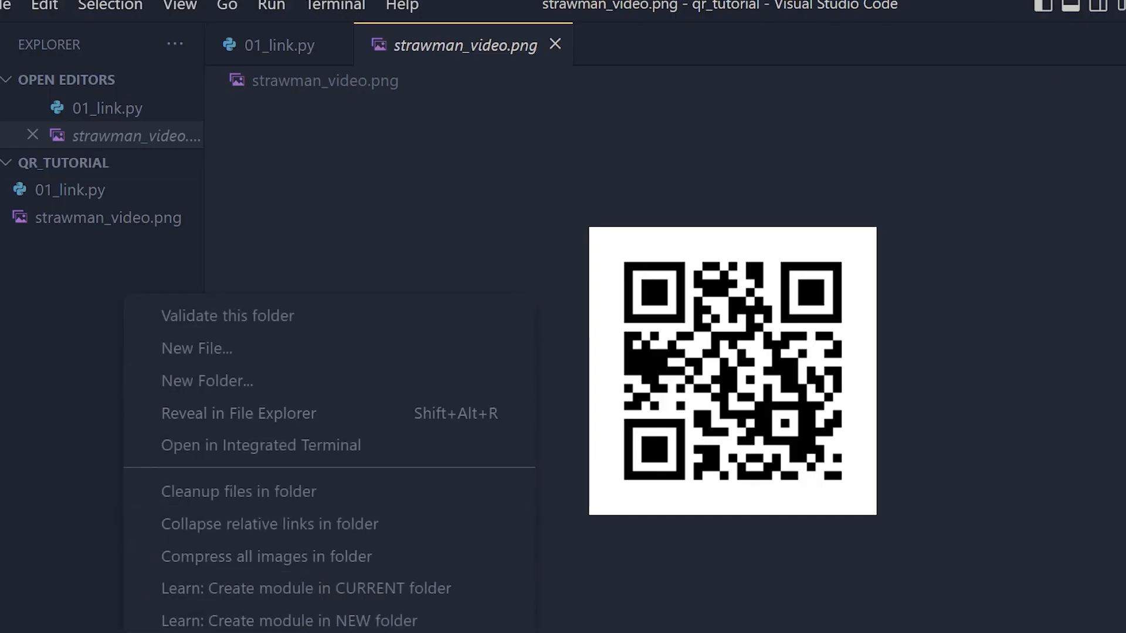
- Create a new file 02_email.py in the project and open it
left_click(196, 348)
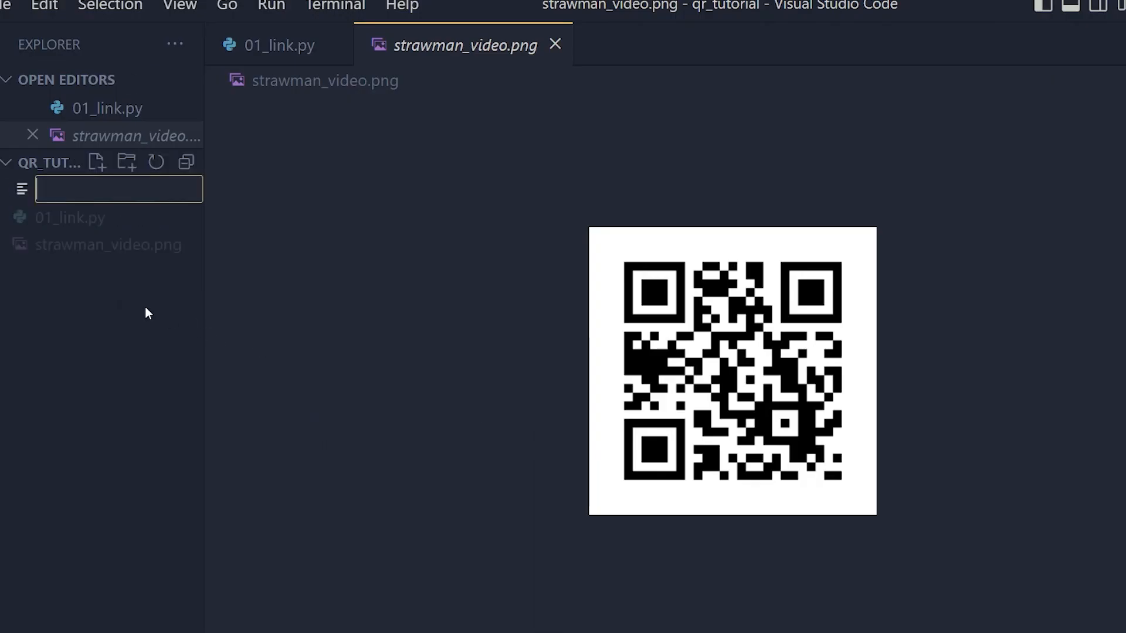
type("02")
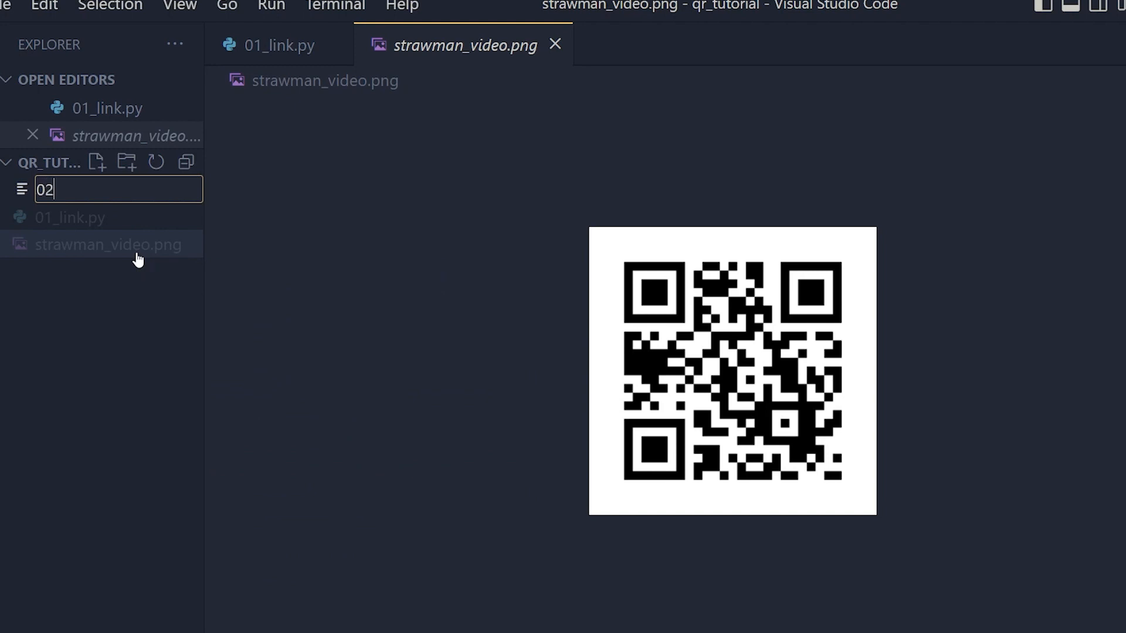
type("_email.py")
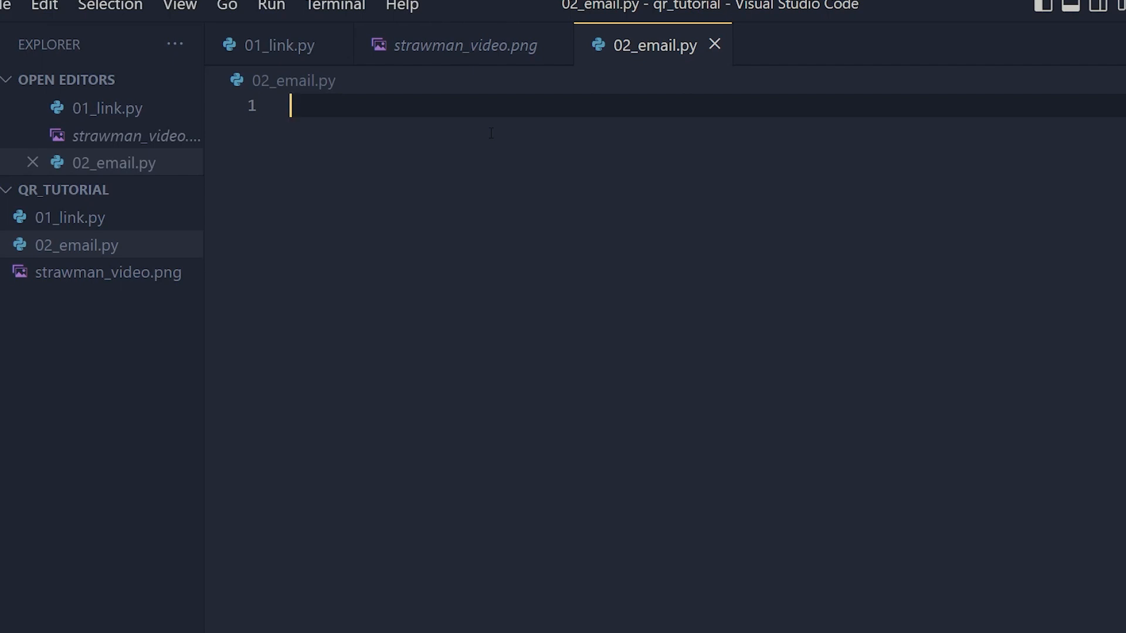
- Write the import line 'from segno import helpers'
type("from")
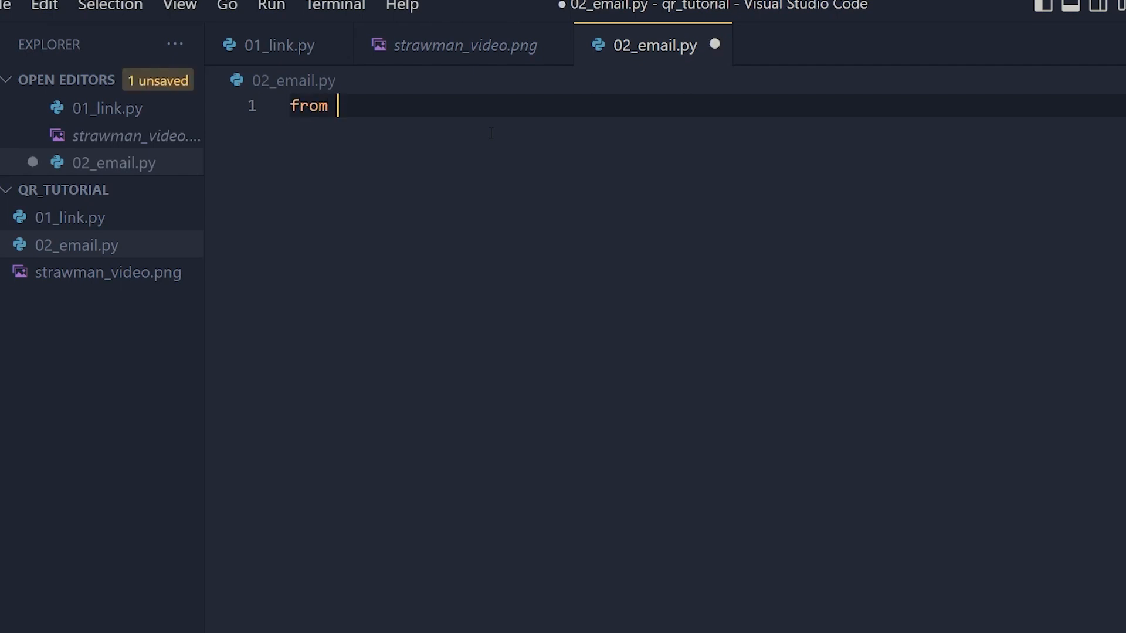
type("segno import")
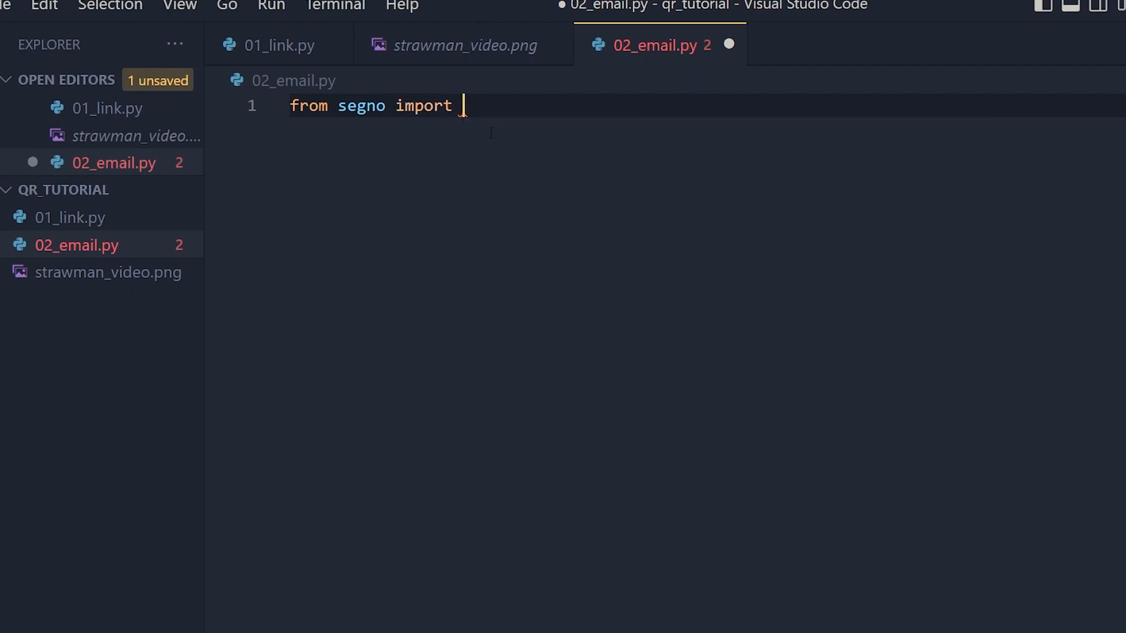
type("helpers")
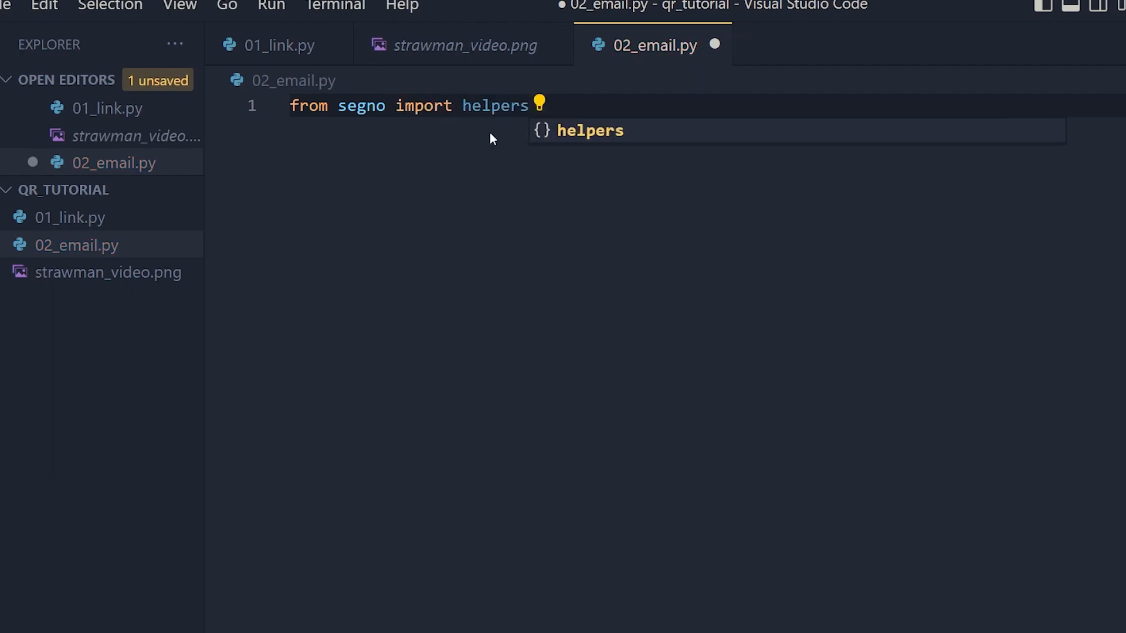
key("Return")
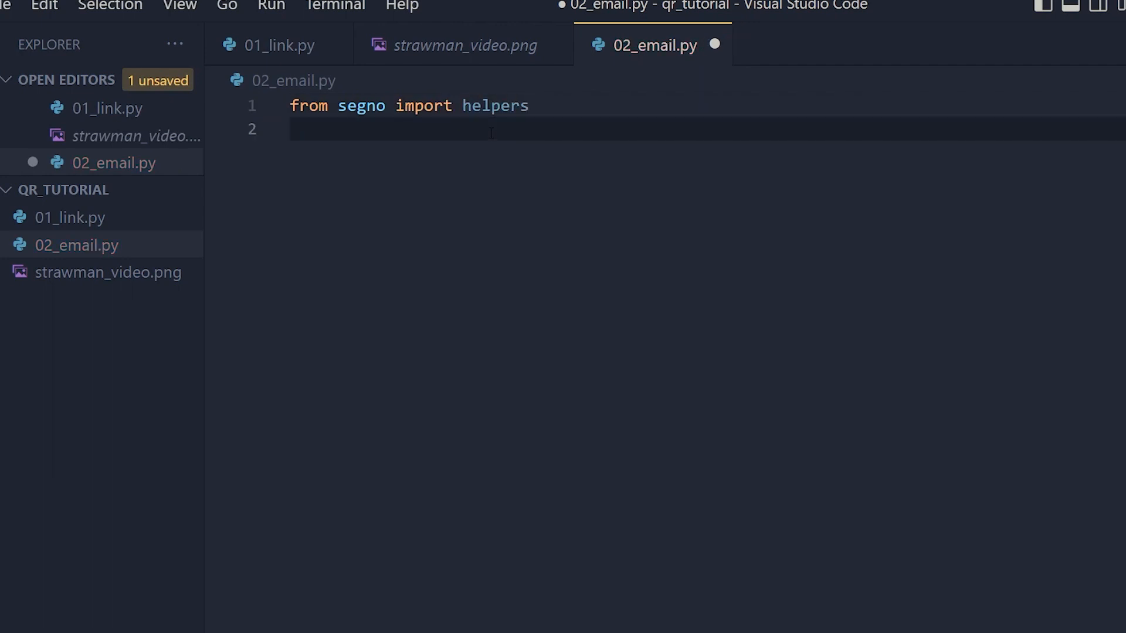
type("qr")
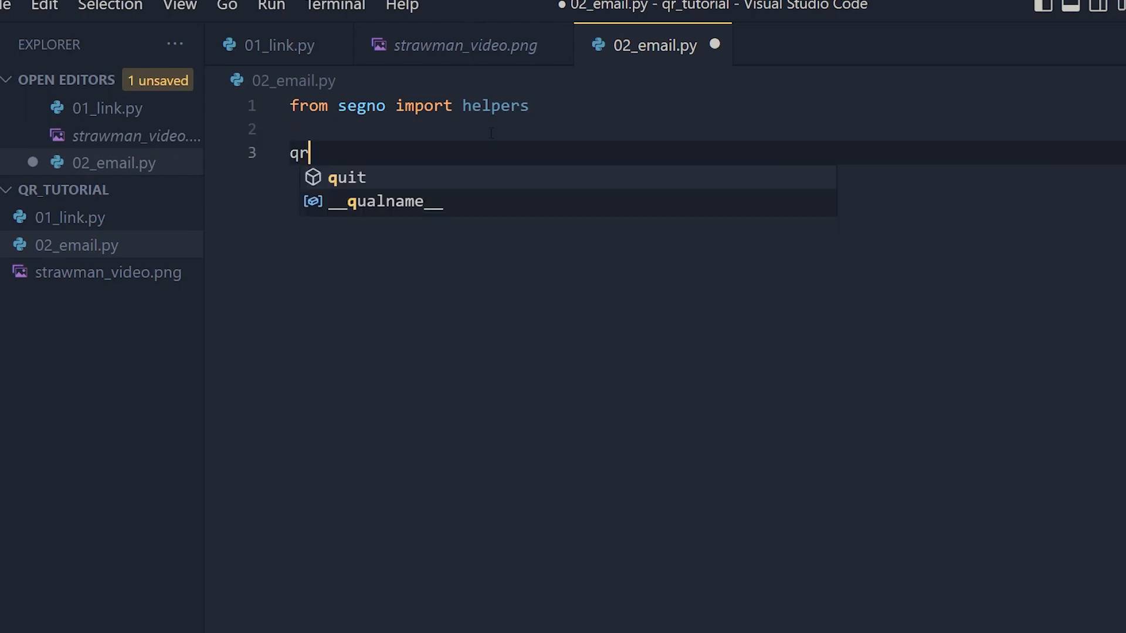
type("cod")
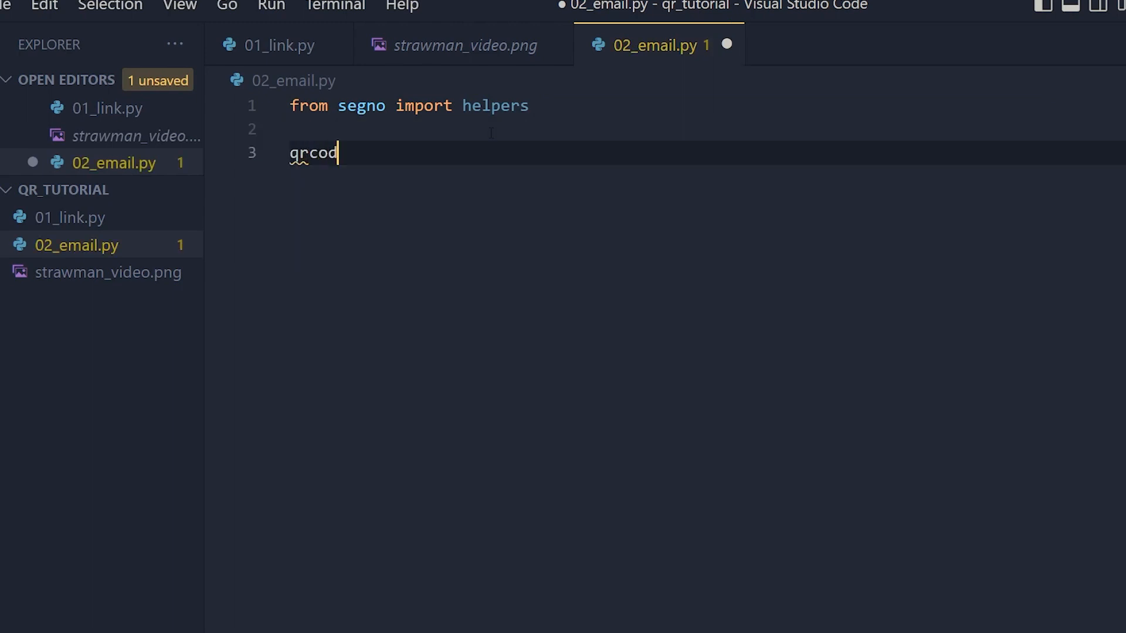
type("e =")
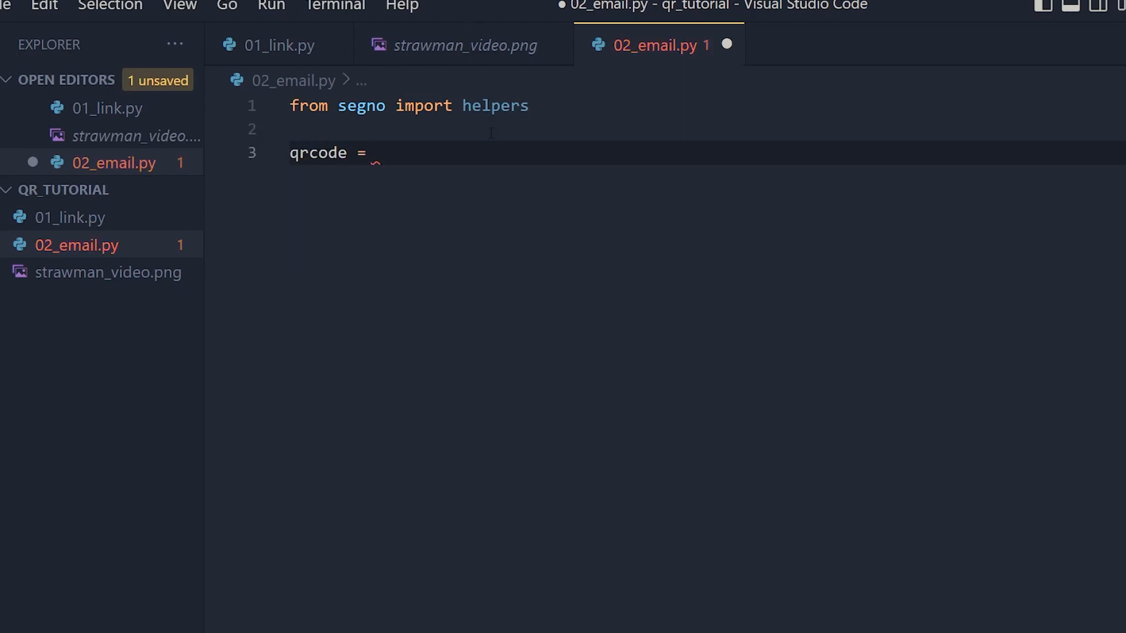
type("helpers.")
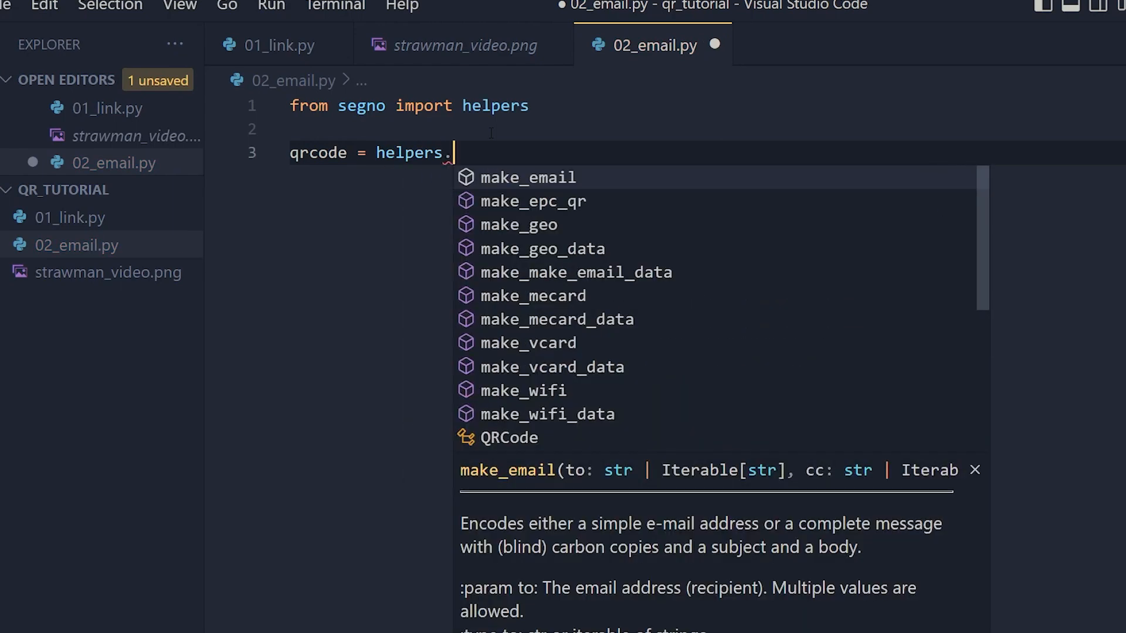
type("make_email(")
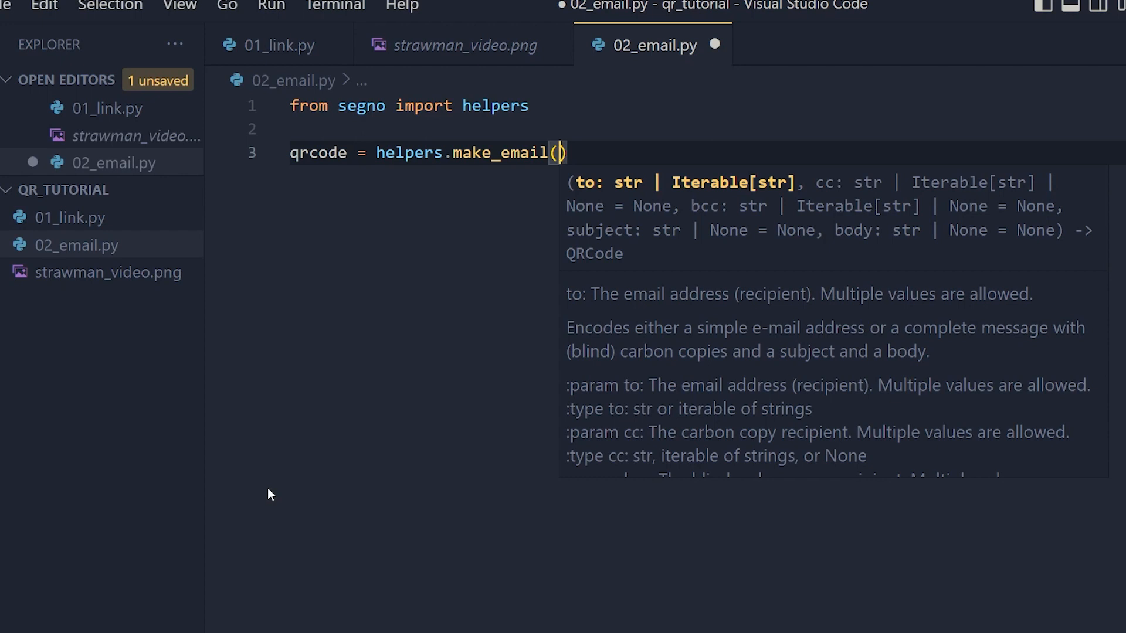
type("to")
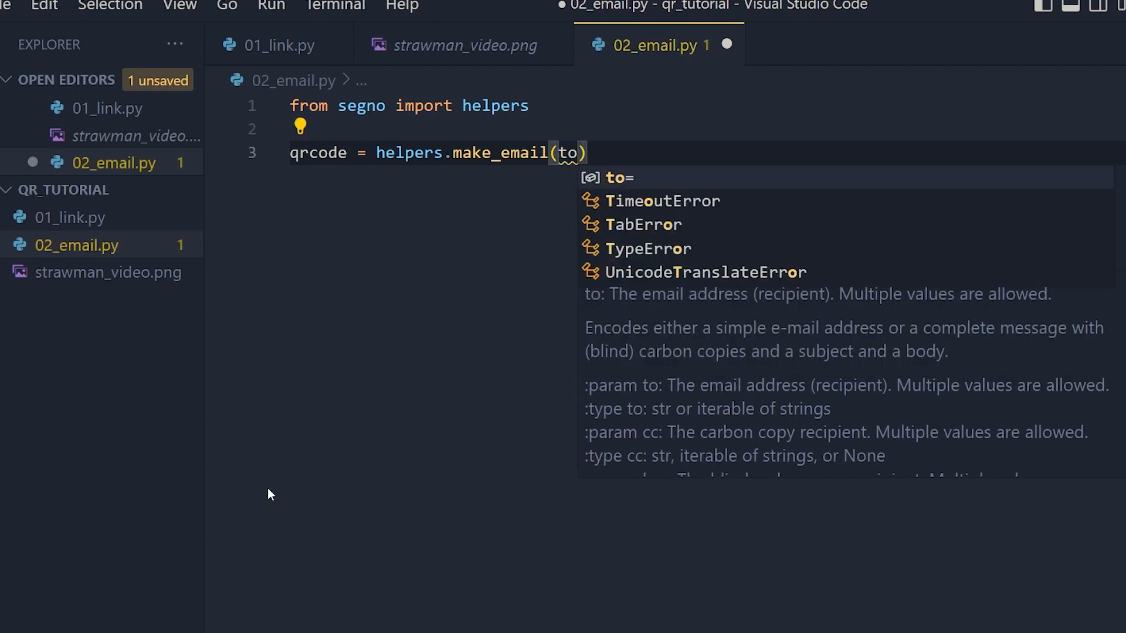
type("= \"eam")
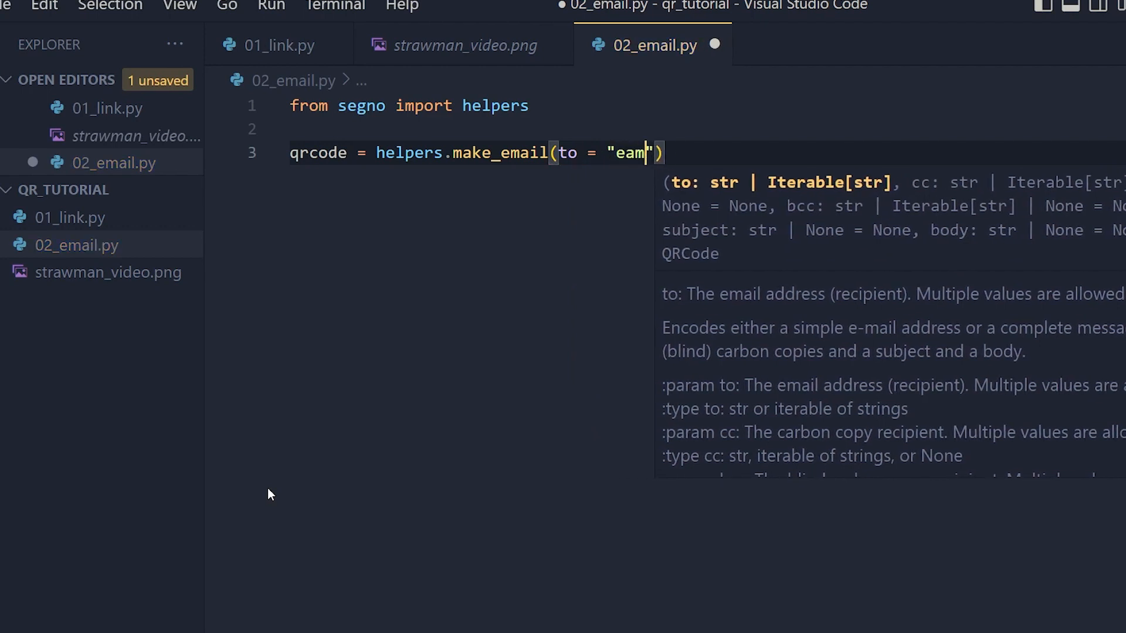
type("xample@e")
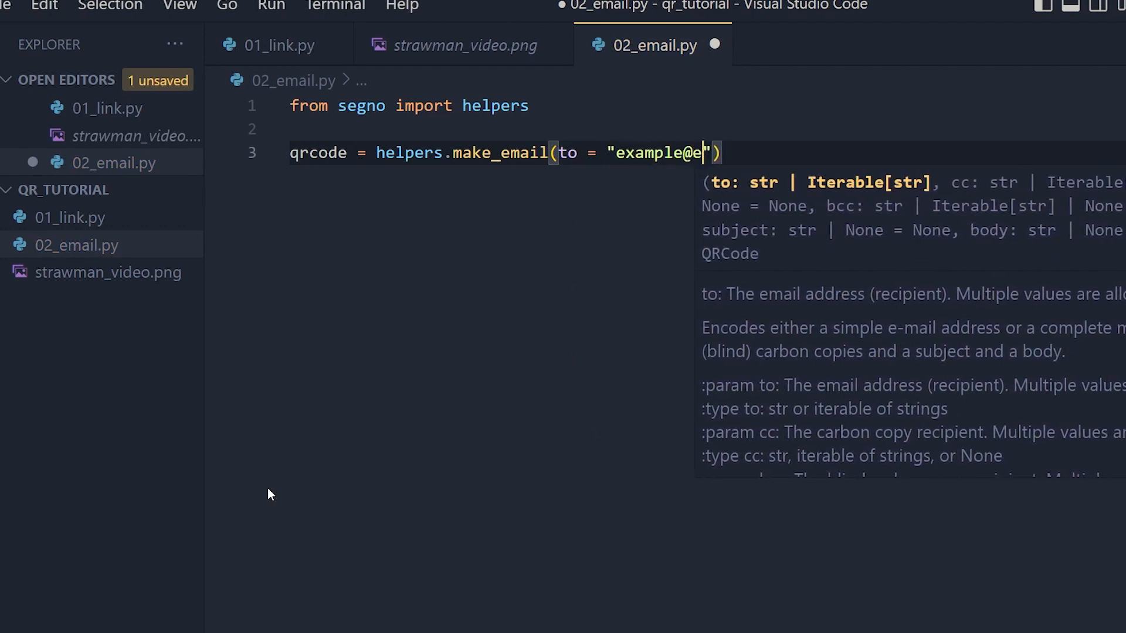
type("xample.com")
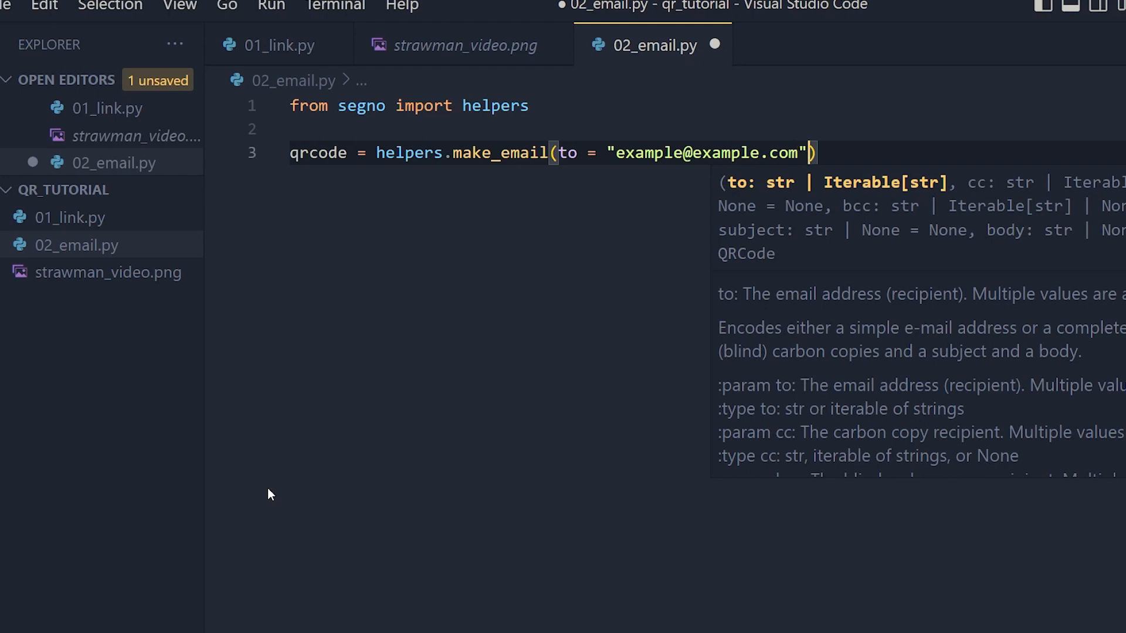
type("\", \"")
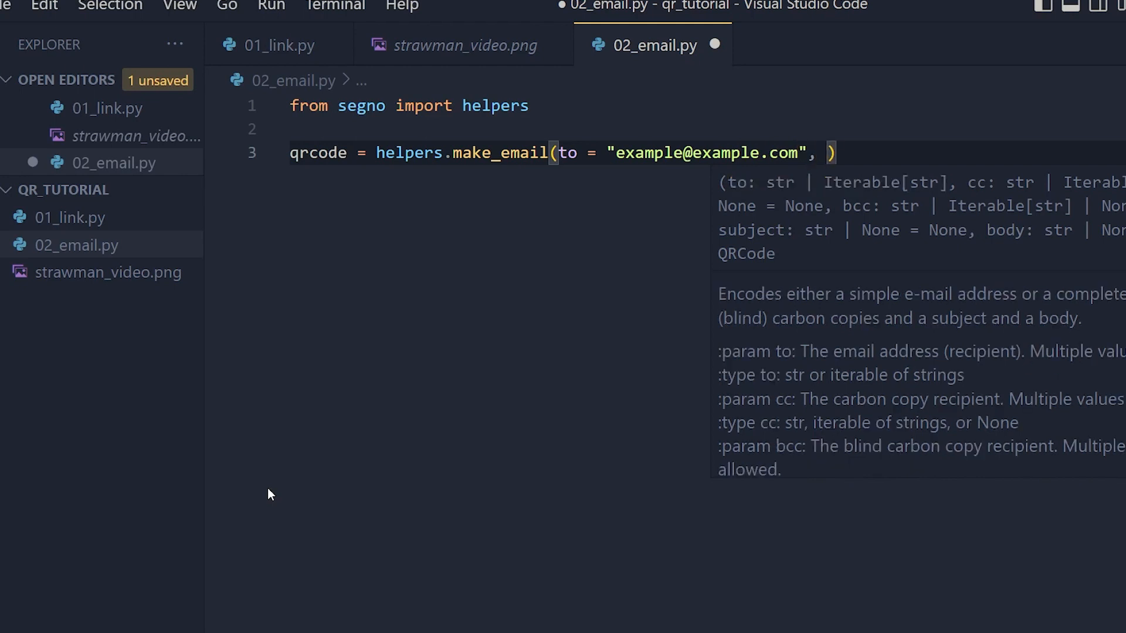
- Add the subject argument "Philosophy Question" followed by a comma
type("subject =")
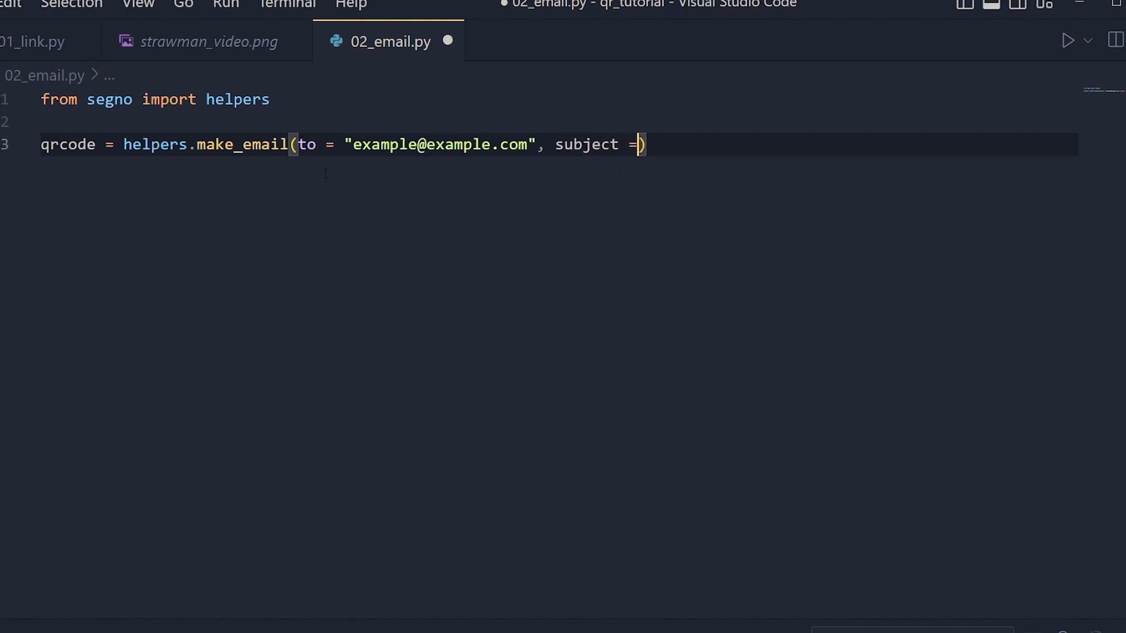
type("\"")
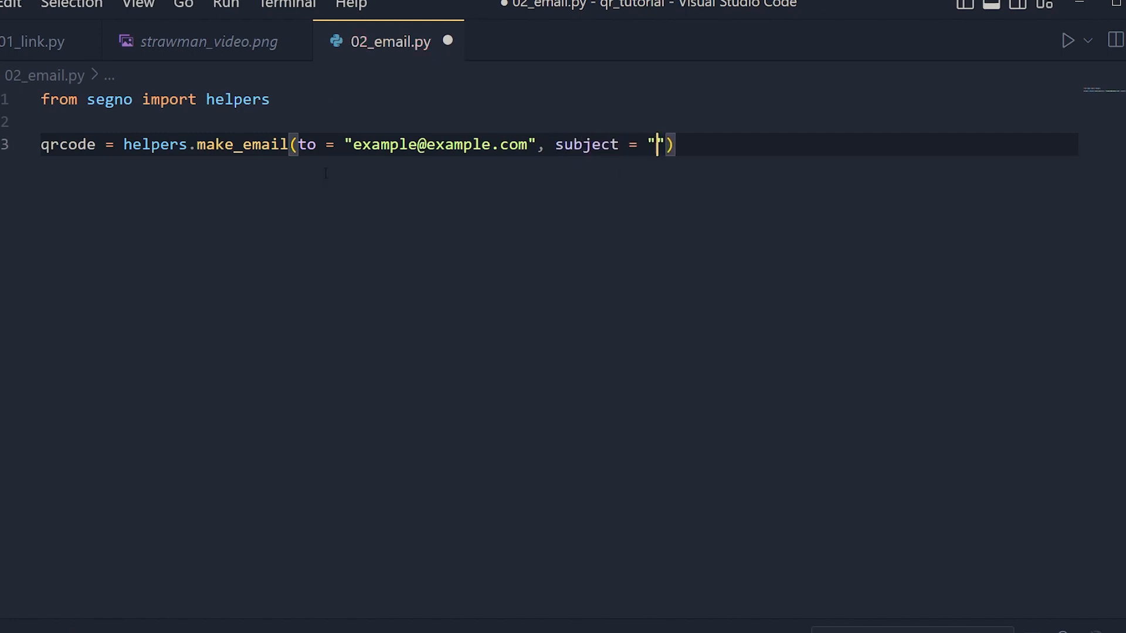
type("Philosophy Question")
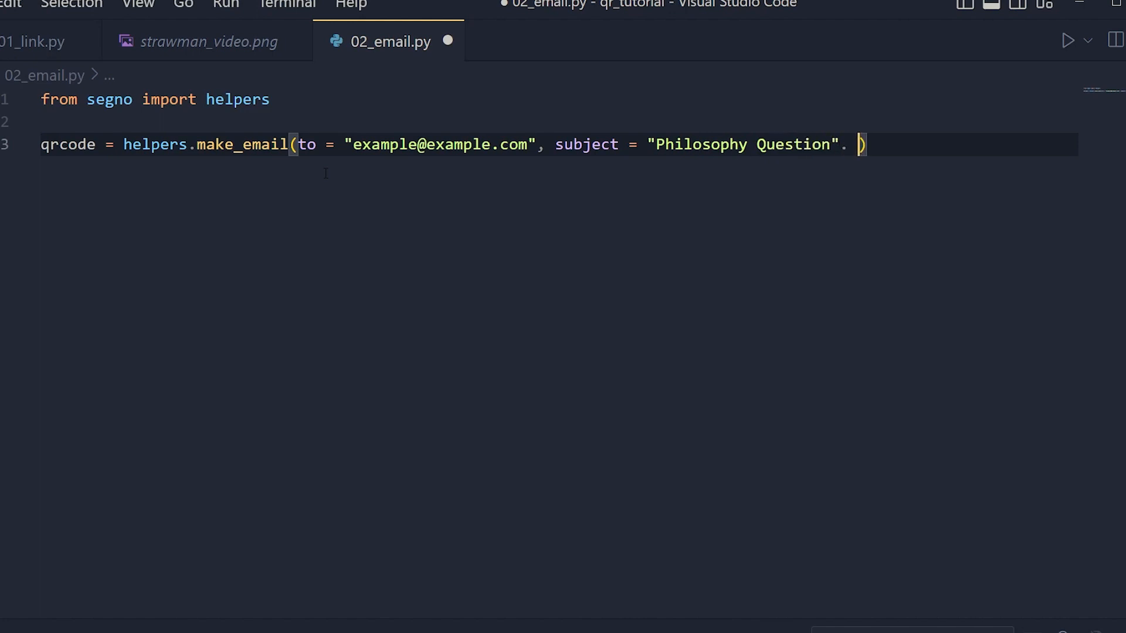
type(",")
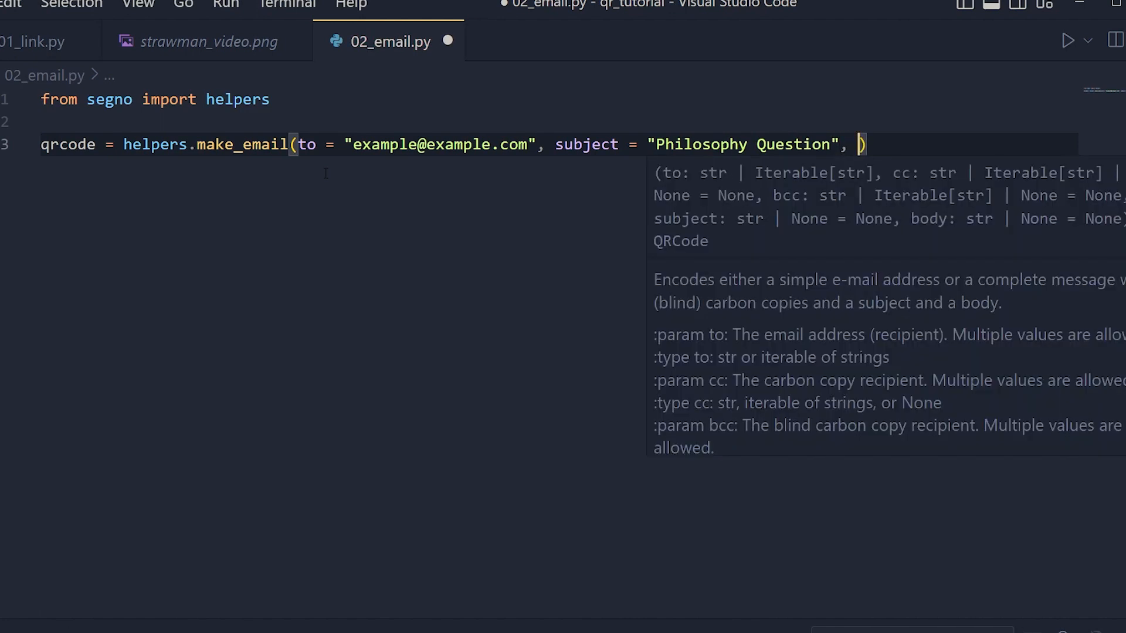
mouse_move(808, 210)
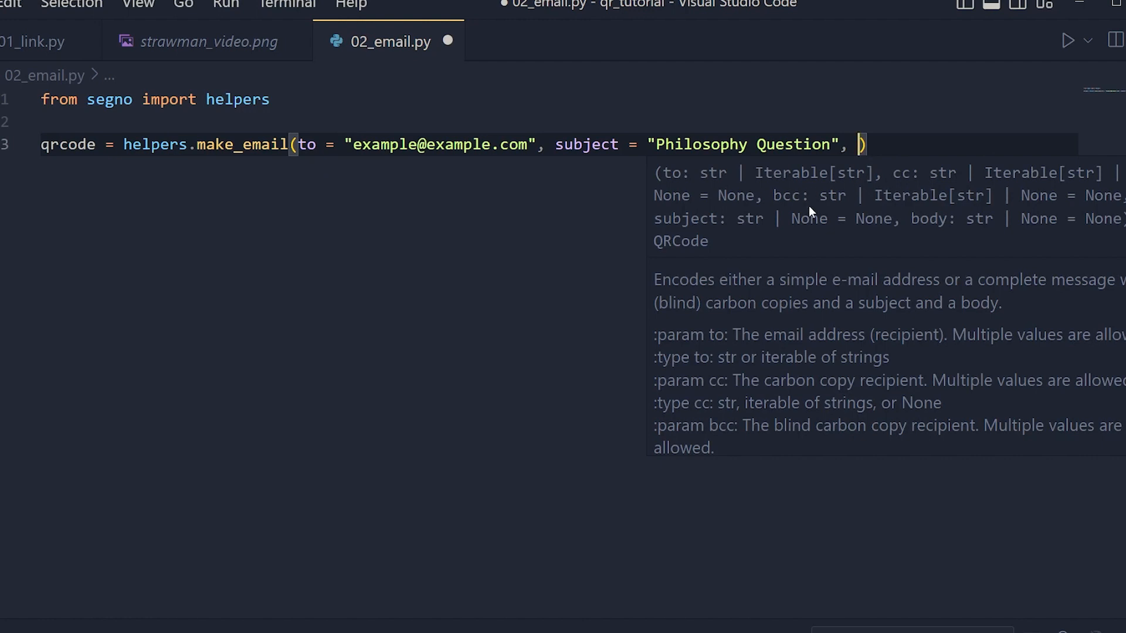
mouse_move(922, 176)
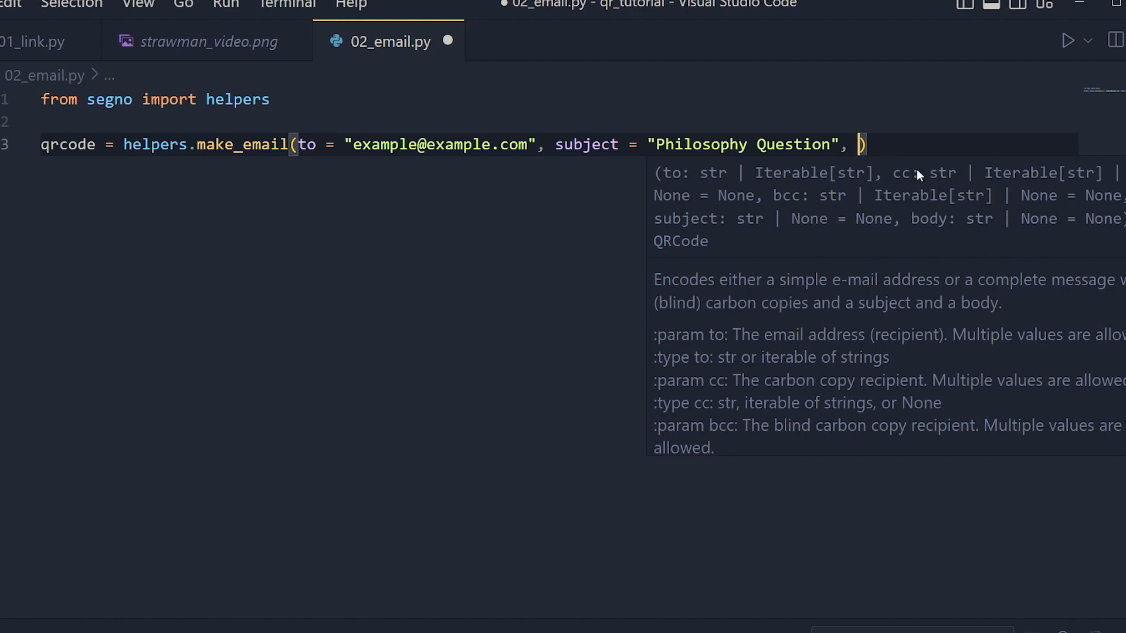
- Write body=f"Dear David,\n\nHow are you? I have a philosophy question. What is the meaning of life
type("body =")
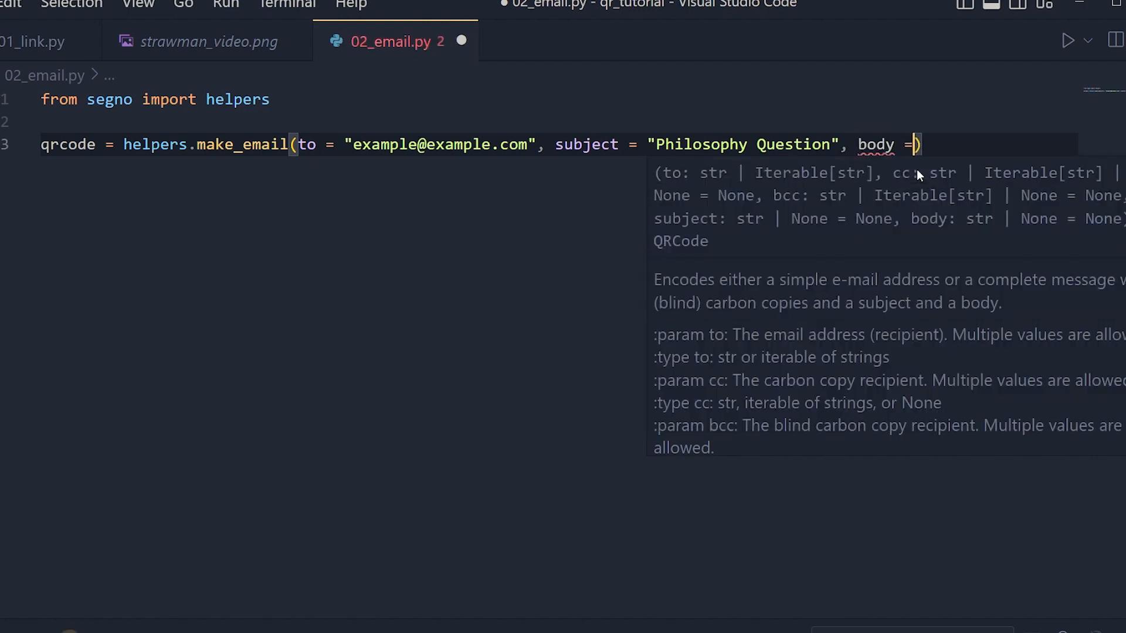
type("\"\"")
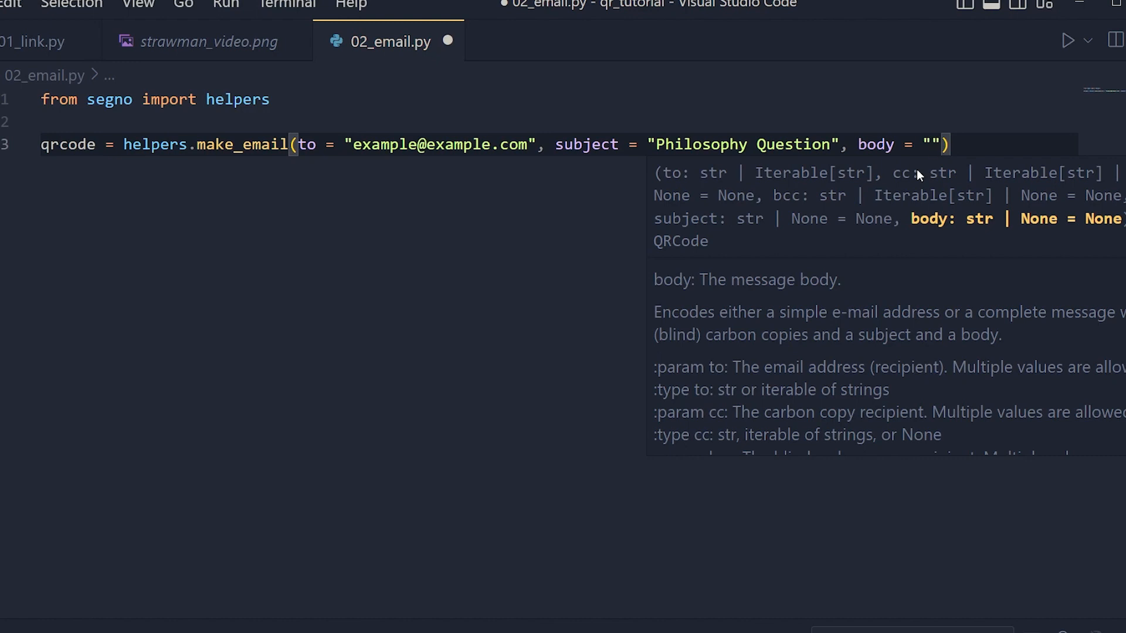
type("f")
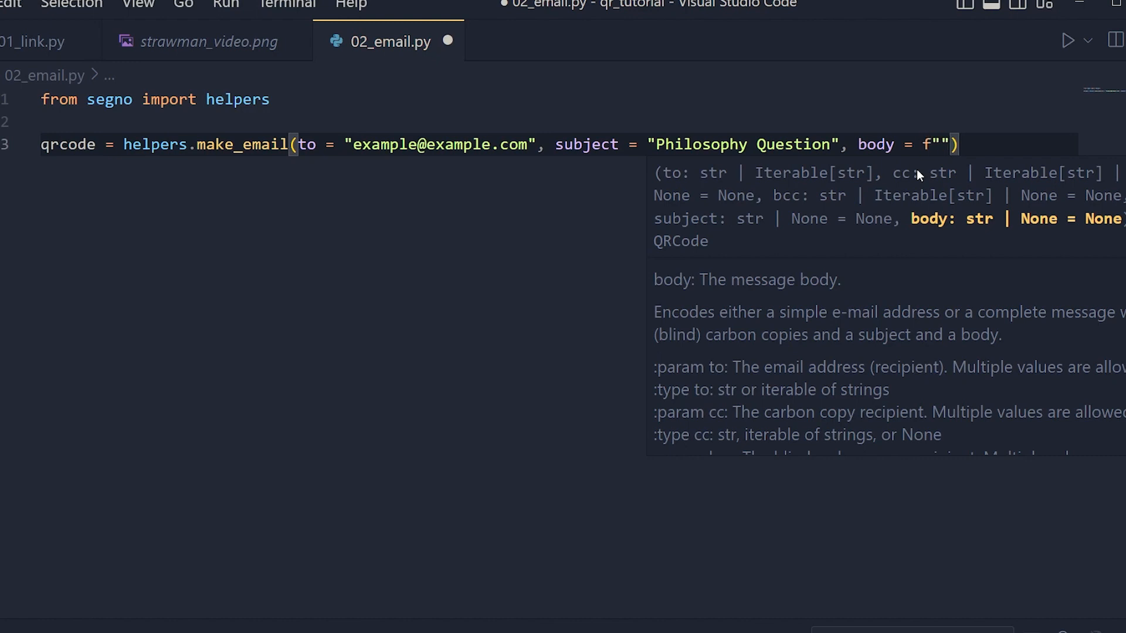
type("Dear David")
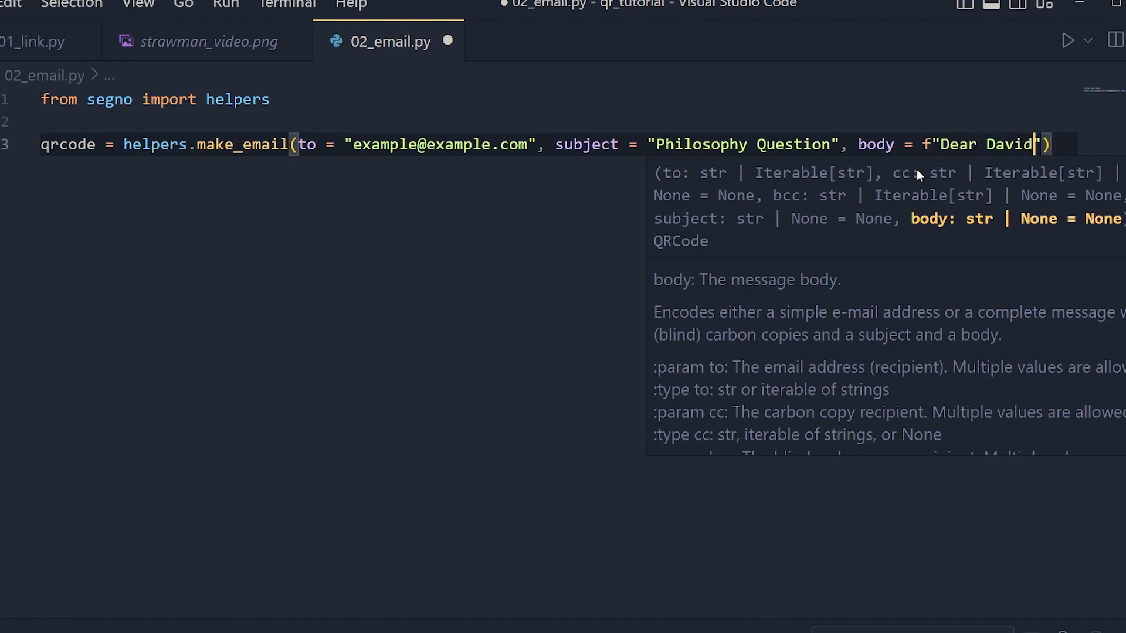
type(",\\")
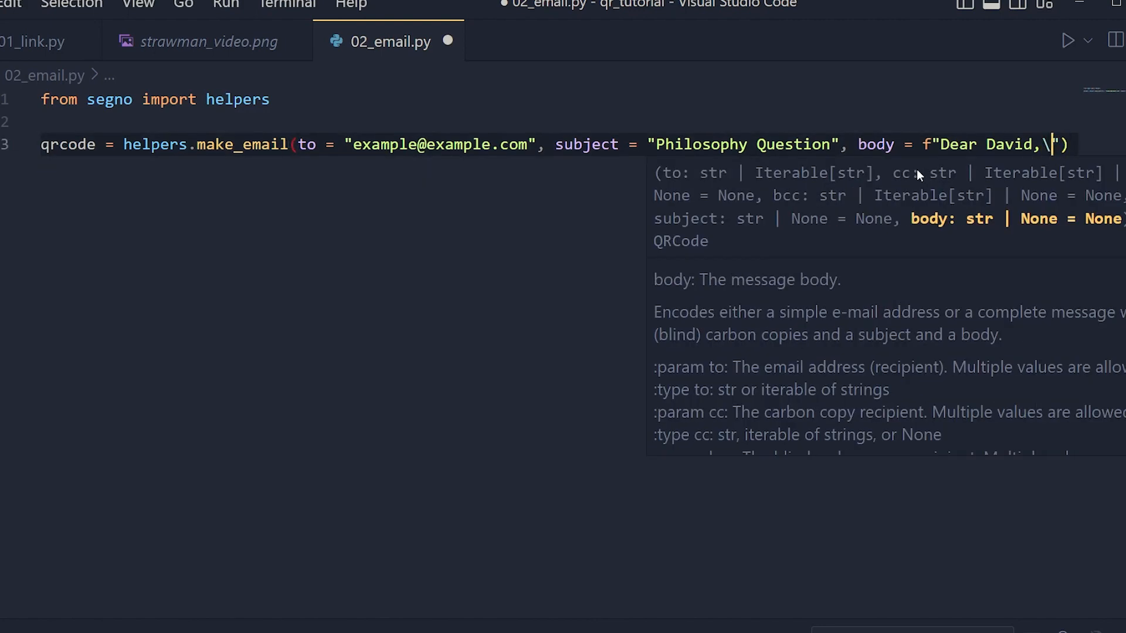
type("\\n\\n")
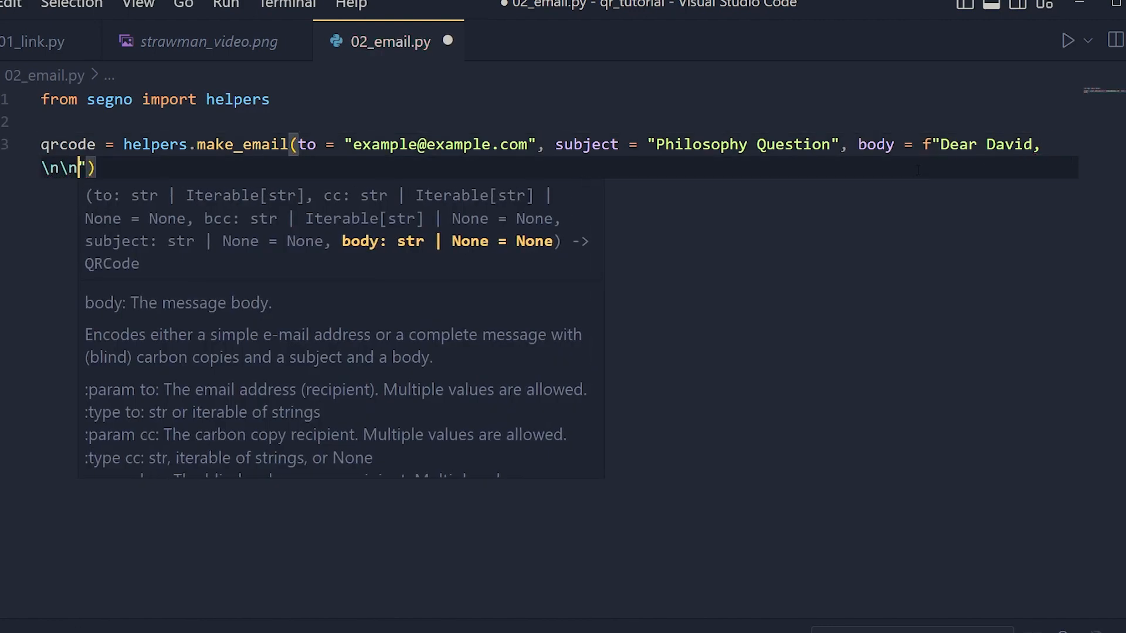
type("How")
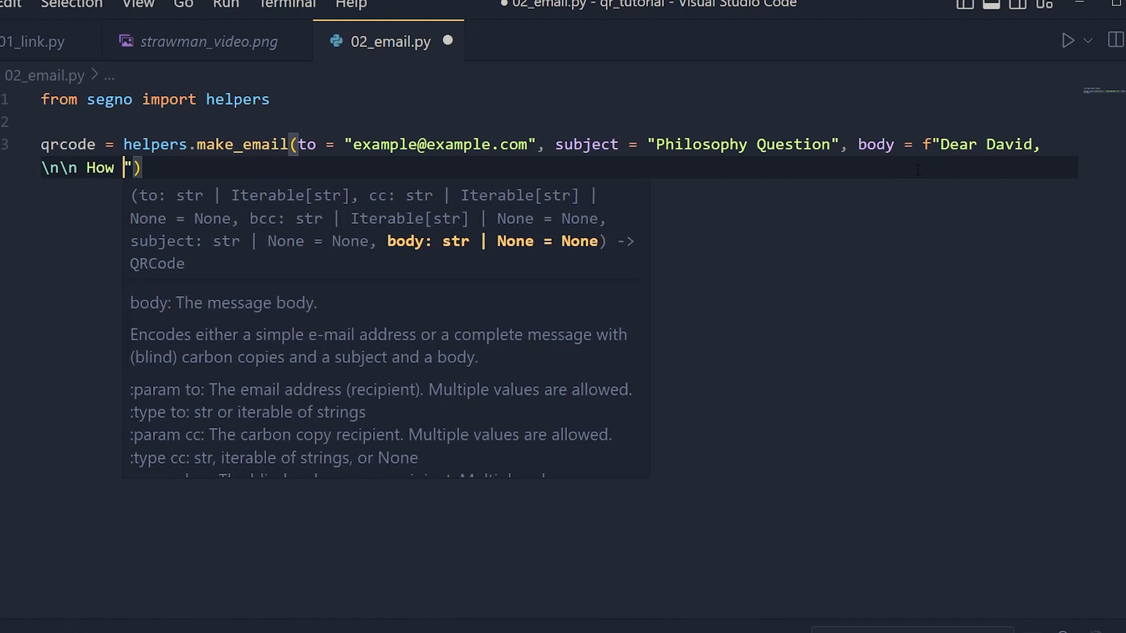
type("are you? I have a")
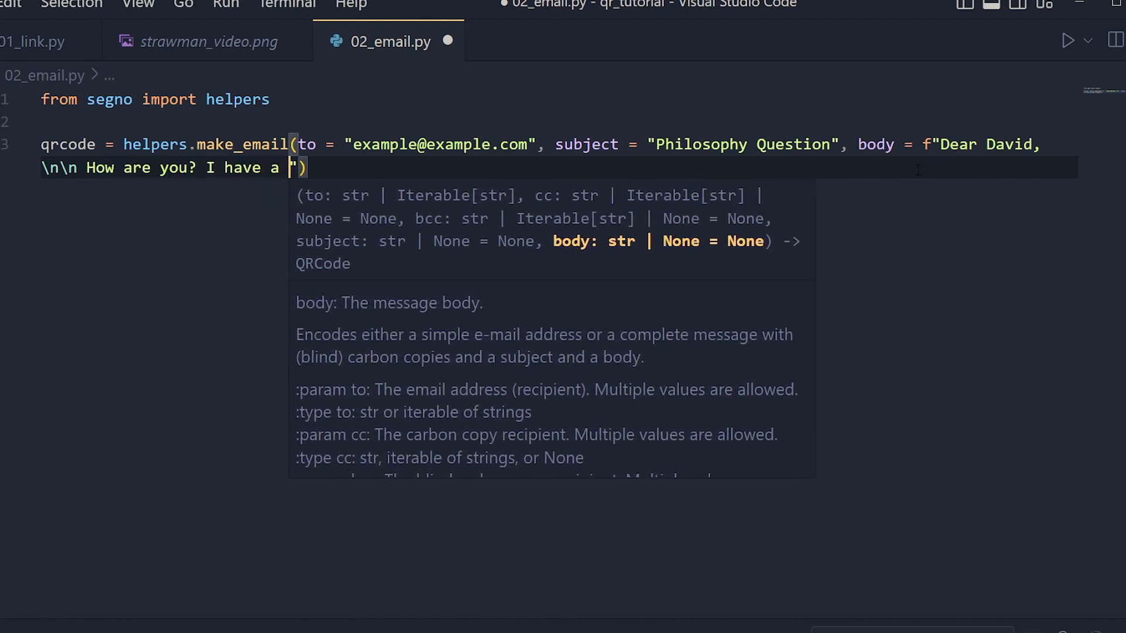
type("philosophy questi")
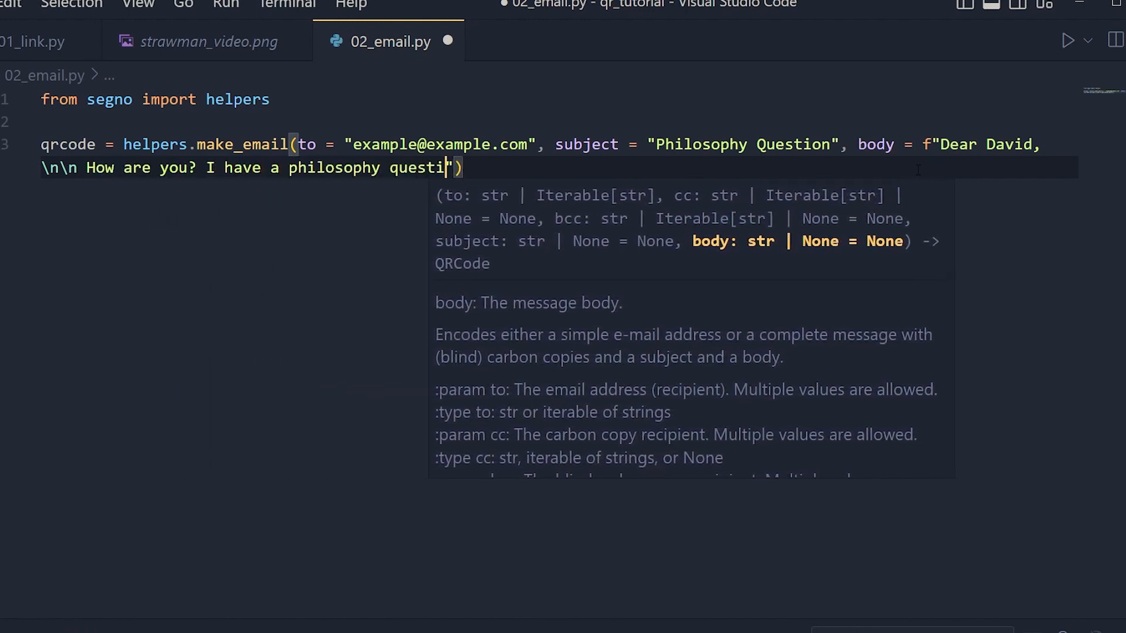
type("on. What is the")
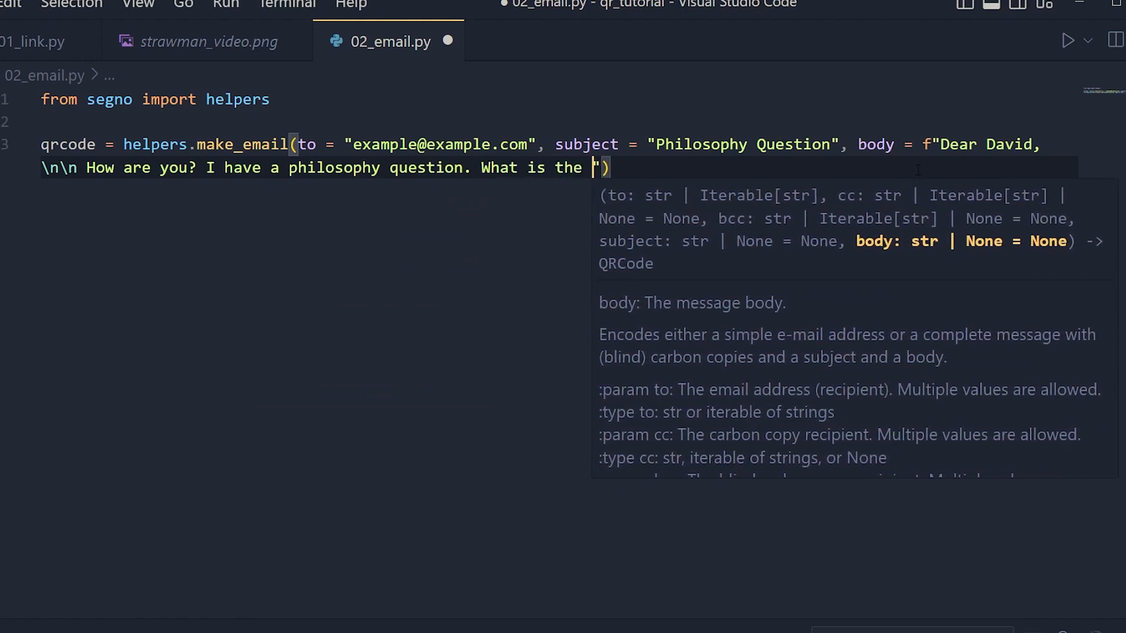
type("meaning of life.")
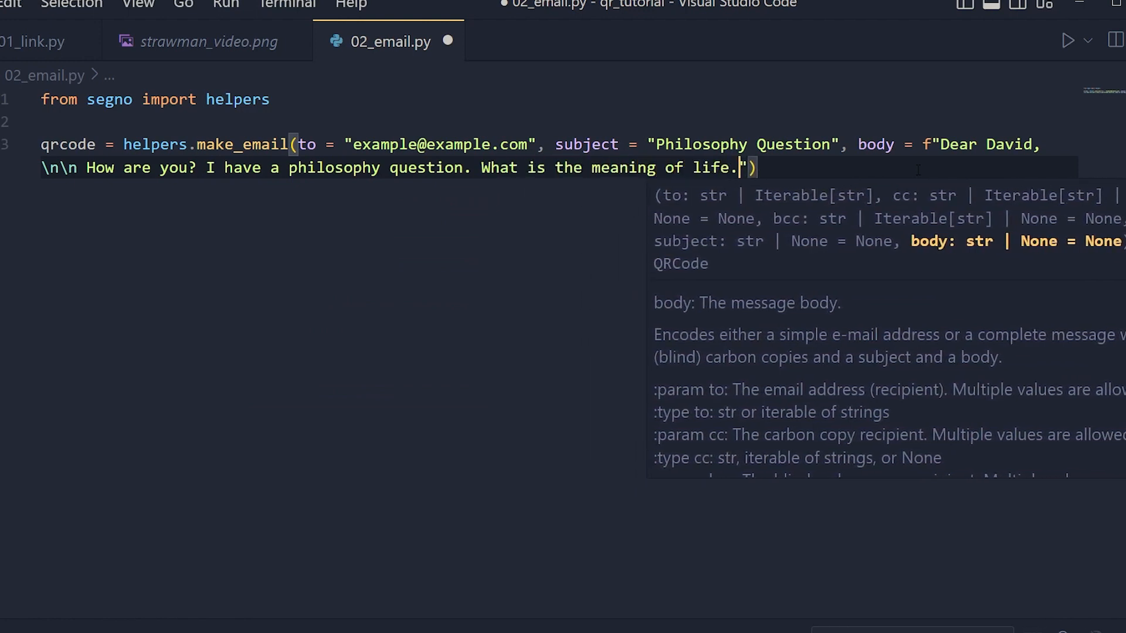
- Finish the body with line breaks and the sign-off 'From, \n INSERT_NAME.'
type("\\n\\n")
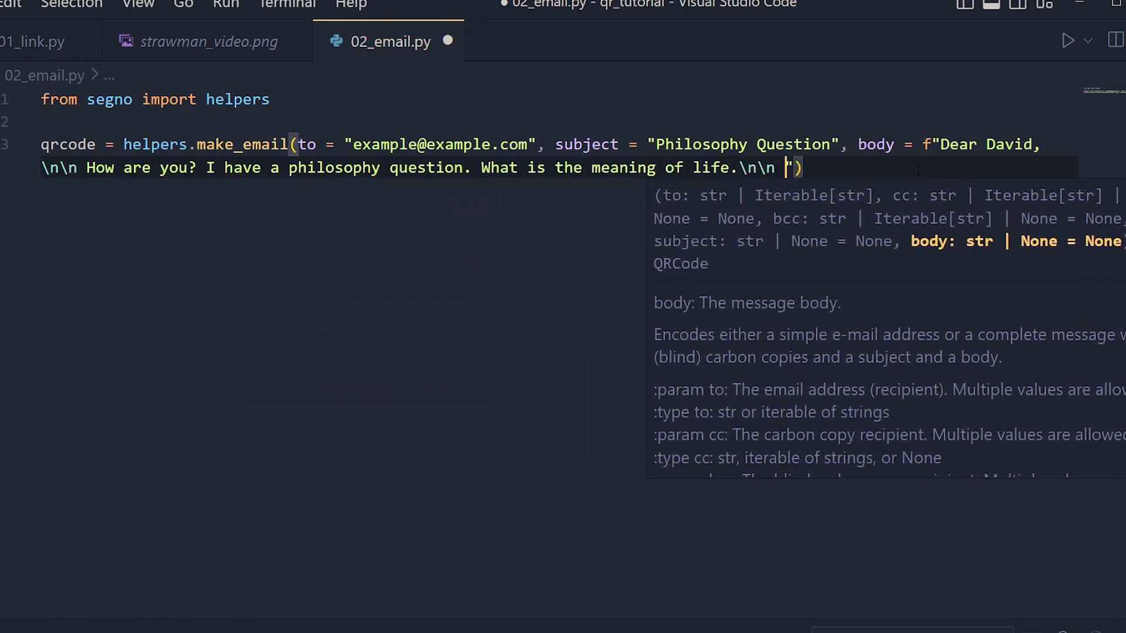
type("From, S")
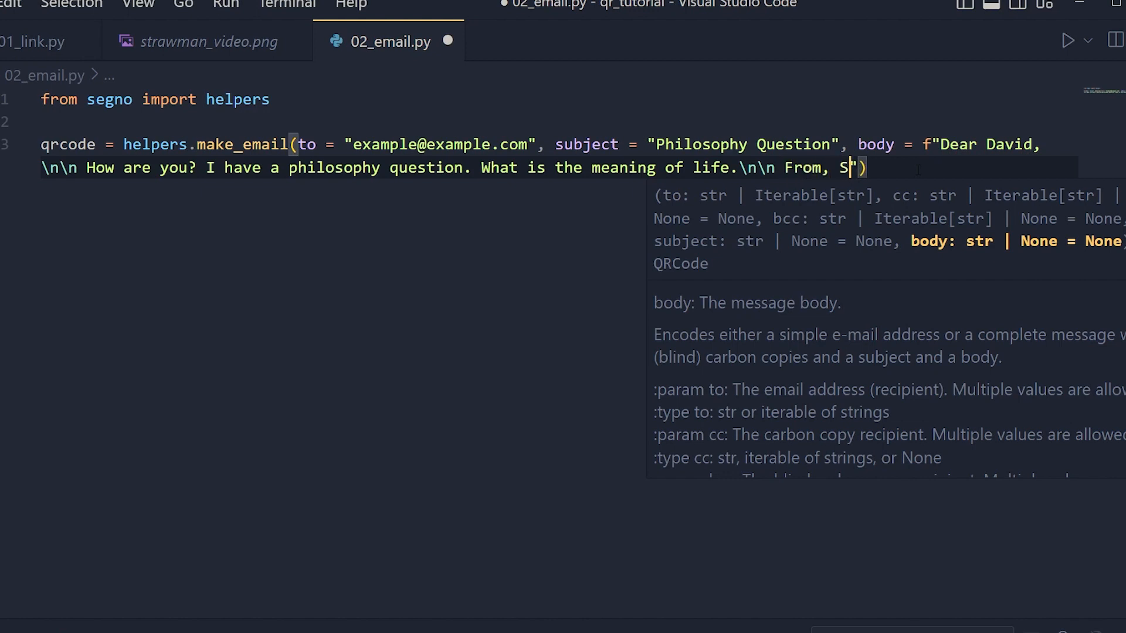
type("\\n")
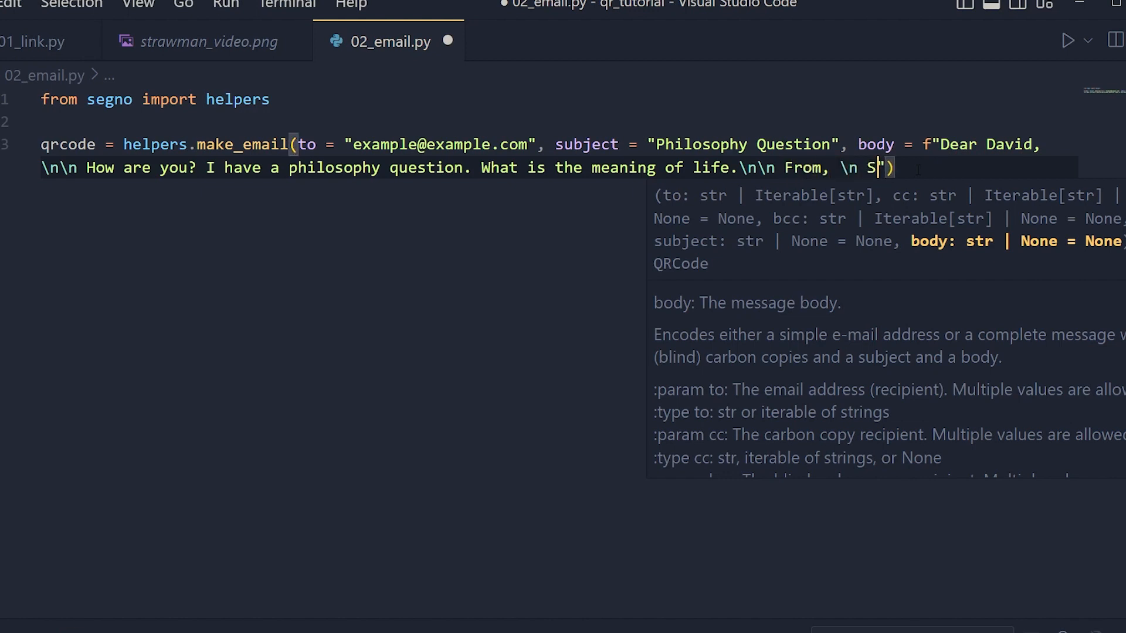
type("INSERT_")
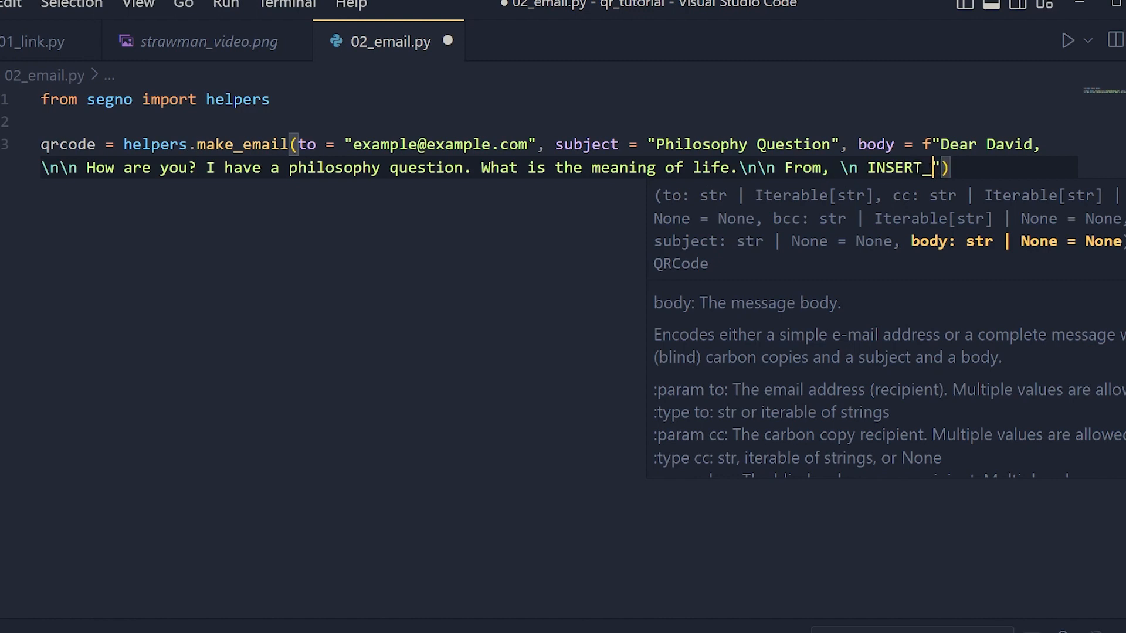
type("NAME")
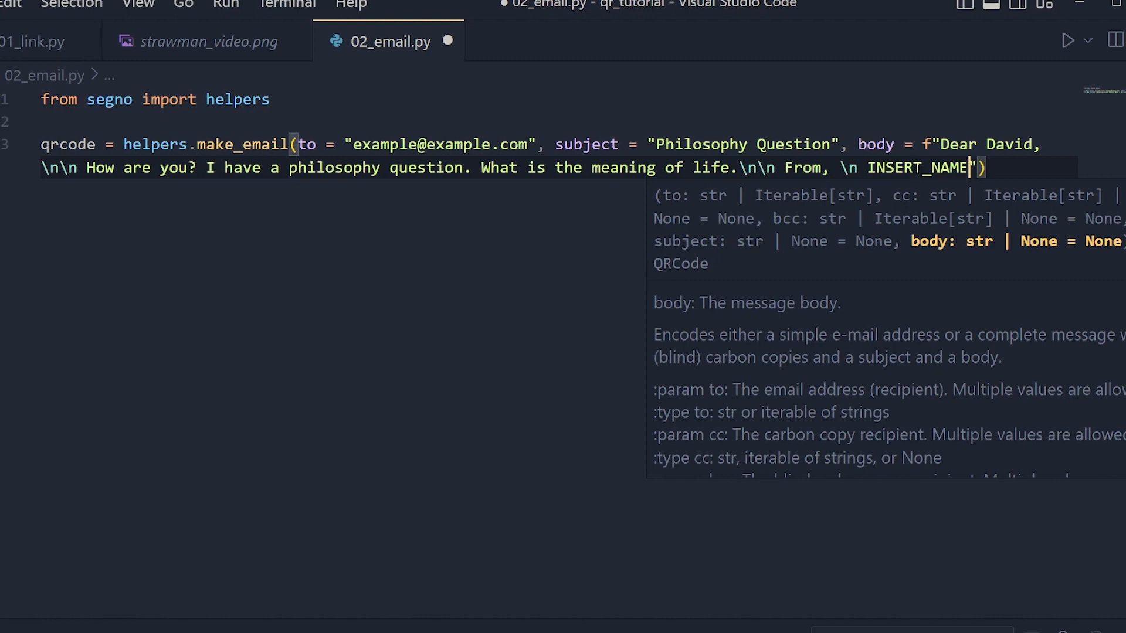
type(".")
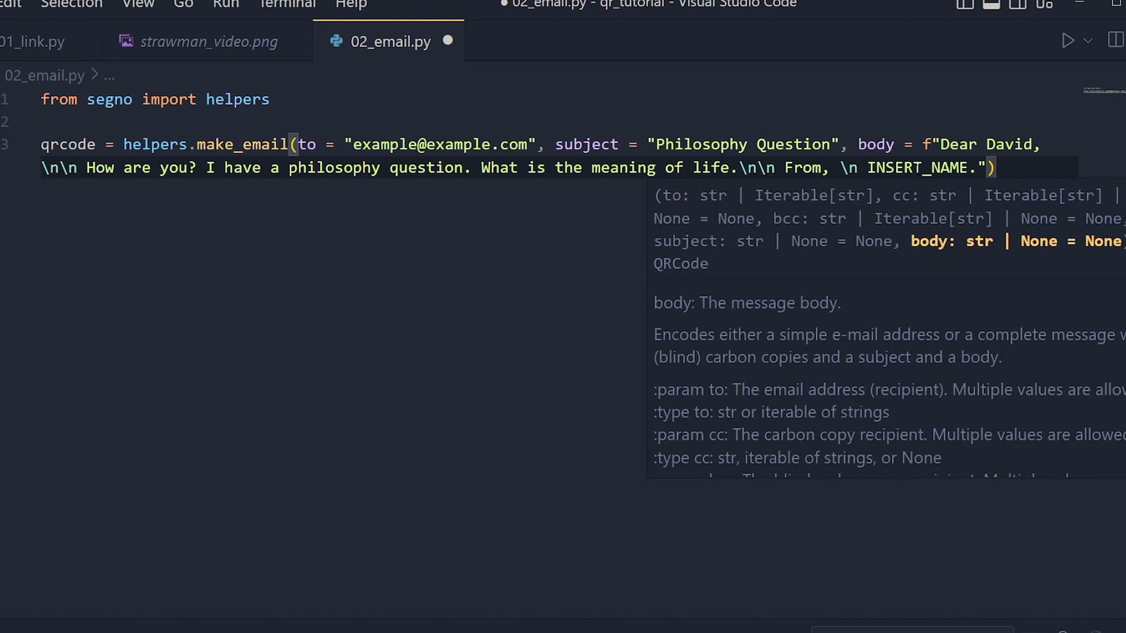
mouse_move(974, 206)
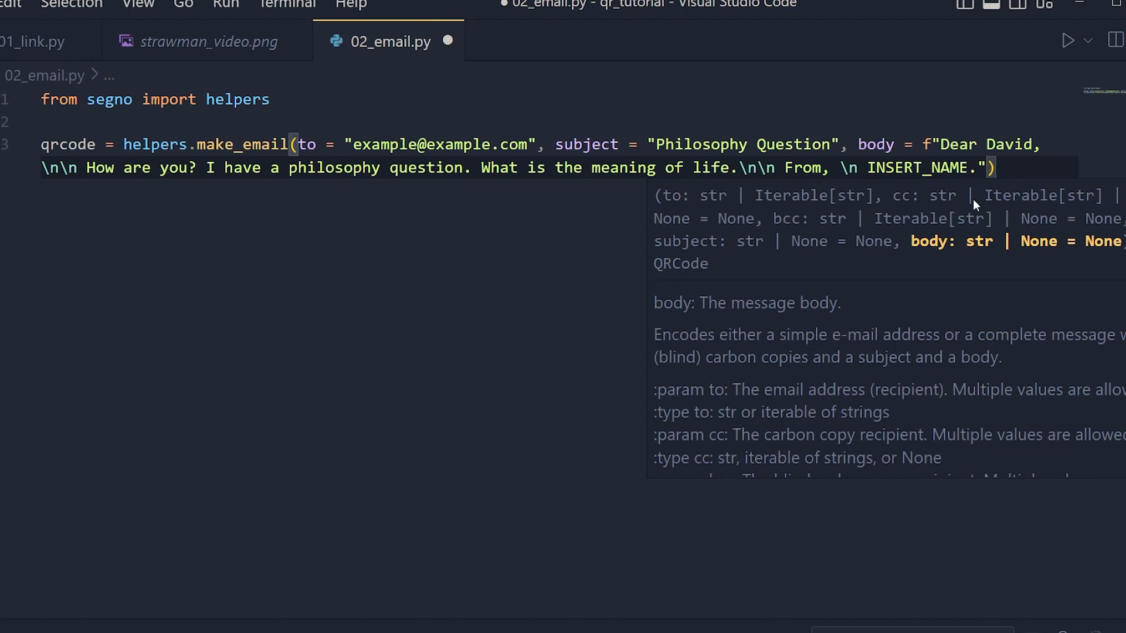
- Add qrcode.save('email.png', scale = 7) to write the email QR code image
type("qr")
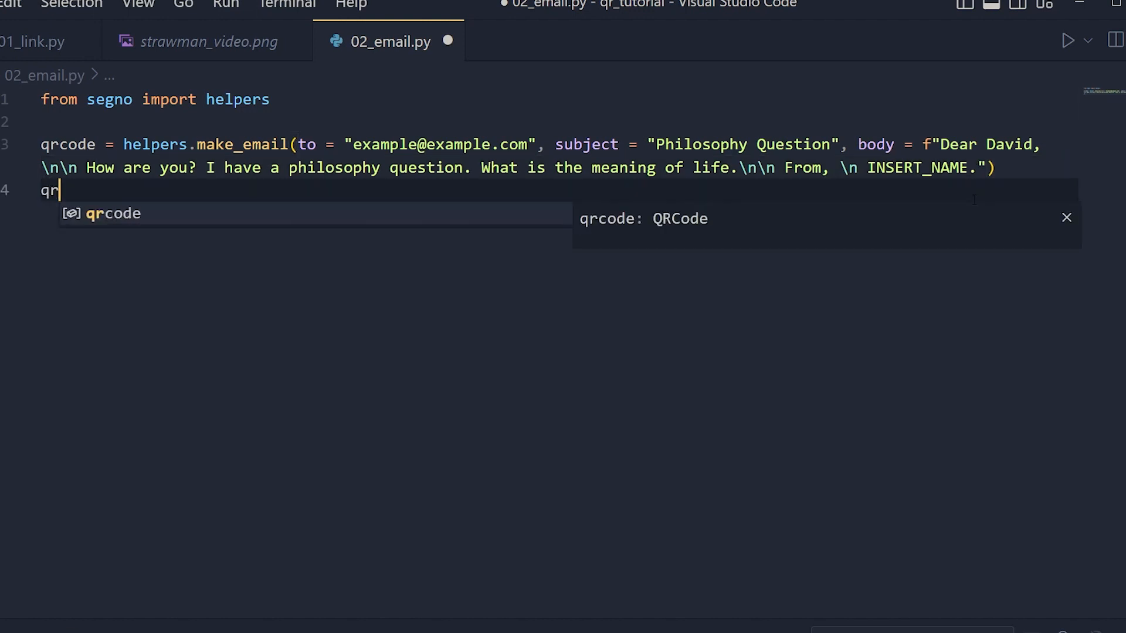
type("code")
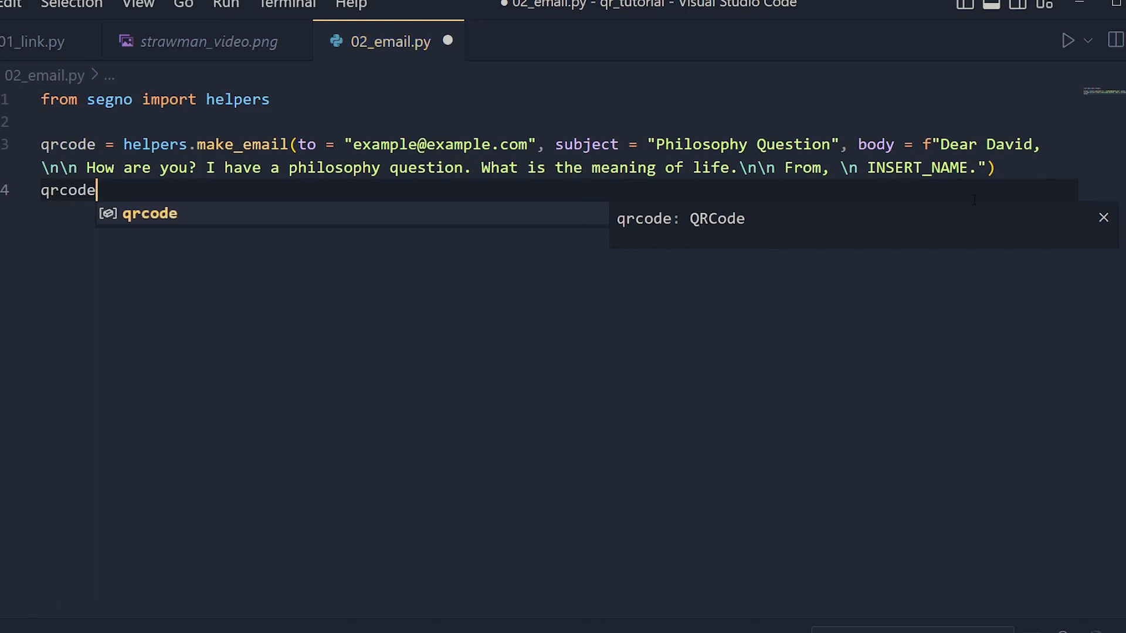
type(".save(")
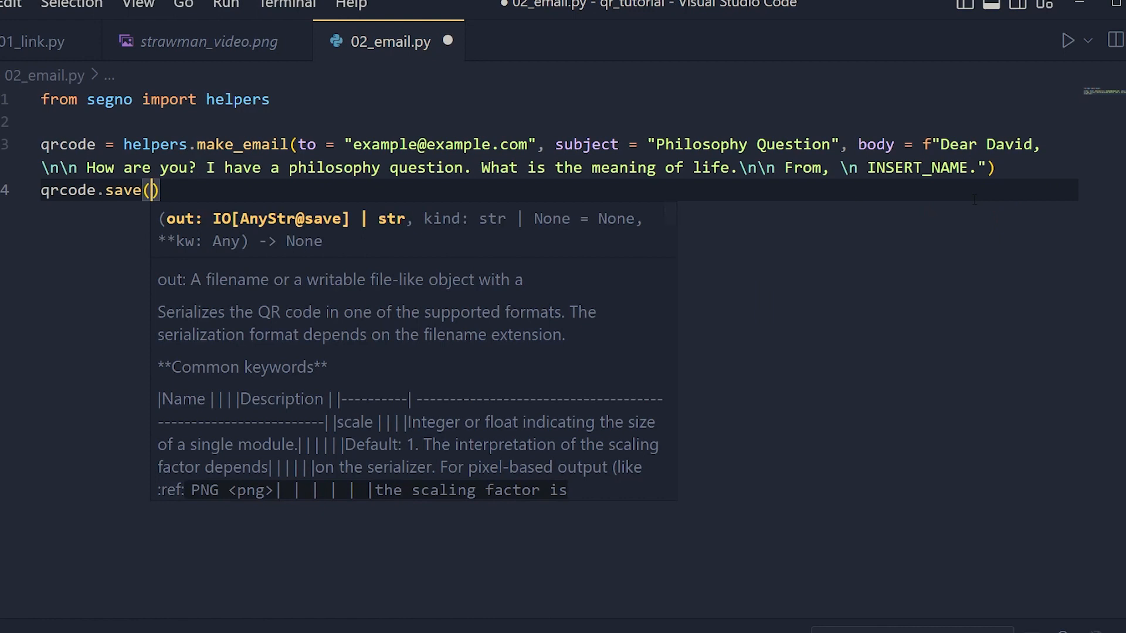
type("''")
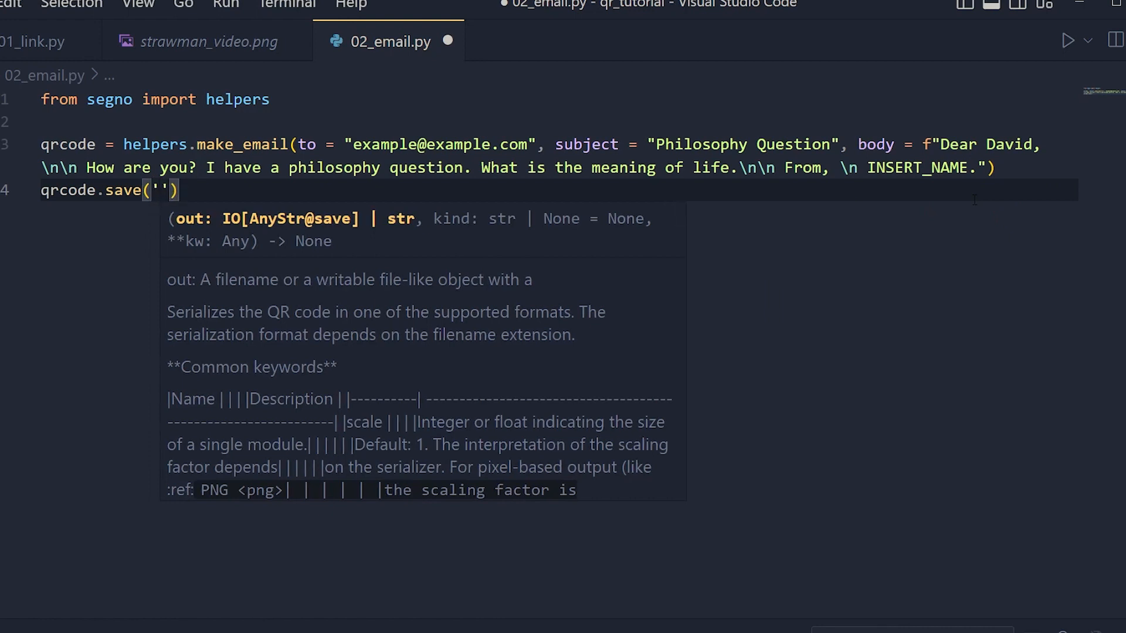
type("01")
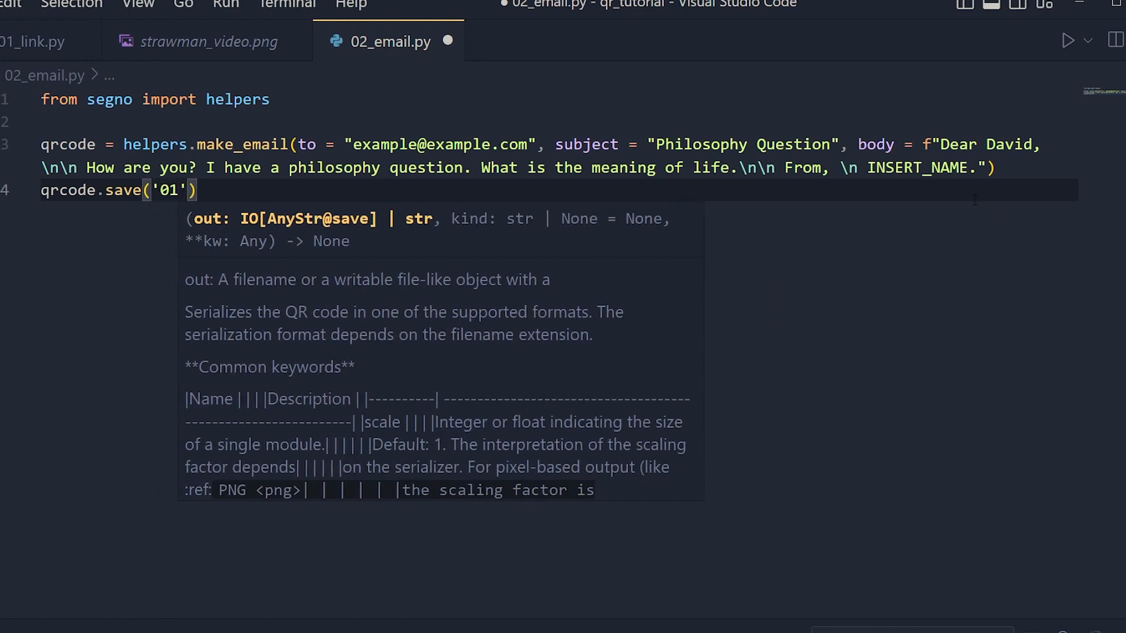
type("student_em")
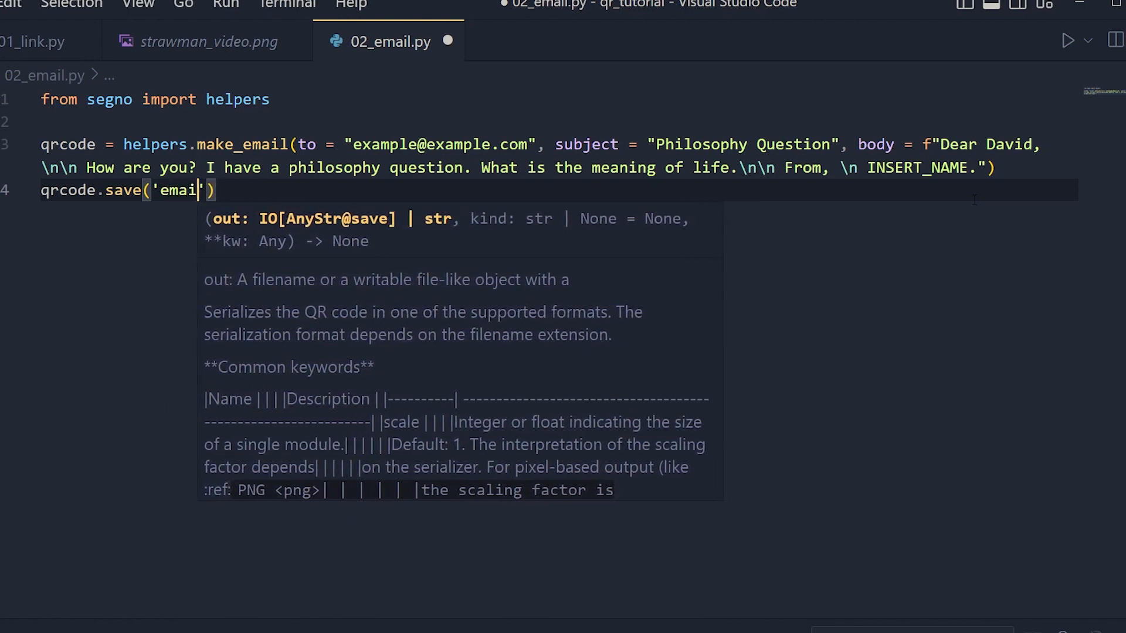
type("l.png")
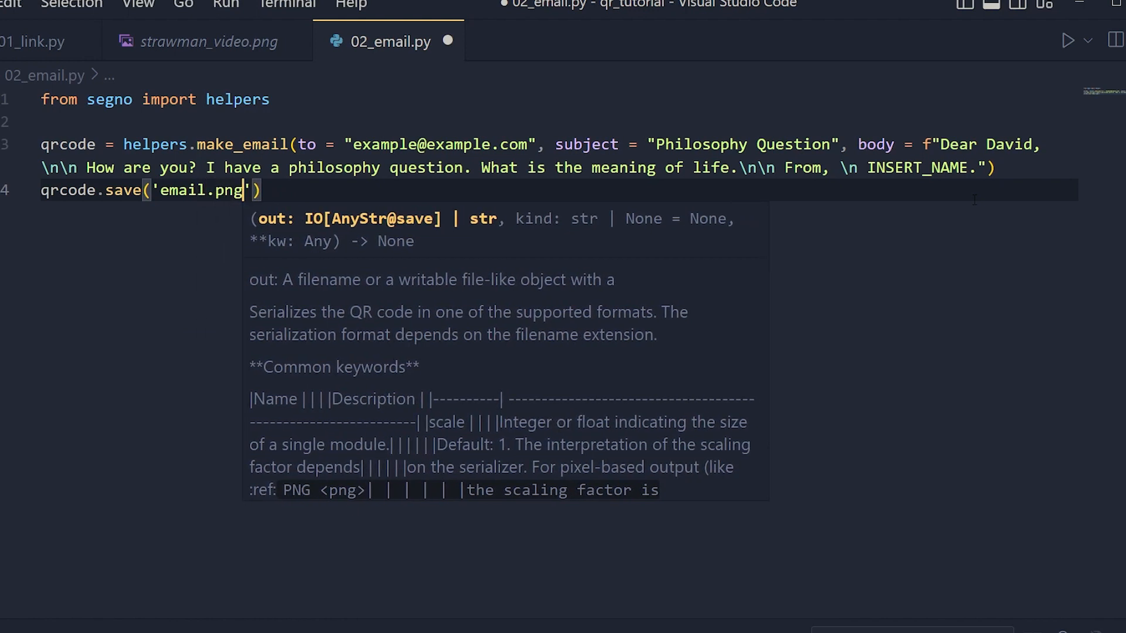
type(", scale -7")
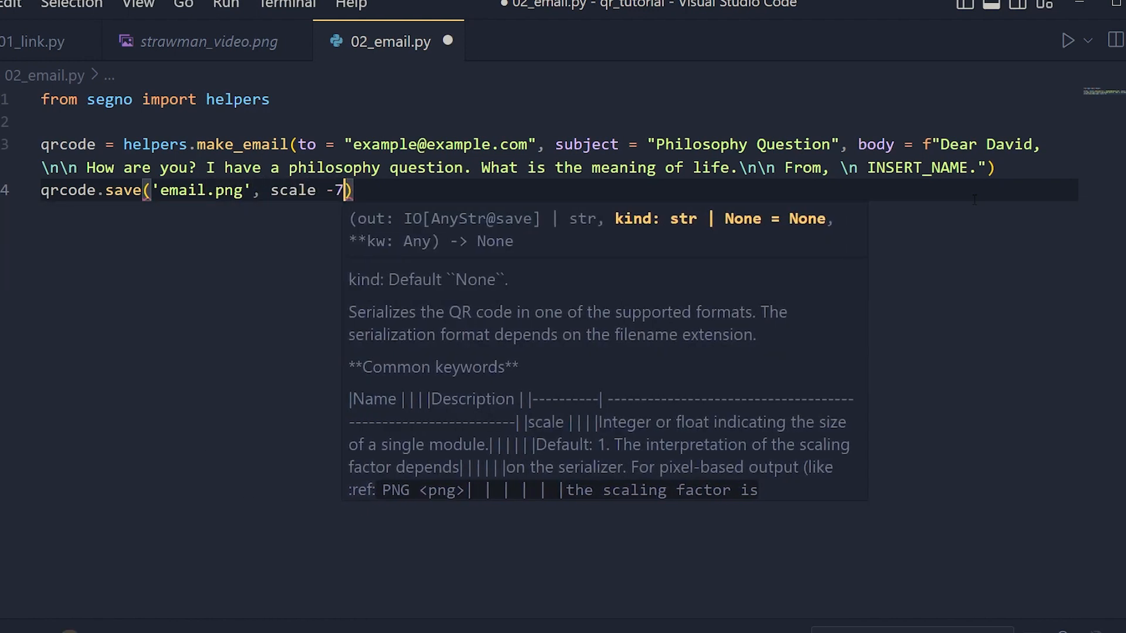
type("= 78")
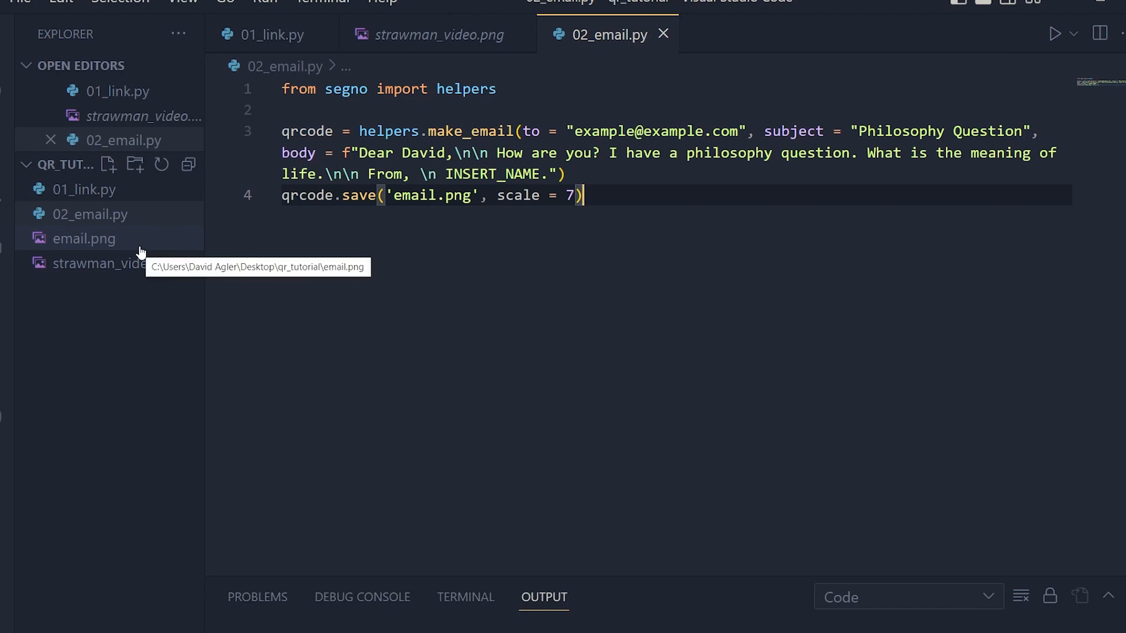
- Preview the generated email.png QR code from the Explorer
left_click(85, 238)
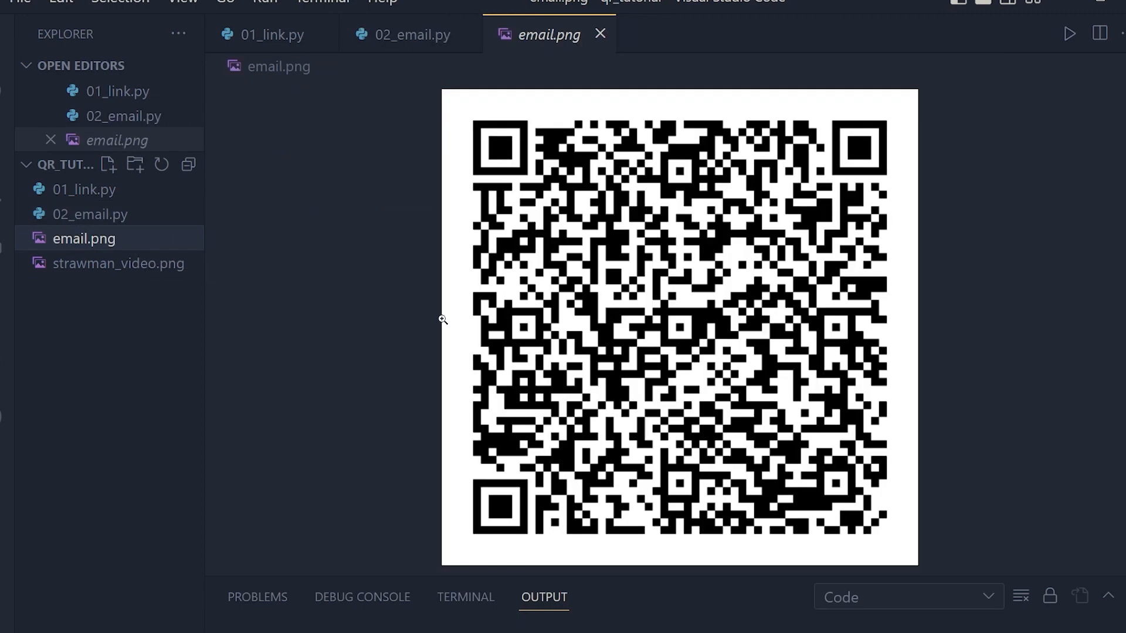
mouse_move(122, 238)
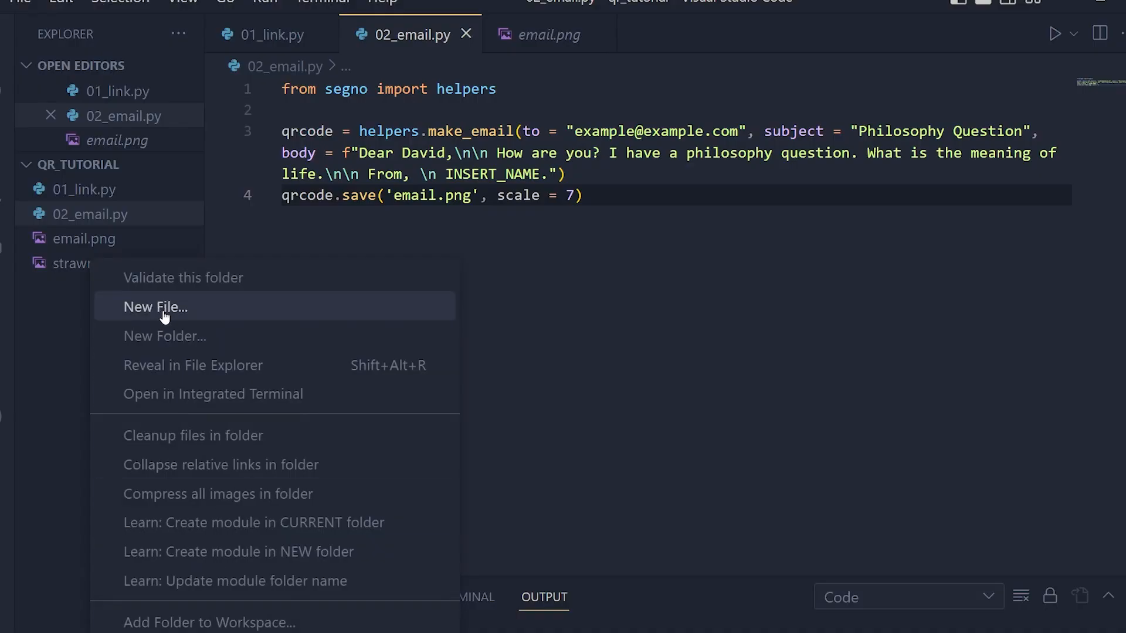
- Create the new file 03_e_tower.py in the tutorial folder and open it
left_click(155, 306)
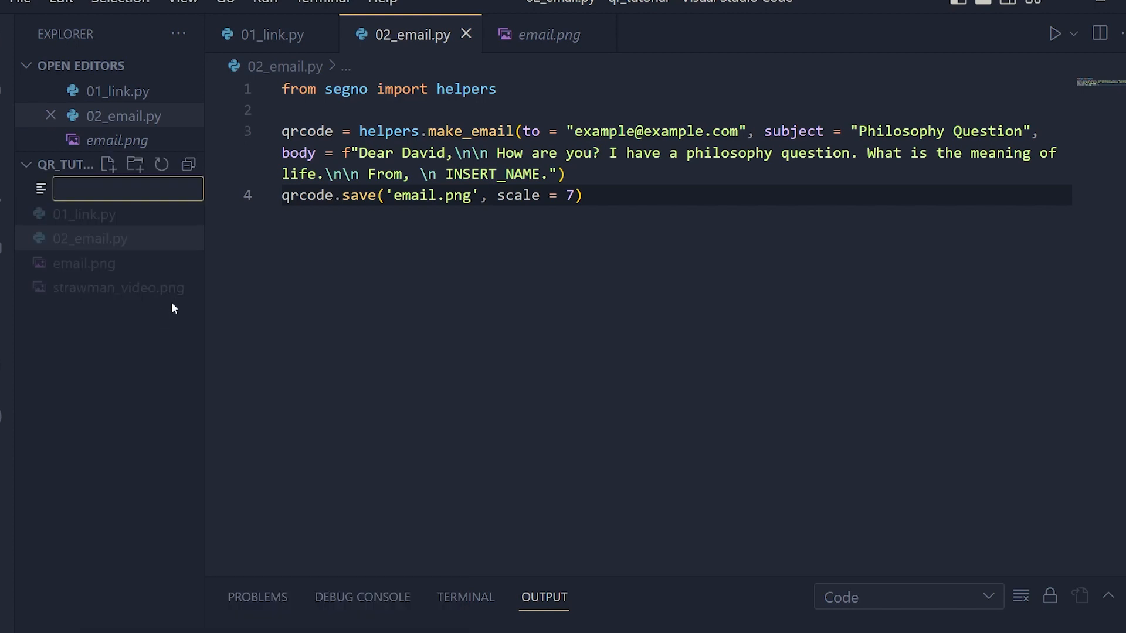
type("03")
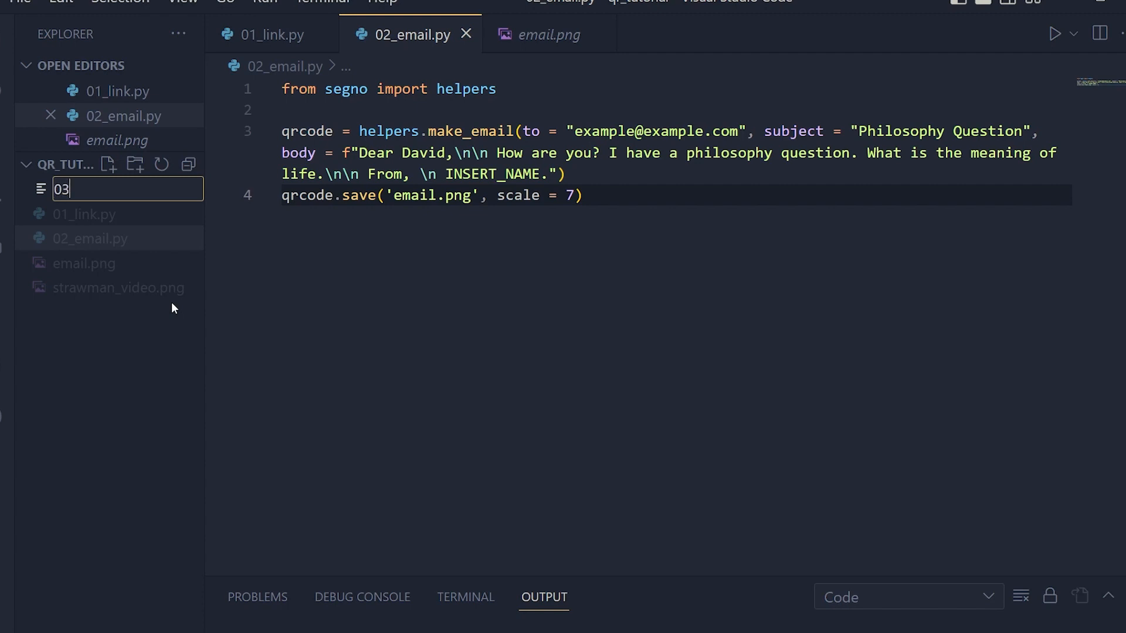
type("_")
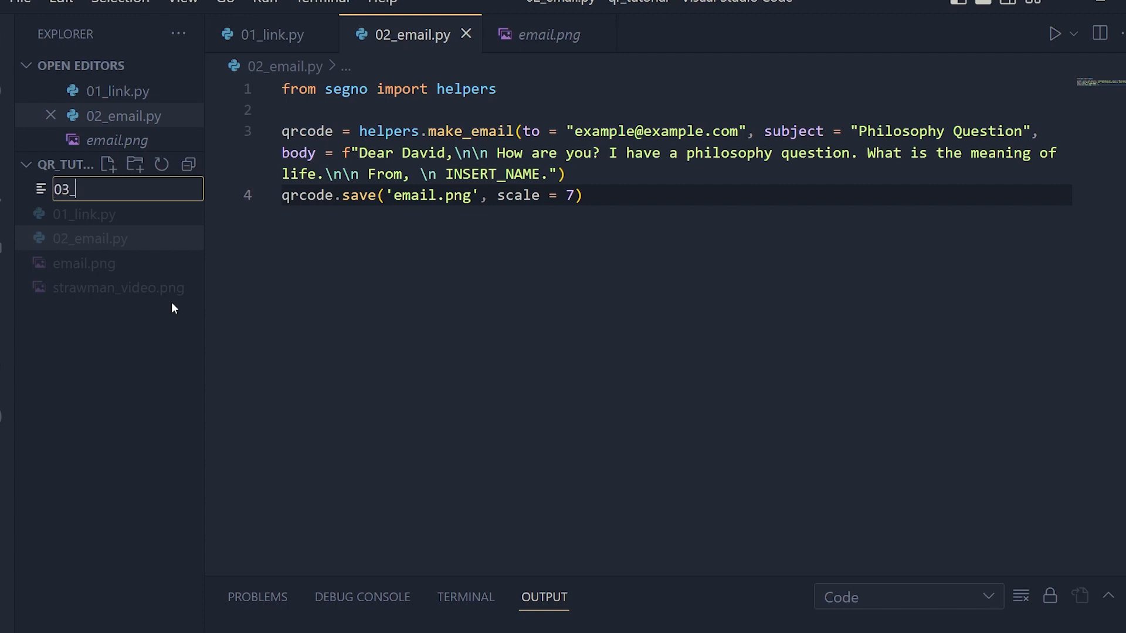
type("e")
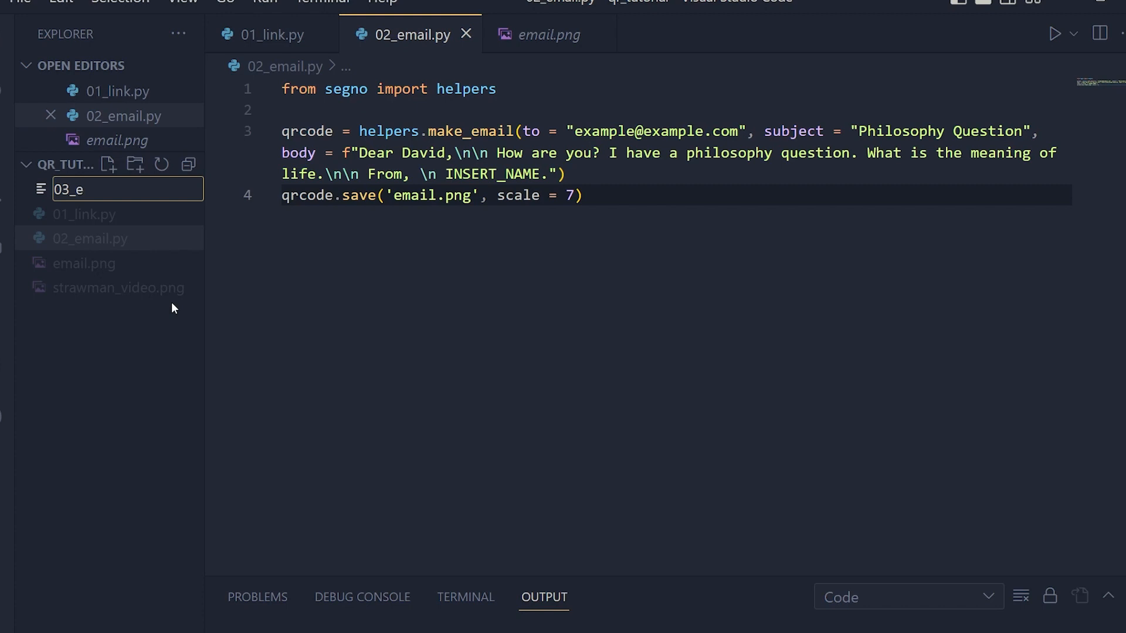
type("tower.py")
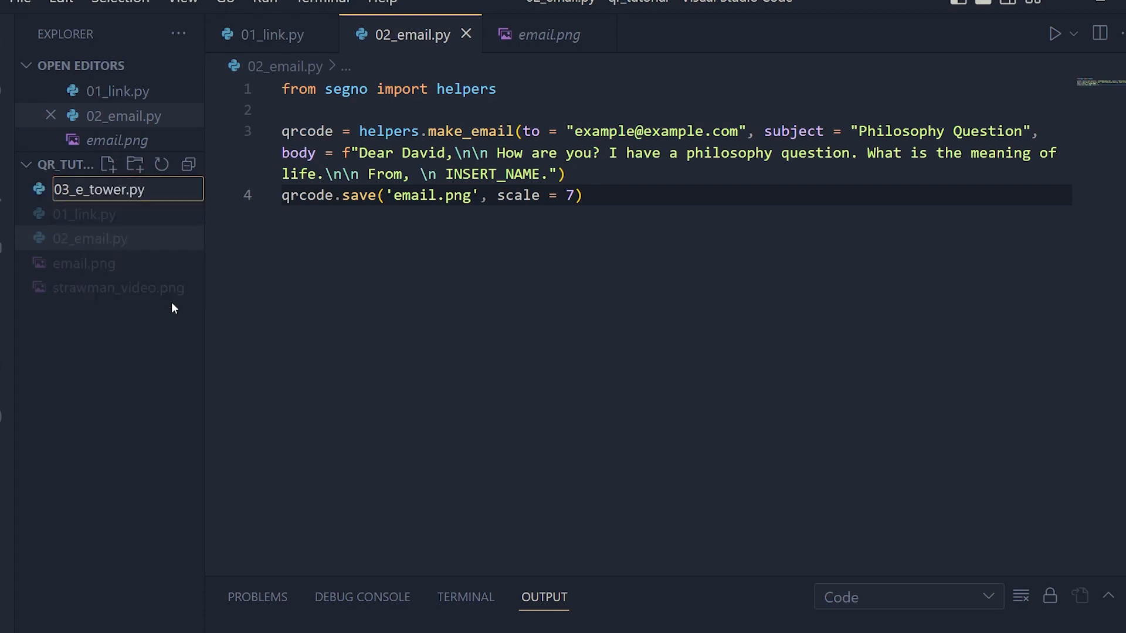
left_click(144, 190)
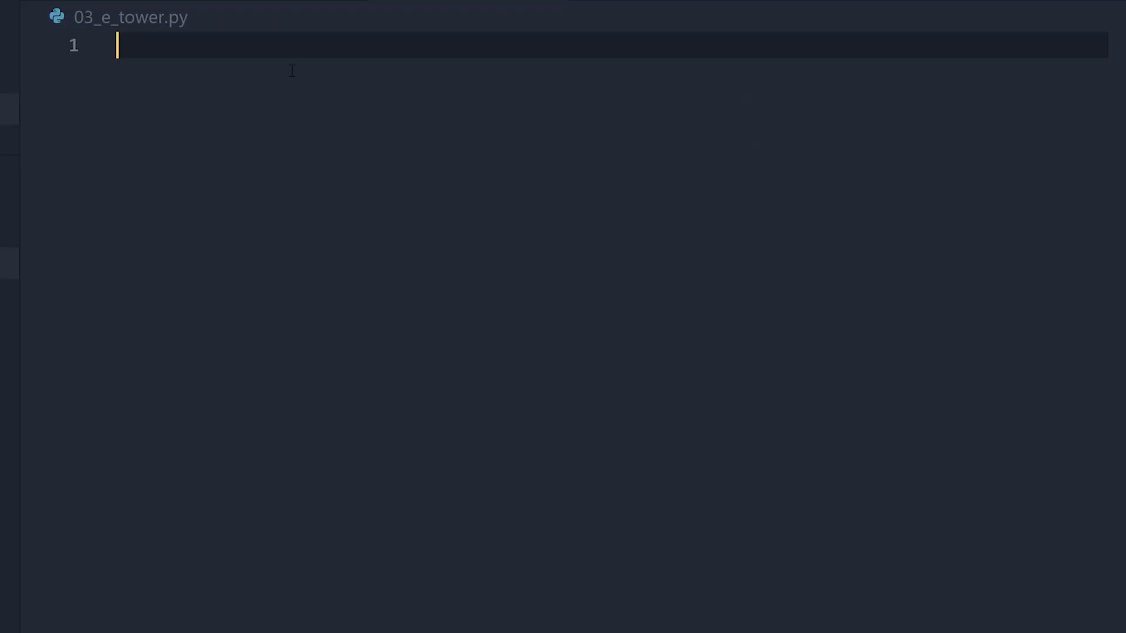
- Import segno and import helpers from segno at the top of the script
type("import")
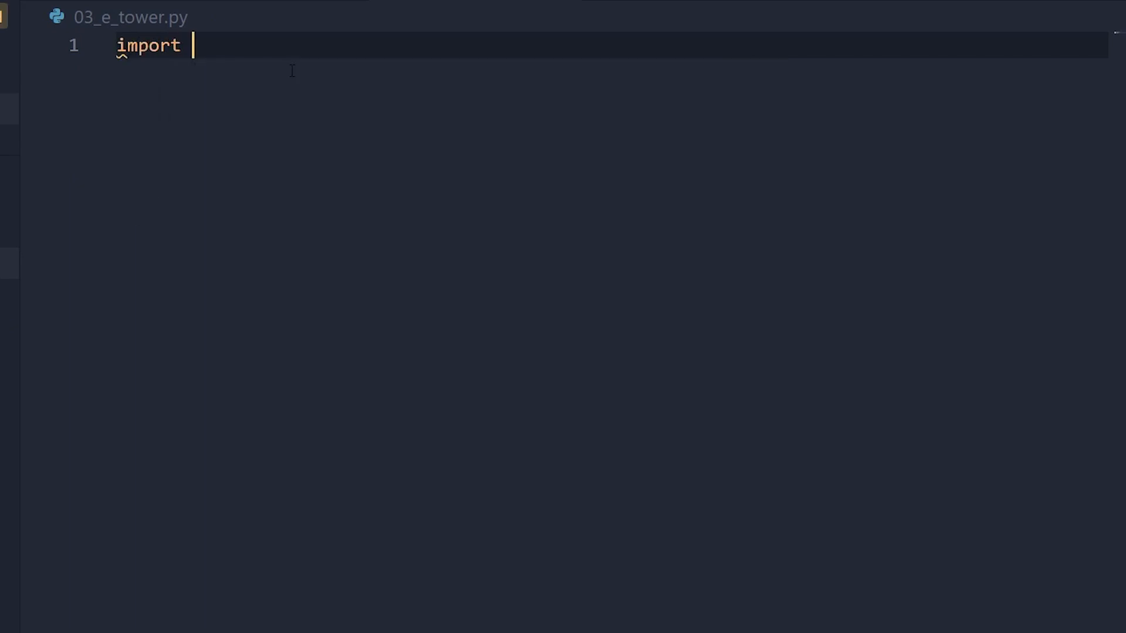
type("segno")
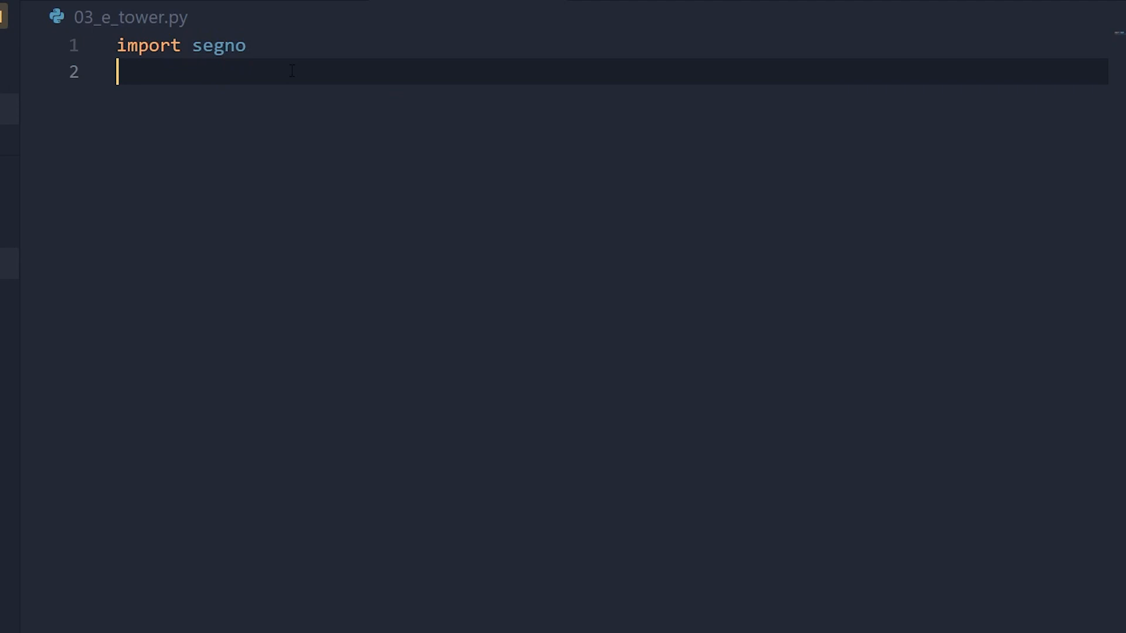
type("from segno import")
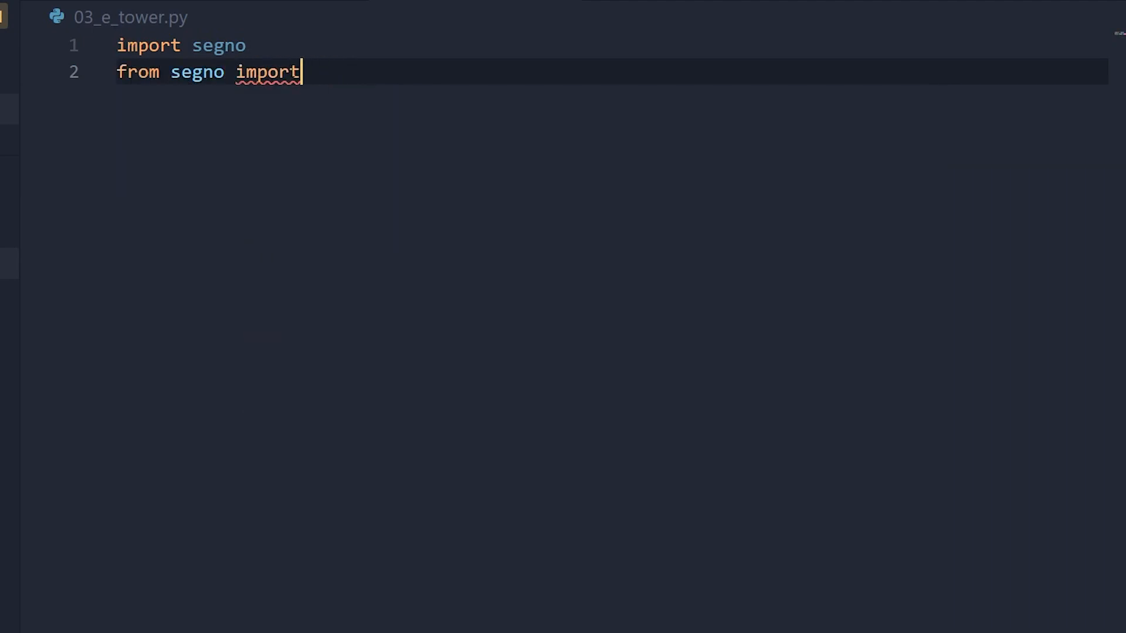
type("helpers")
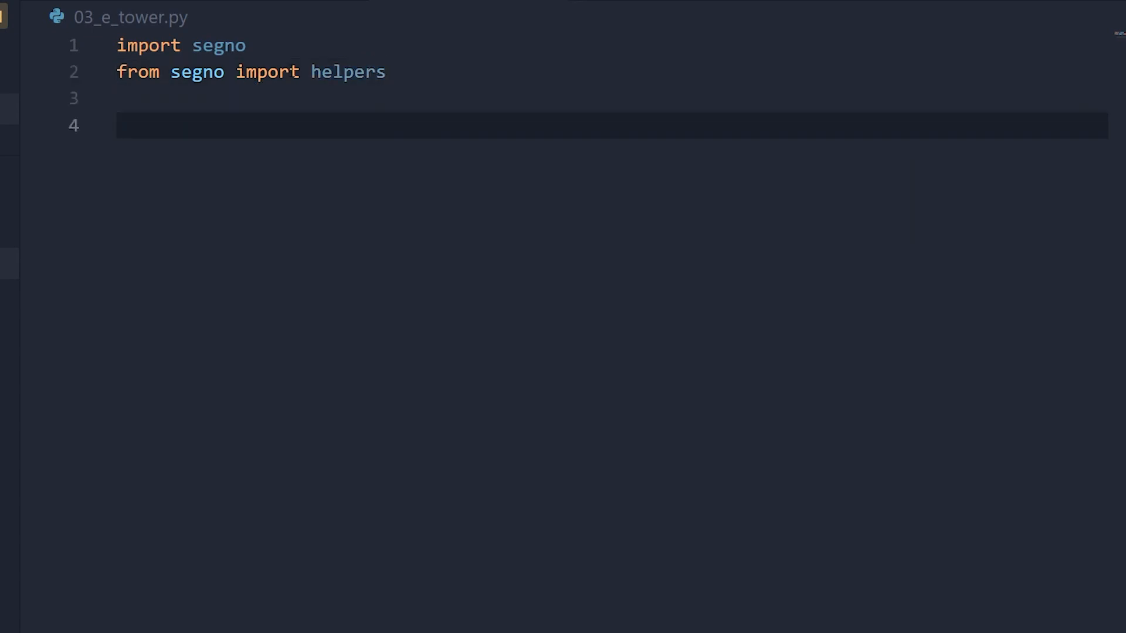
- Make a simple QR code with qrcode = segno.make('Eifeel Tower')
type("qrc")
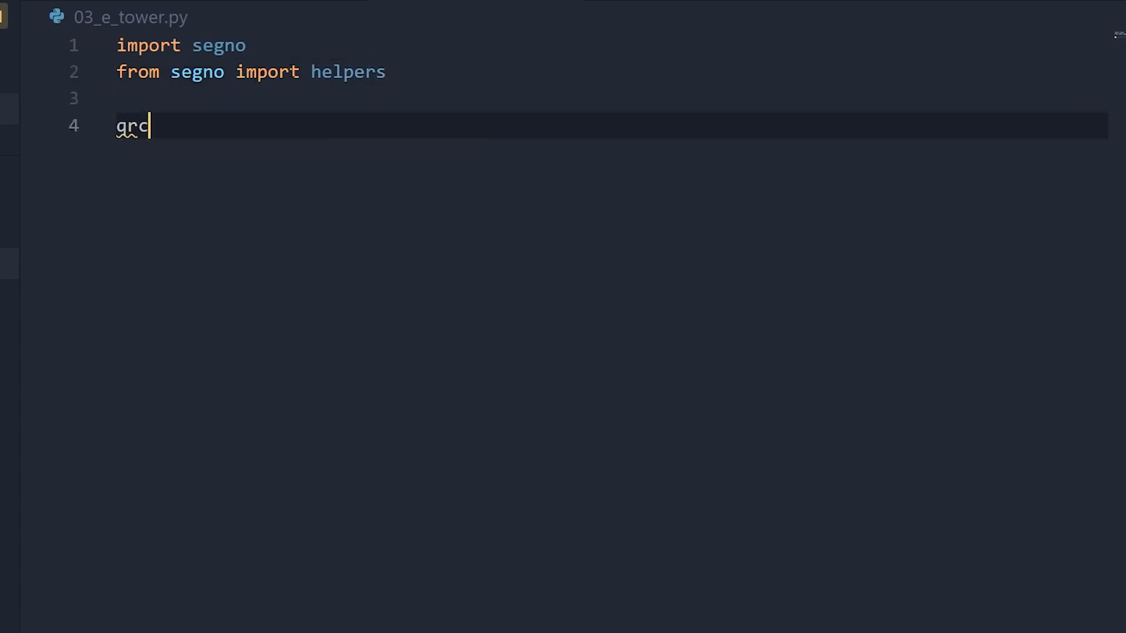
type("ode =")
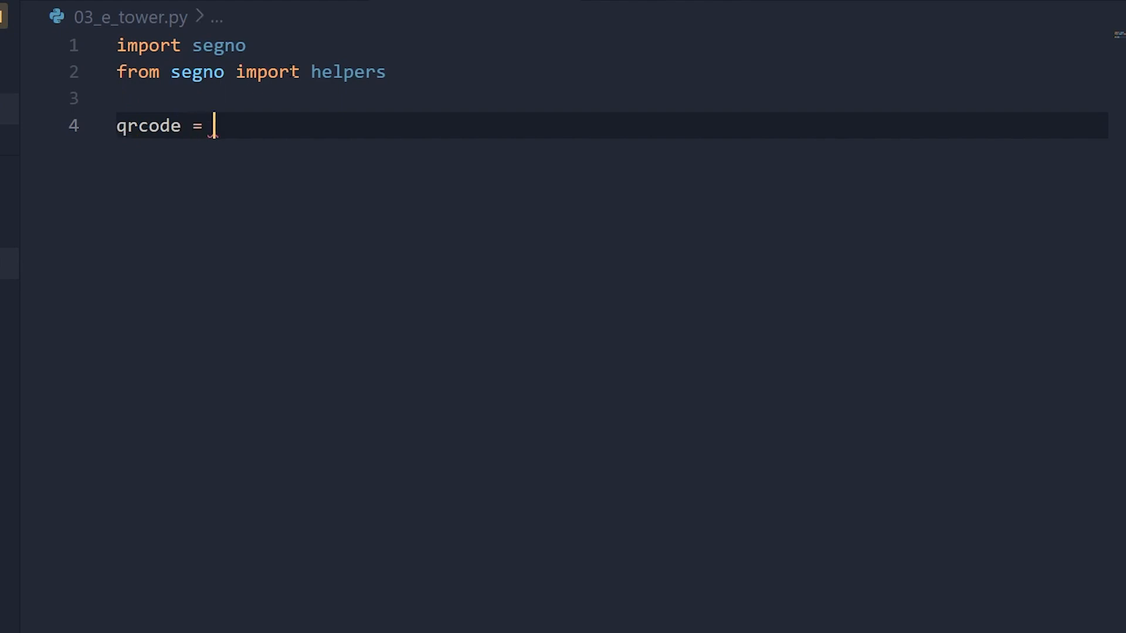
type("segn")
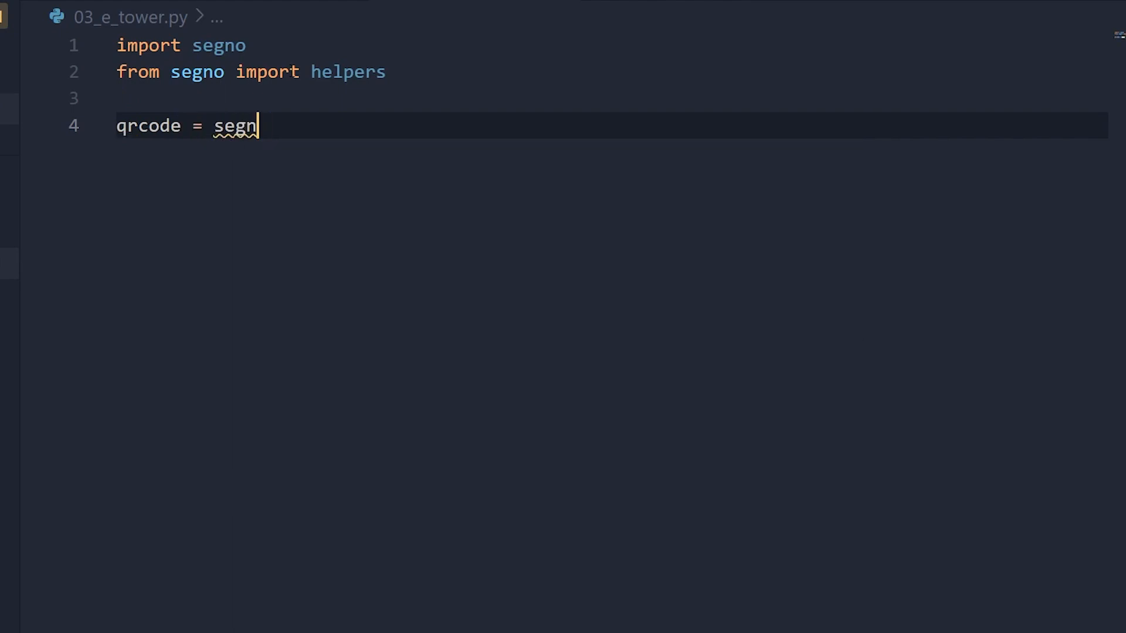
type("o.make('')")
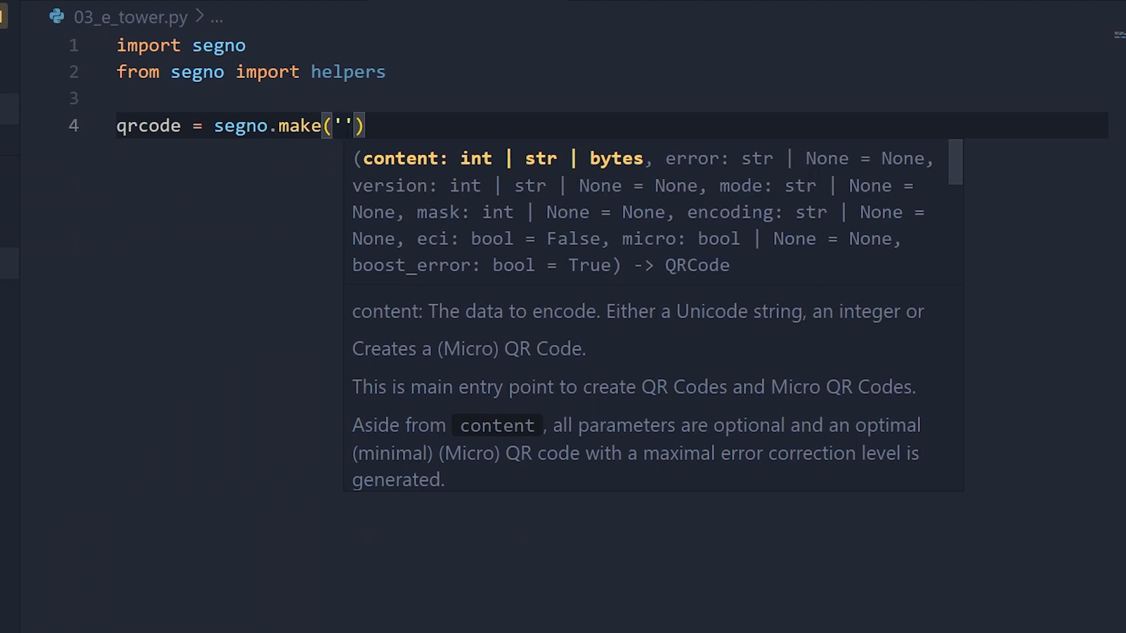
type("Eifeel Tower")
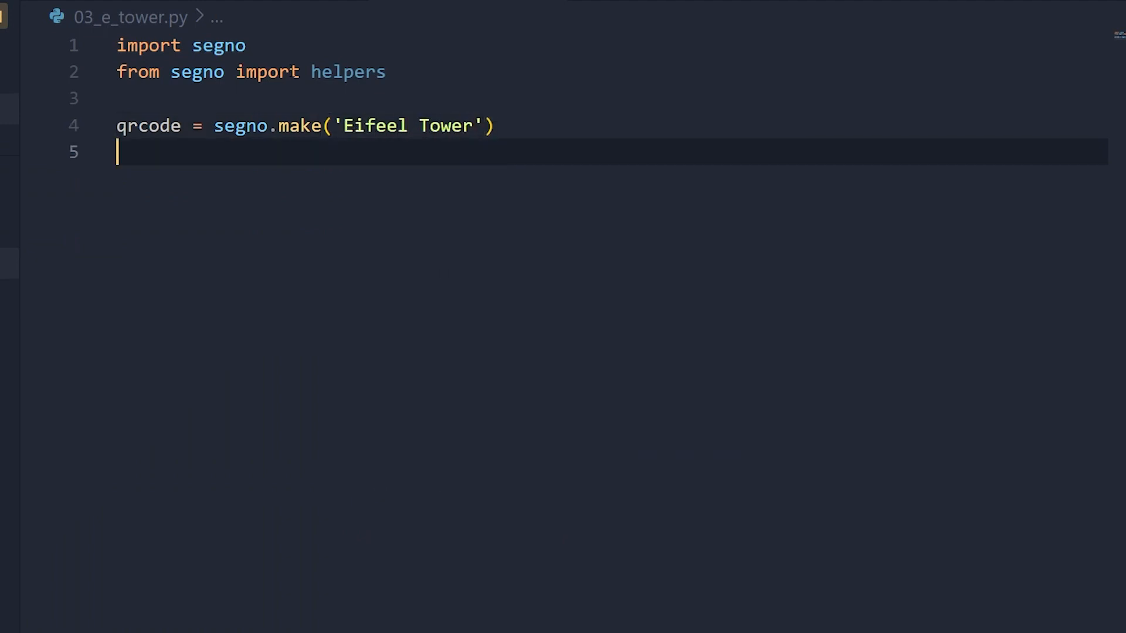
- Start the geolocation QR code with qrcode = helpers.make_geo()
type("qr")
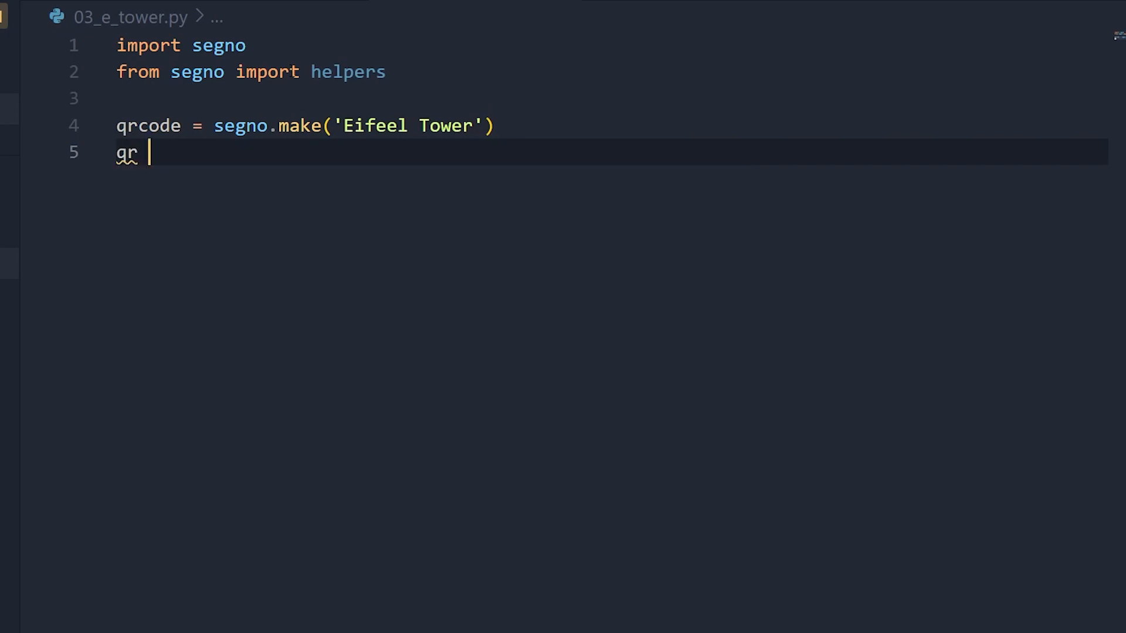
type("code =")
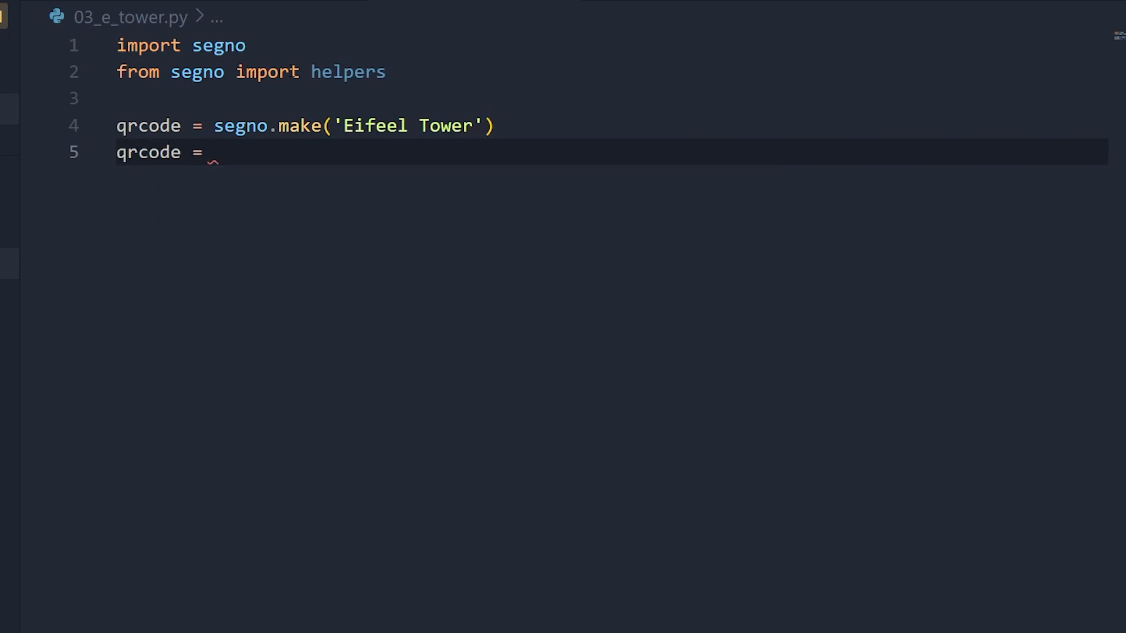
type("helpers.")
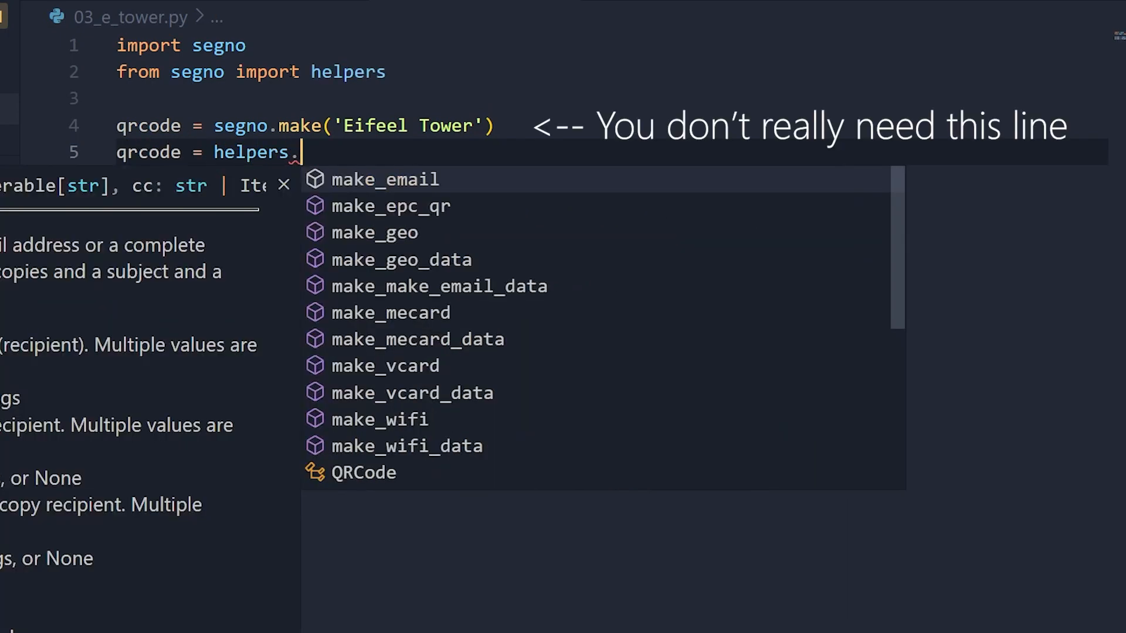
type("make")
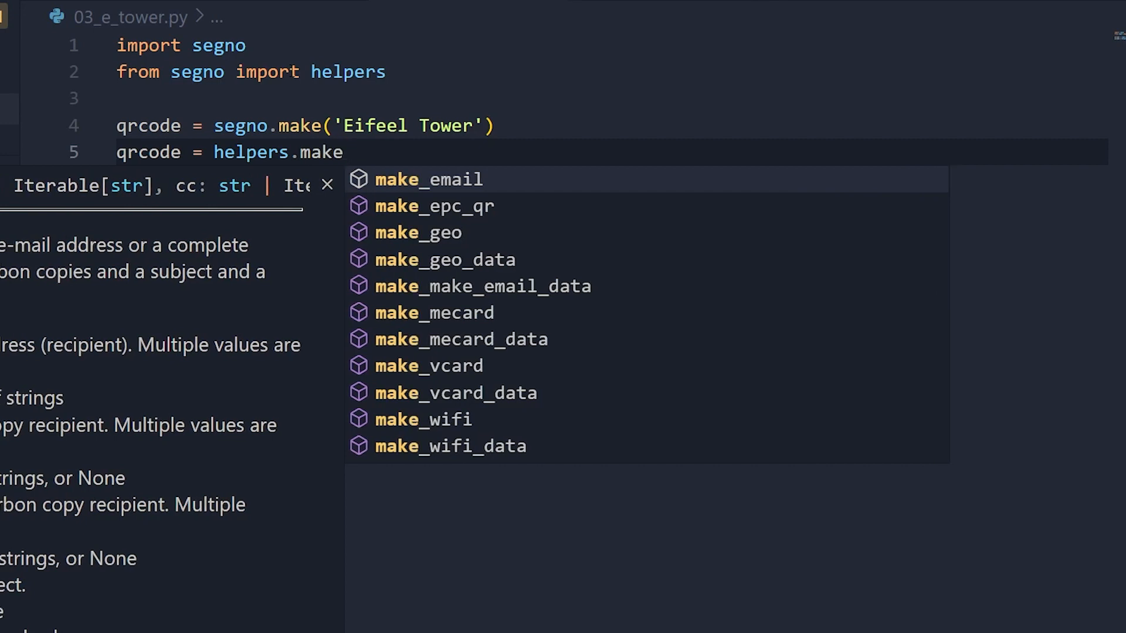
type("_")
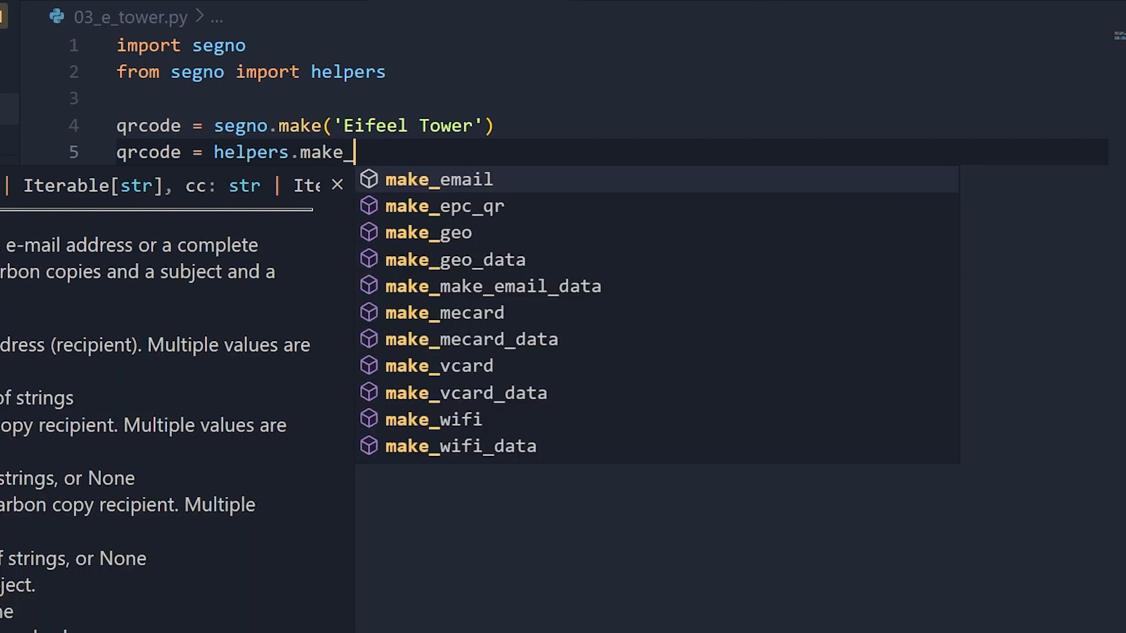
type("geo(")
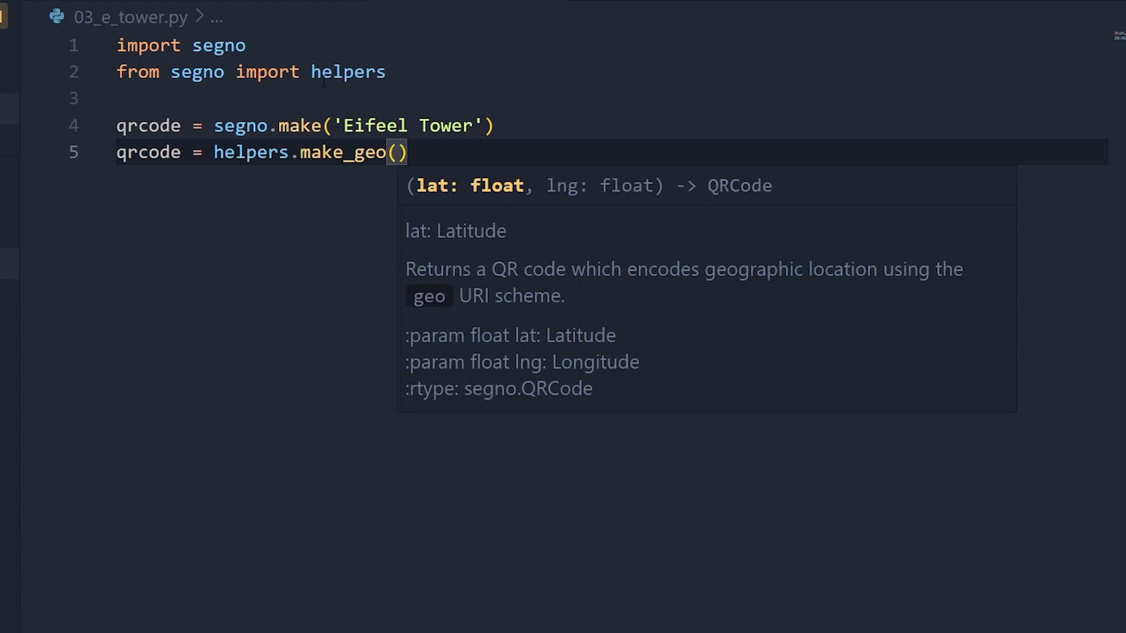
mouse_move(443, 286)
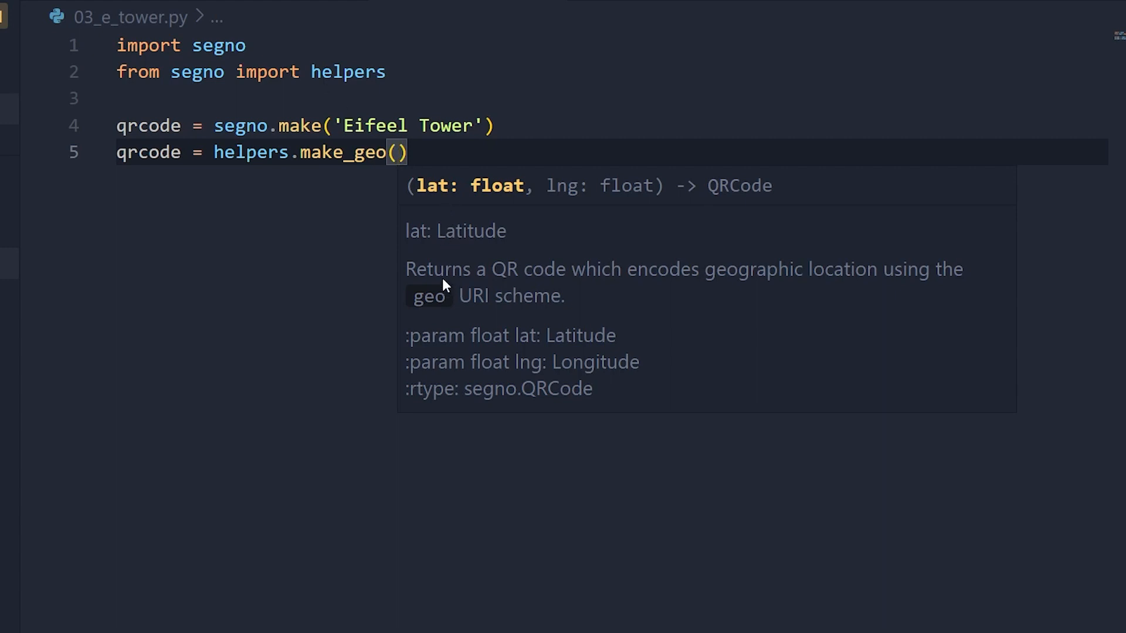
mouse_move(564, 230)
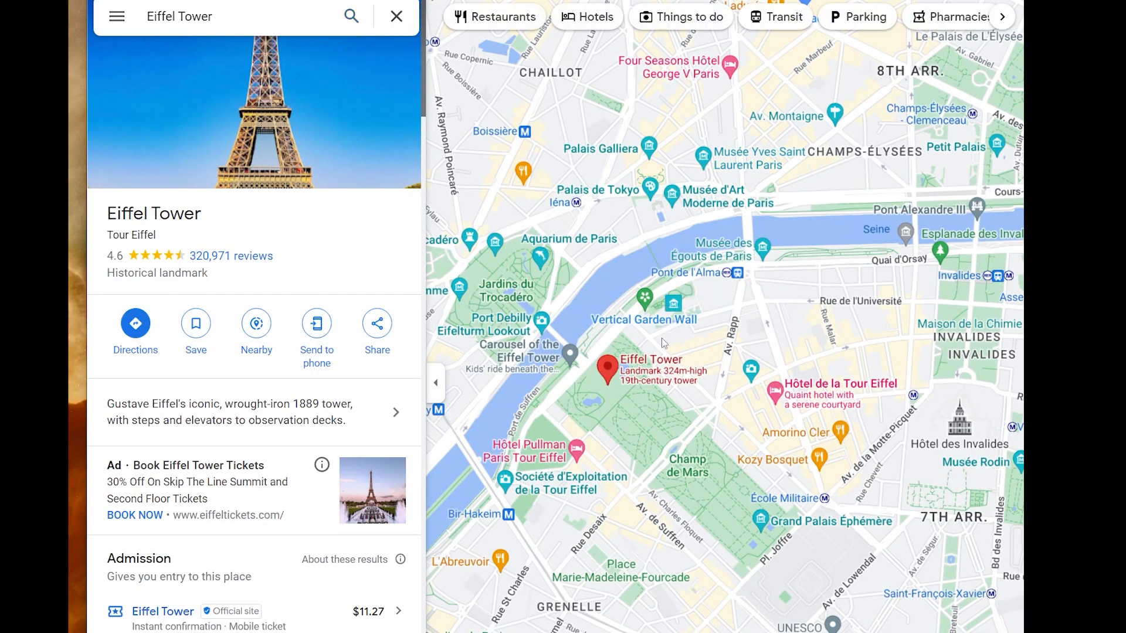
left_click(608, 370)
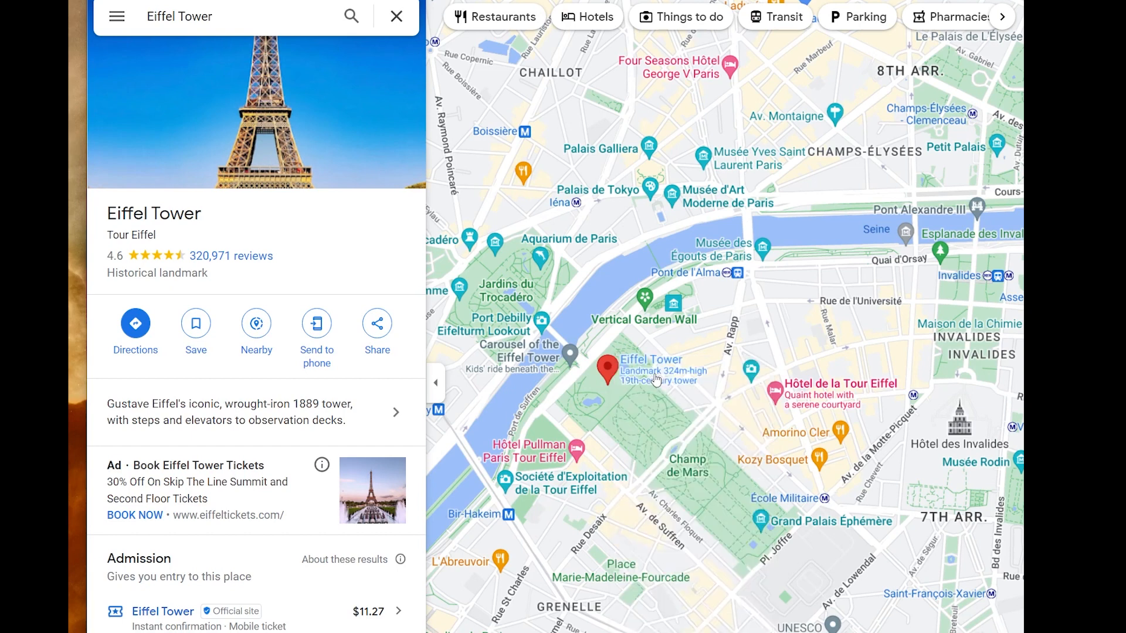
mouse_move(640, 346)
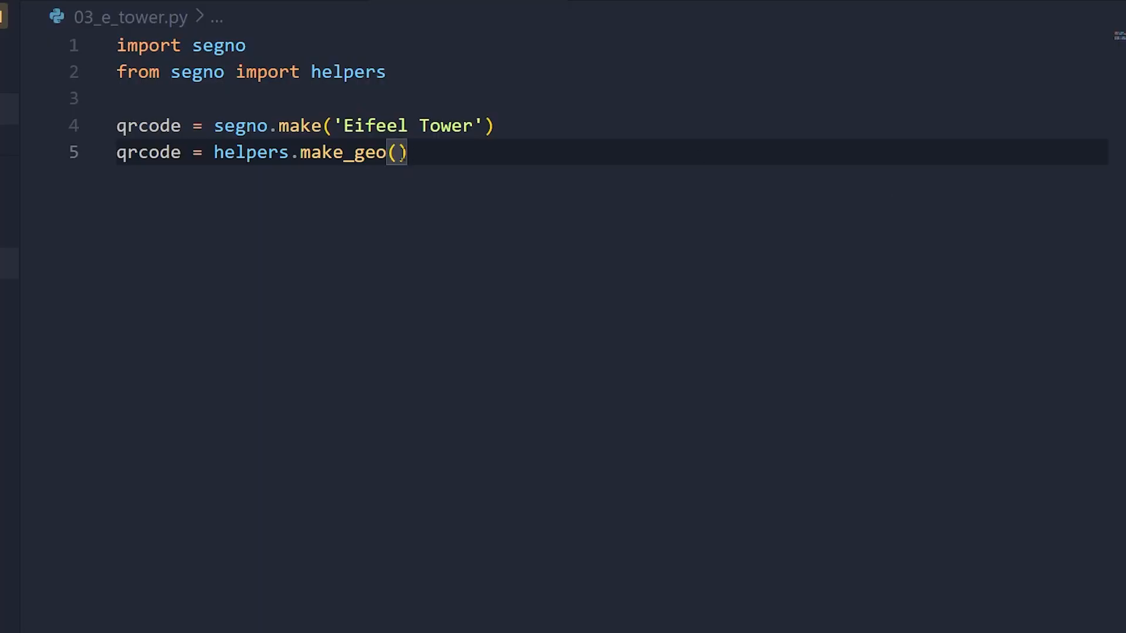
- Give make_geo() the coordinates 48.85933007991443, 2.2948031650714293
type("48.85933007991443, 2.2948031650714293")
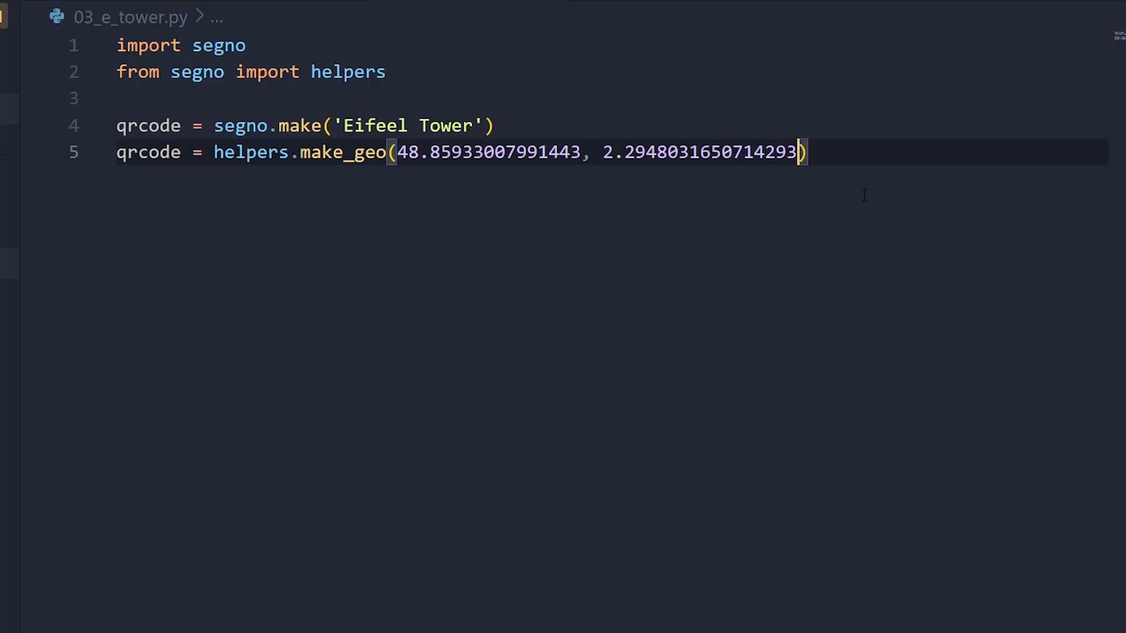
key("Right")
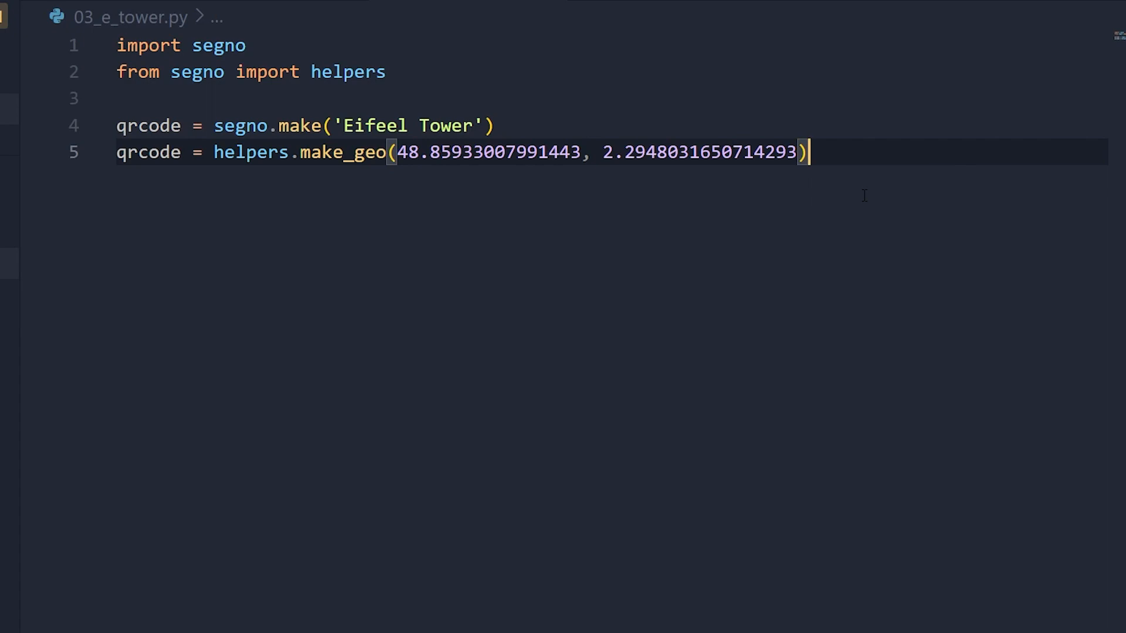
- Save the geo QR code as "e_tower.png" with scale = 8
type("q")
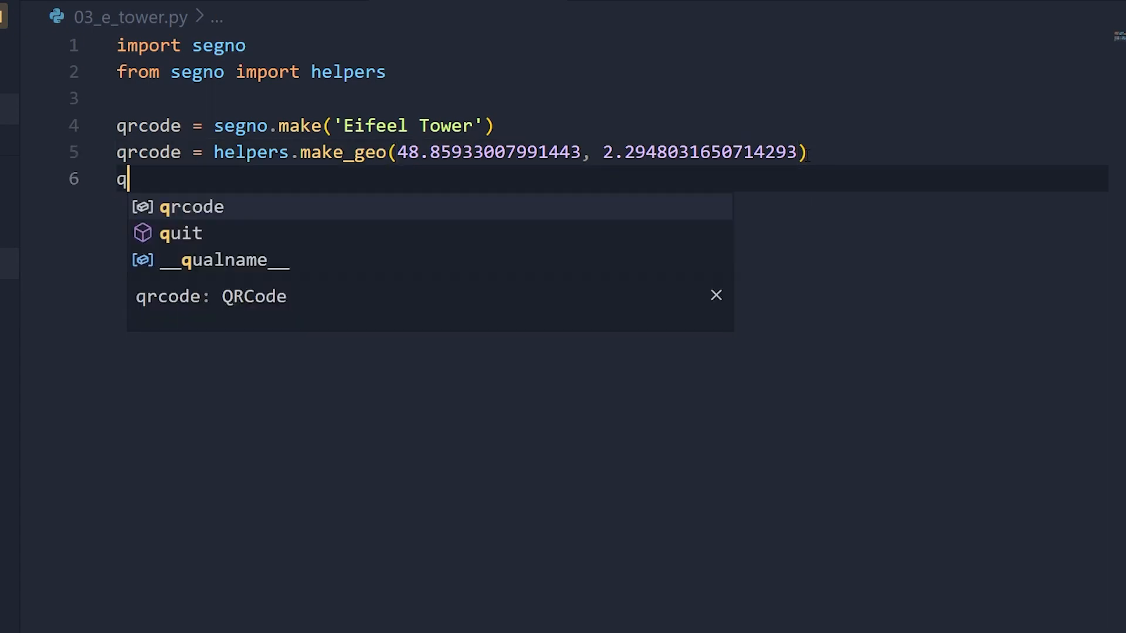
type("rcode")
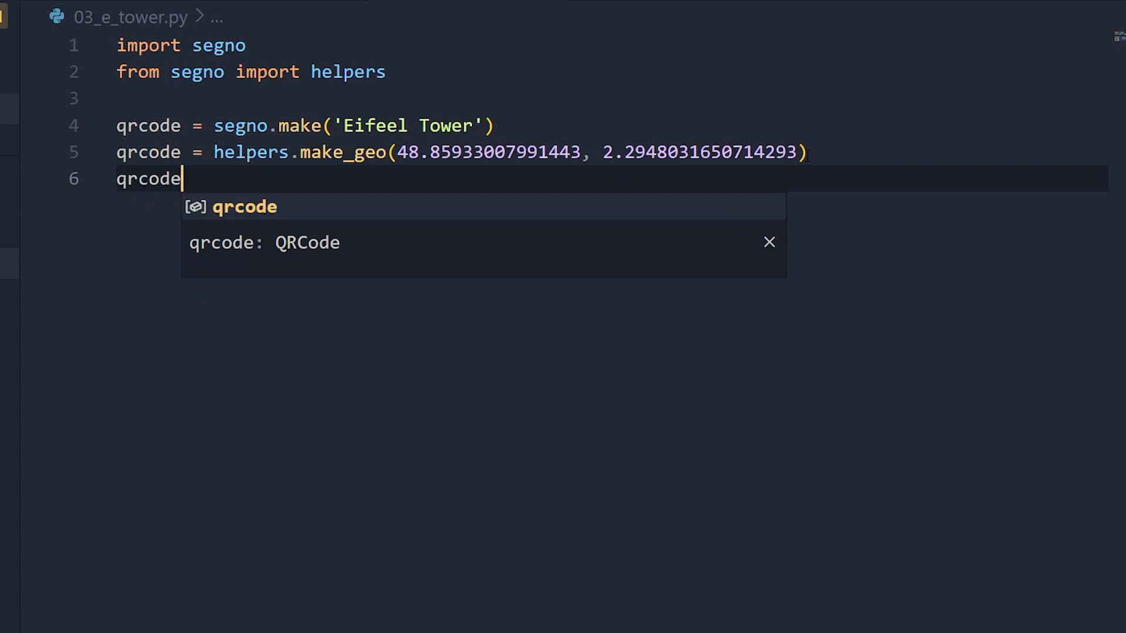
type(".save()")
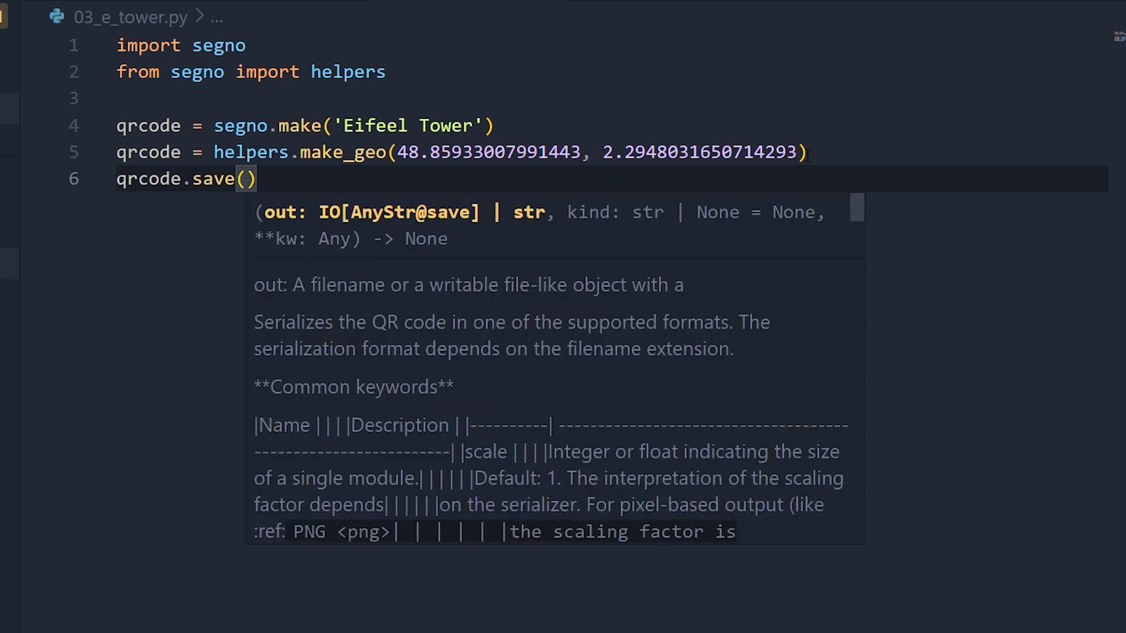
type("\"\"")
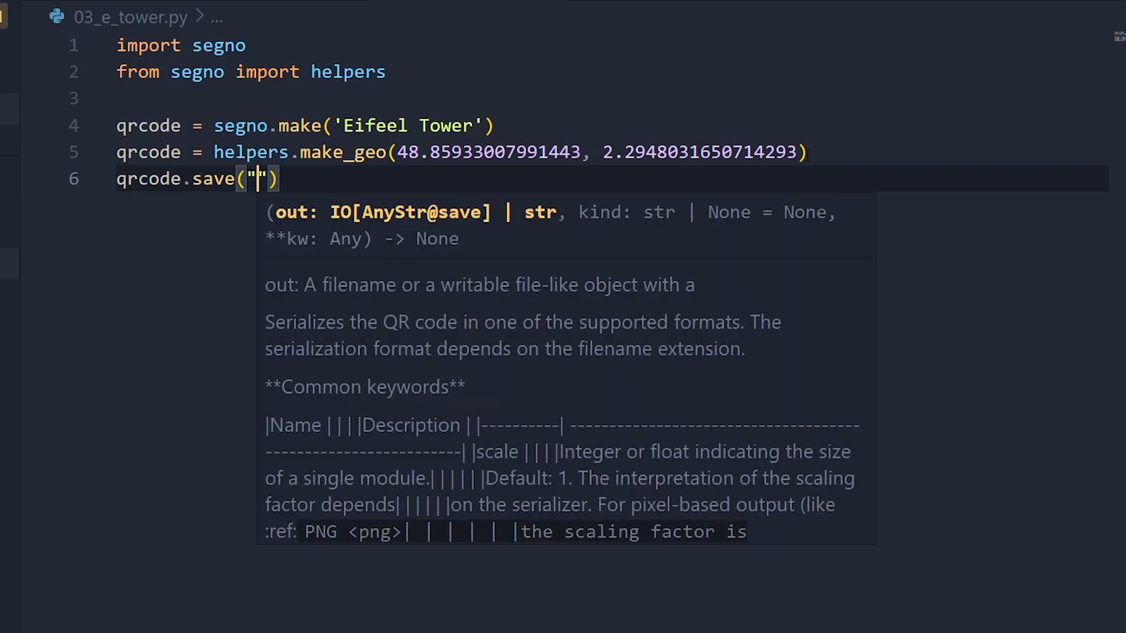
type("e_")
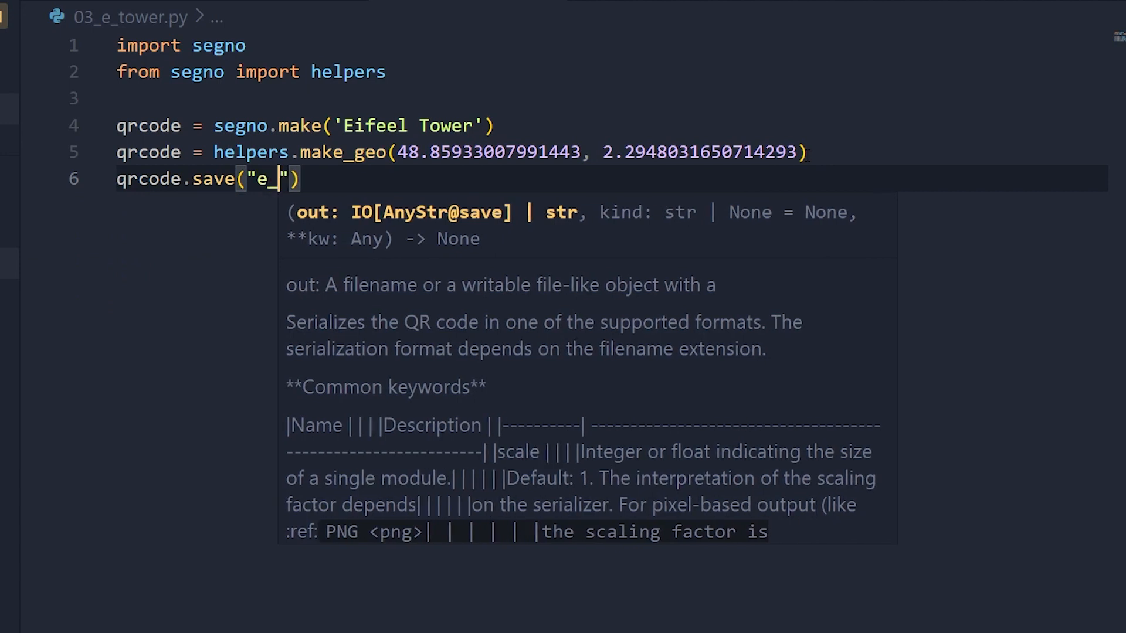
type("tower.png")
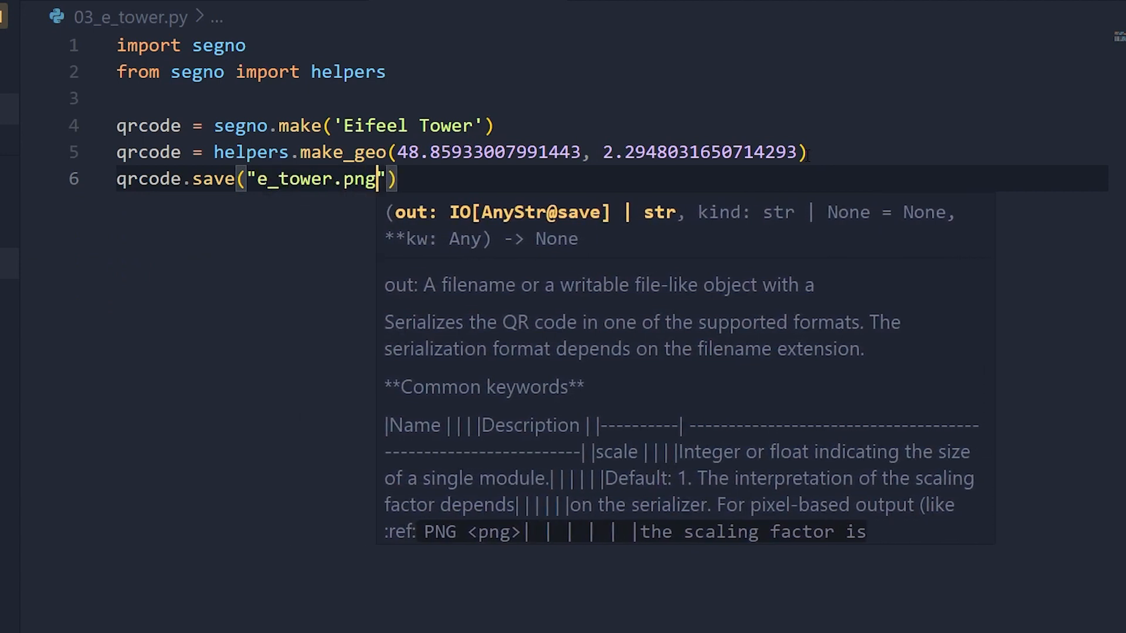
type(", sa")
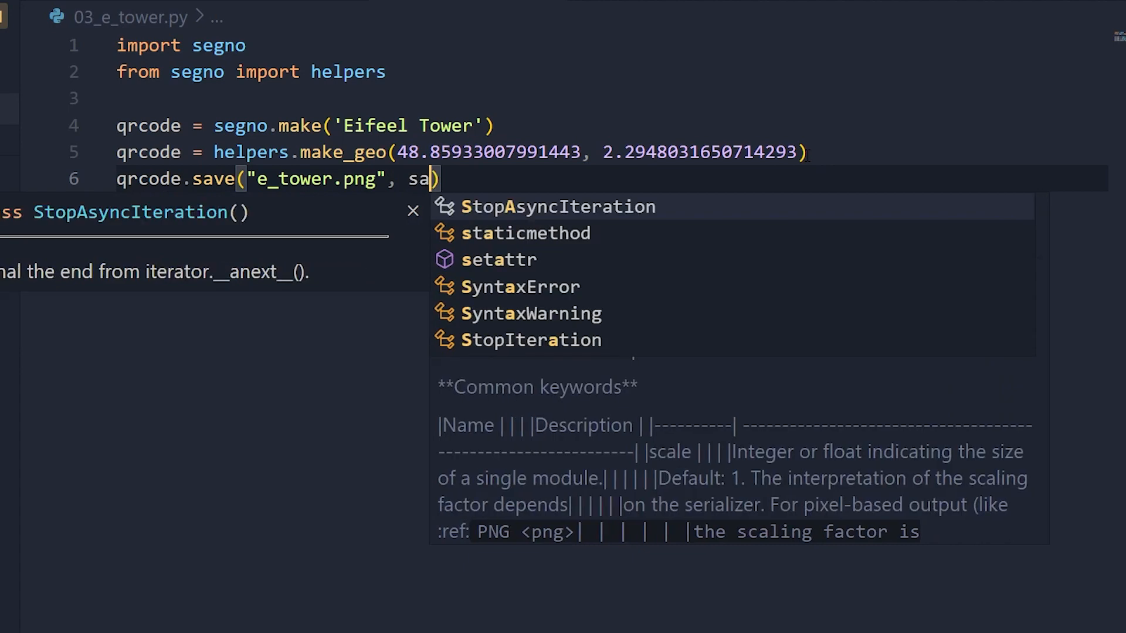
type("cale =")
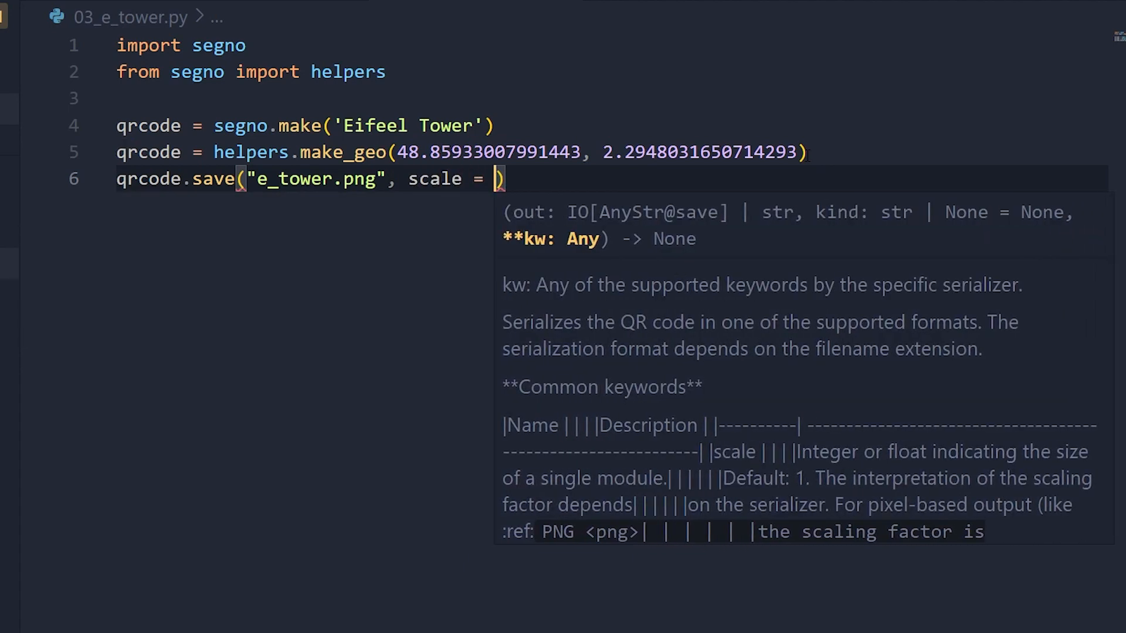
type("8")
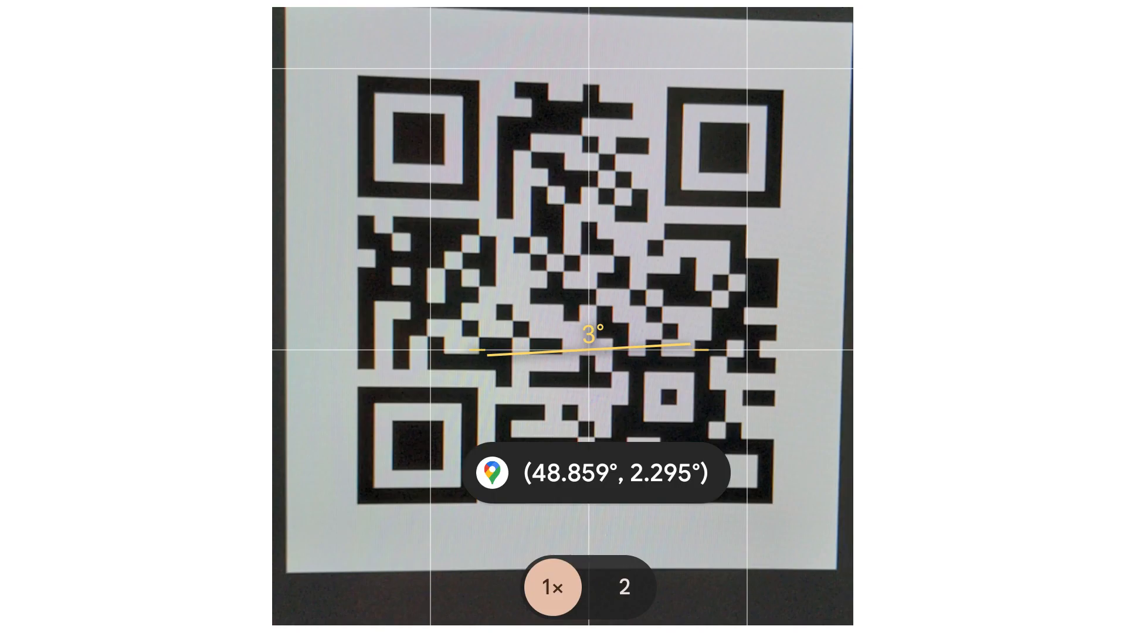
- Open the scanned coordinates in Google Maps, pinning the Eiffel Tower in Paris
left_click(593, 473)
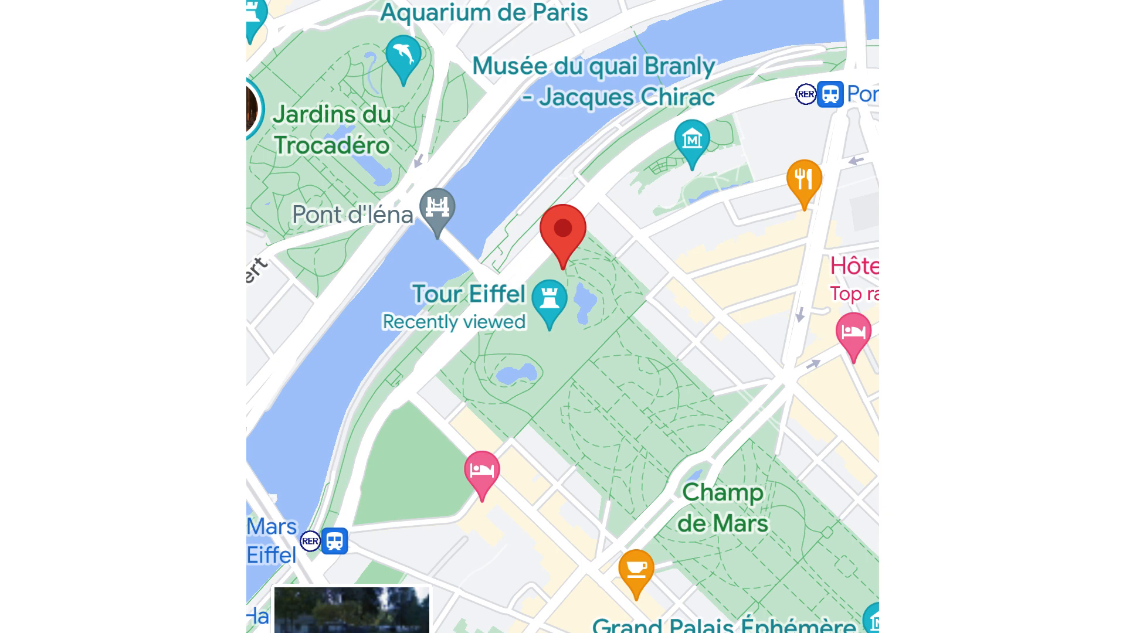